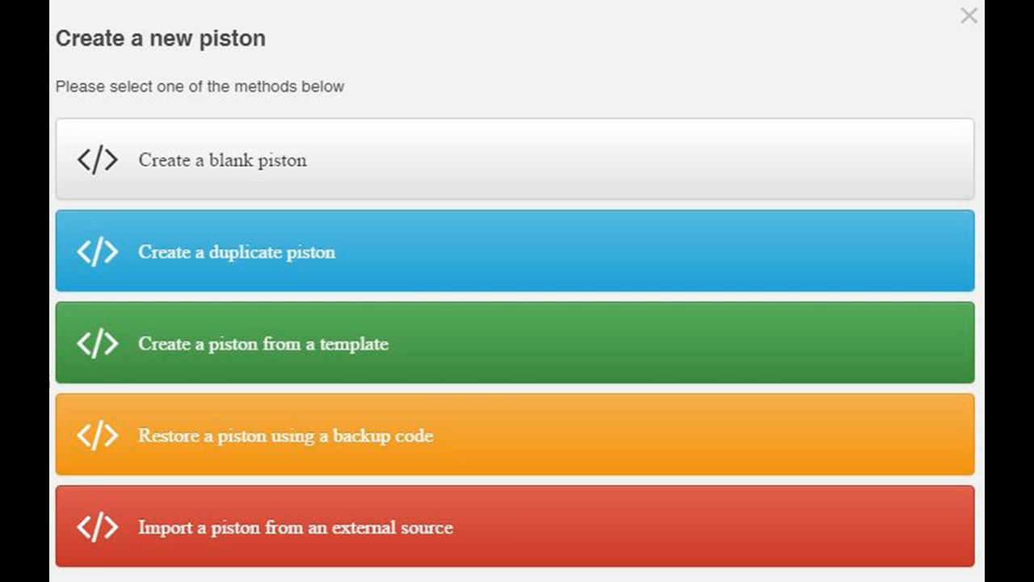
# - Create a blank piston from the new-piston dialog and dismiss the statement chooser
pyautogui.click(513, 159)
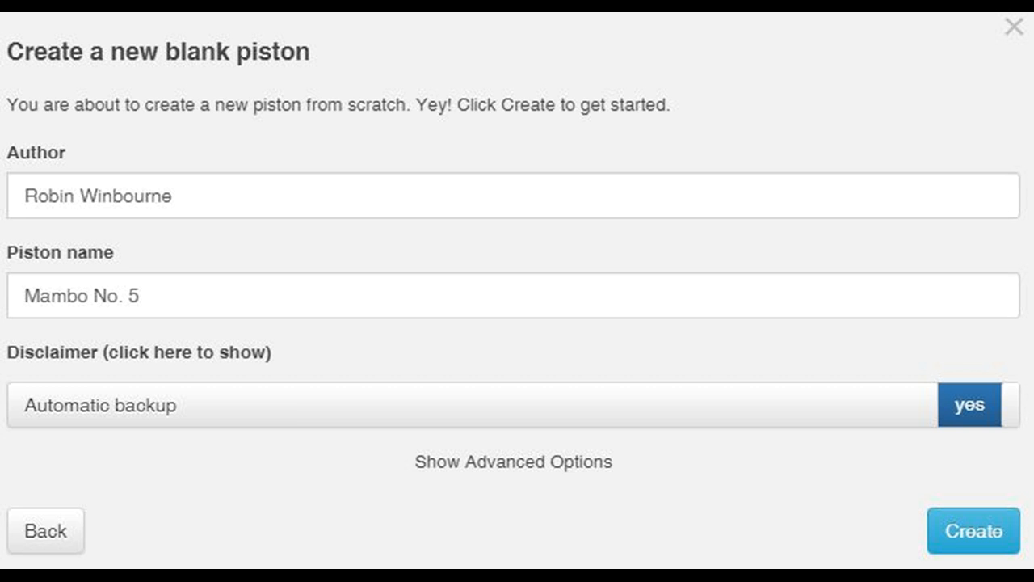
pyautogui.click(973, 531)
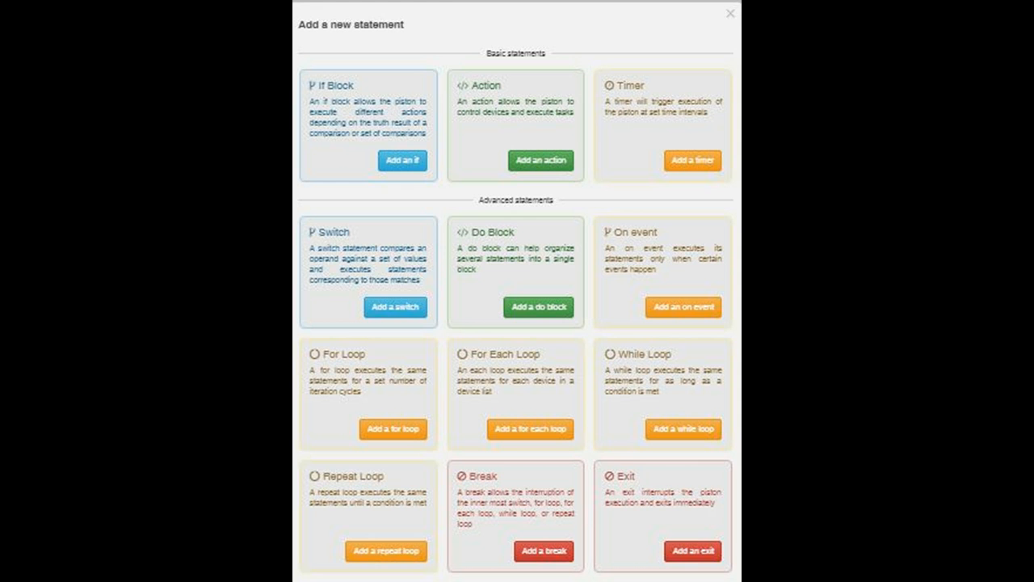
pyautogui.click(730, 13)
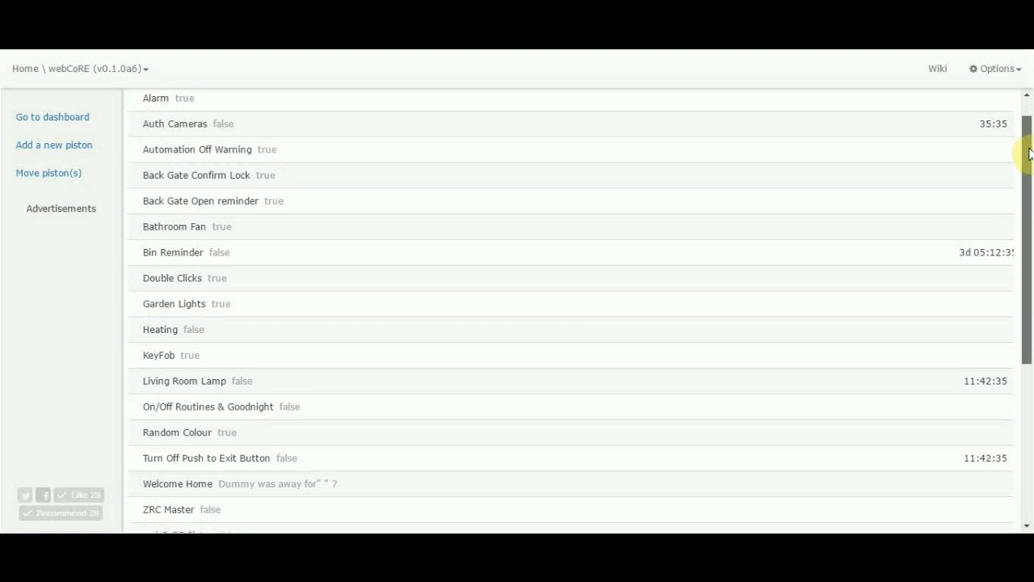
# - Return to the dashboard and bring up the Back Gate Confirm Lock piston page
pyautogui.scroll(-3)
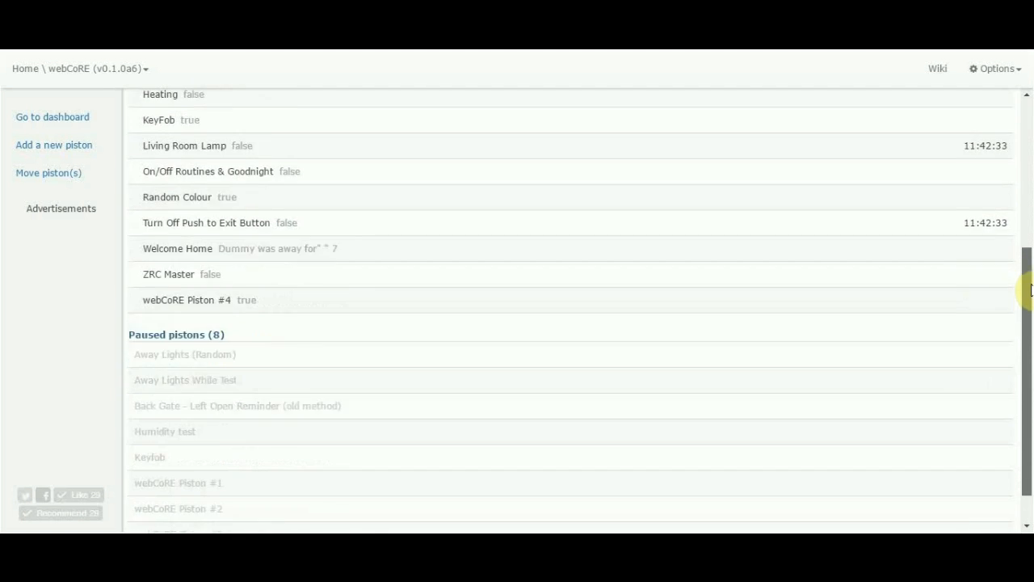
pyautogui.scroll(3)
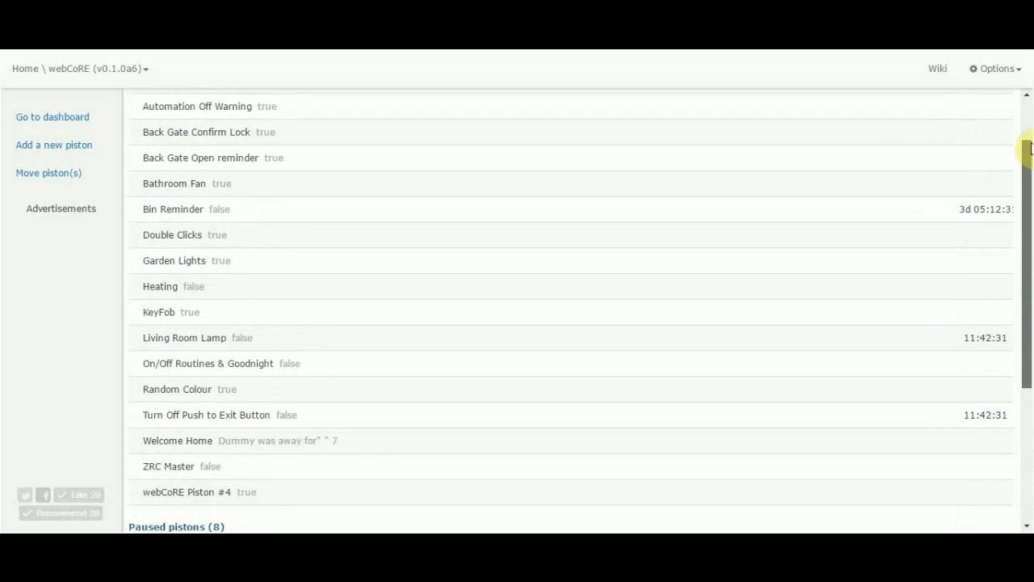
pyautogui.click(996, 68)
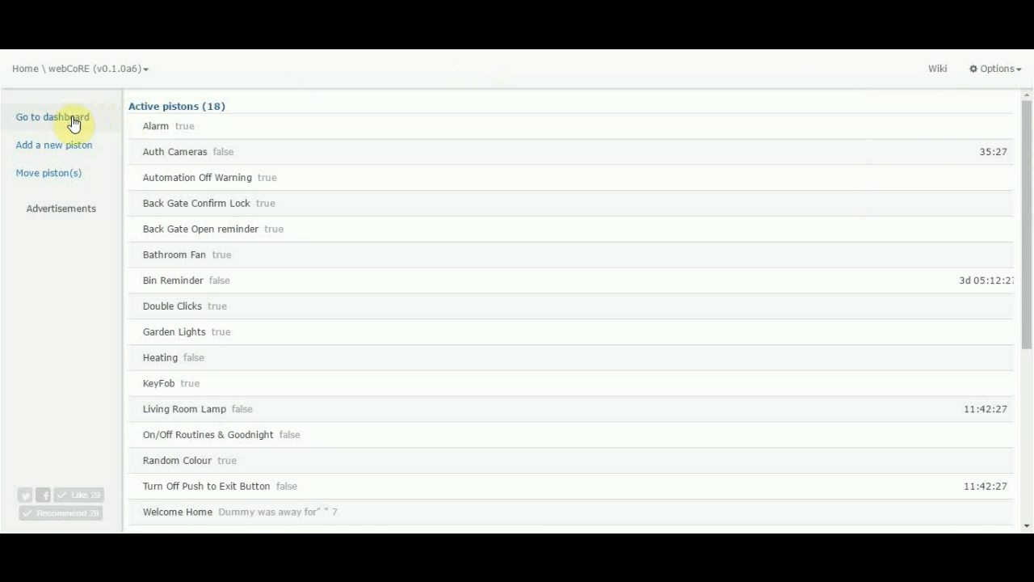
pyautogui.click(54, 144)
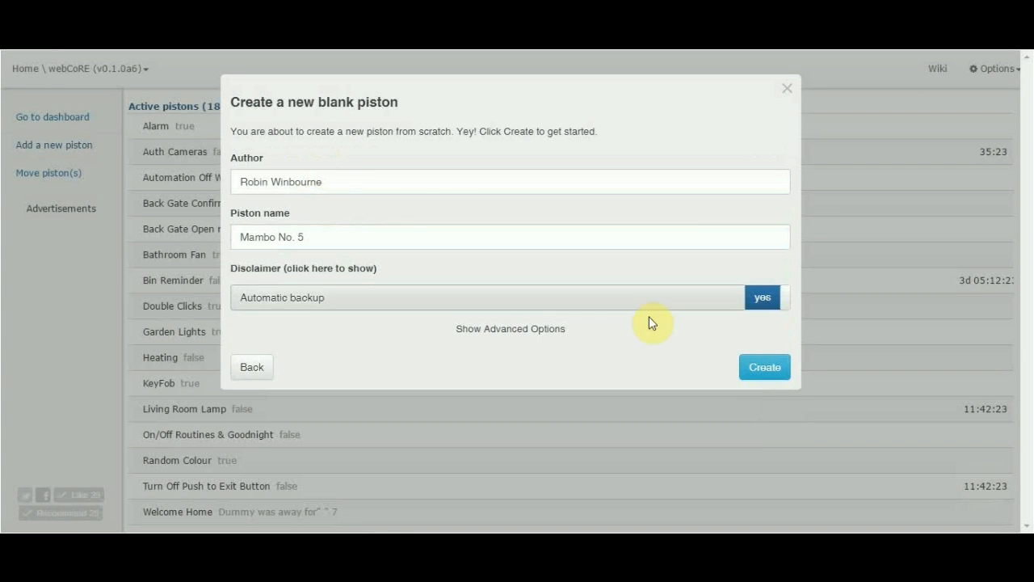
pyautogui.click(764, 367)
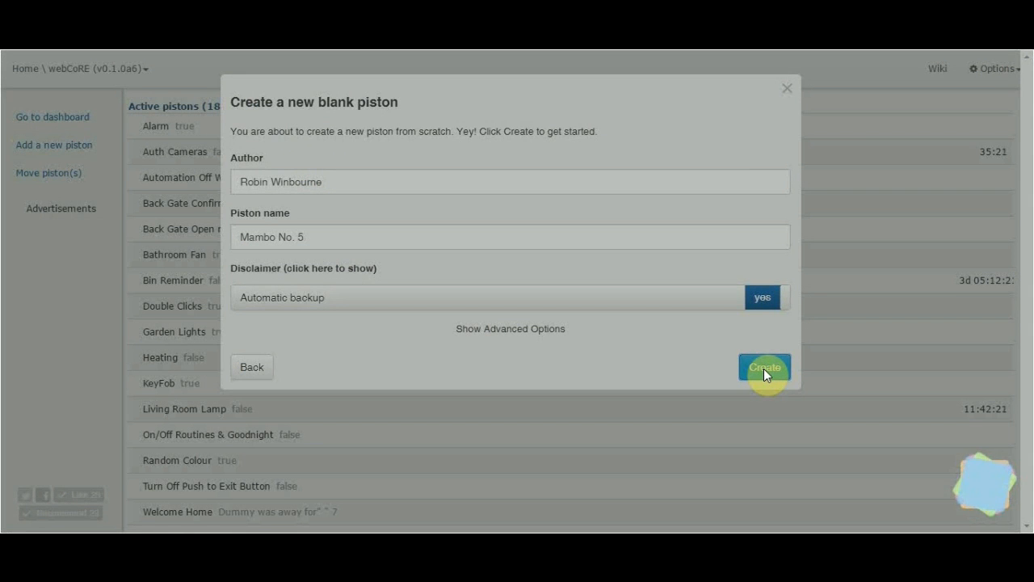
pyautogui.click(765, 367)
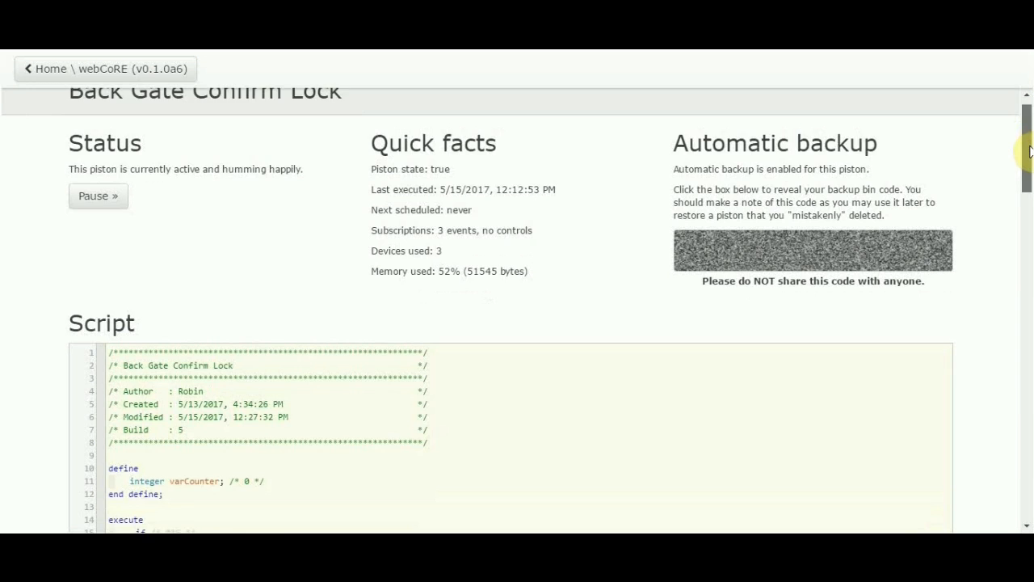
# - Open Back Gate Confirm Lock in the editor and cancel out of a condition unchanged
pyautogui.scroll(-3)
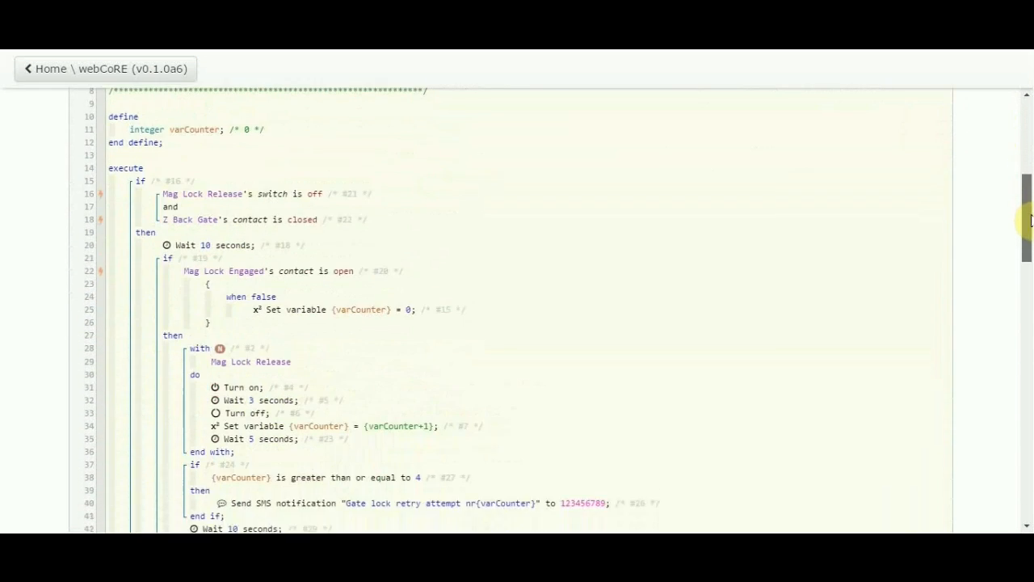
pyautogui.scroll(-3)
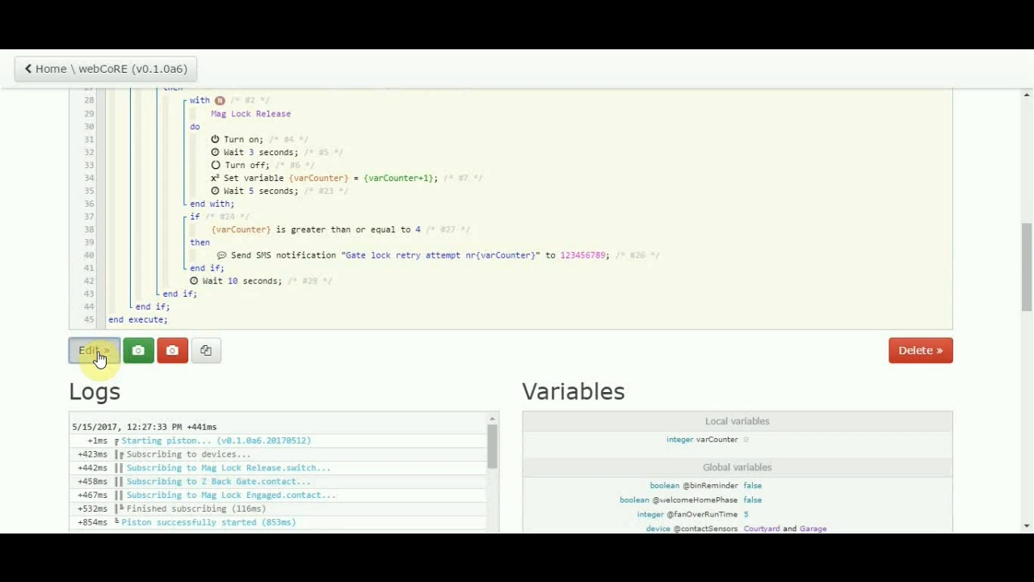
pyautogui.click(93, 350)
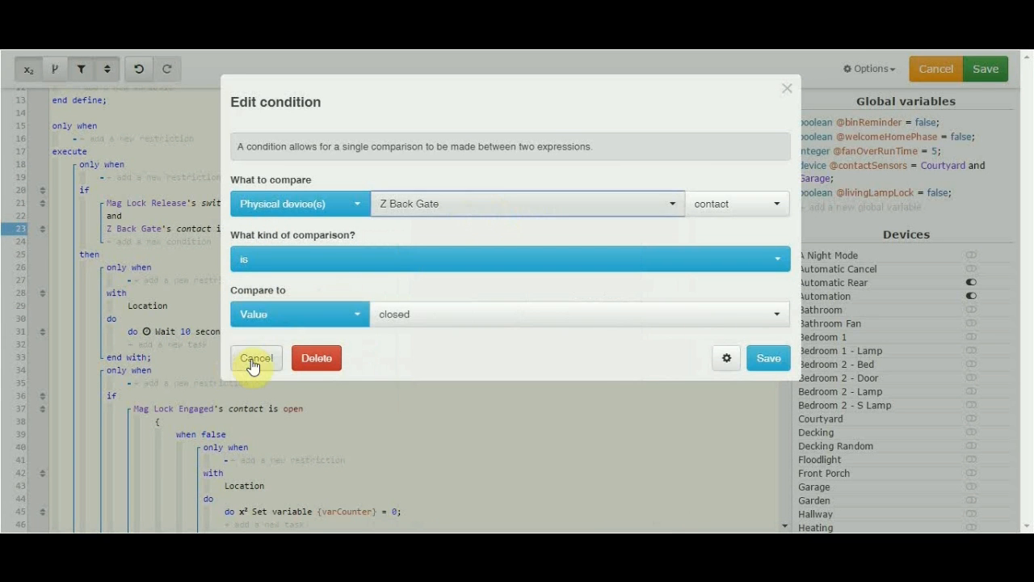
pyautogui.click(256, 358)
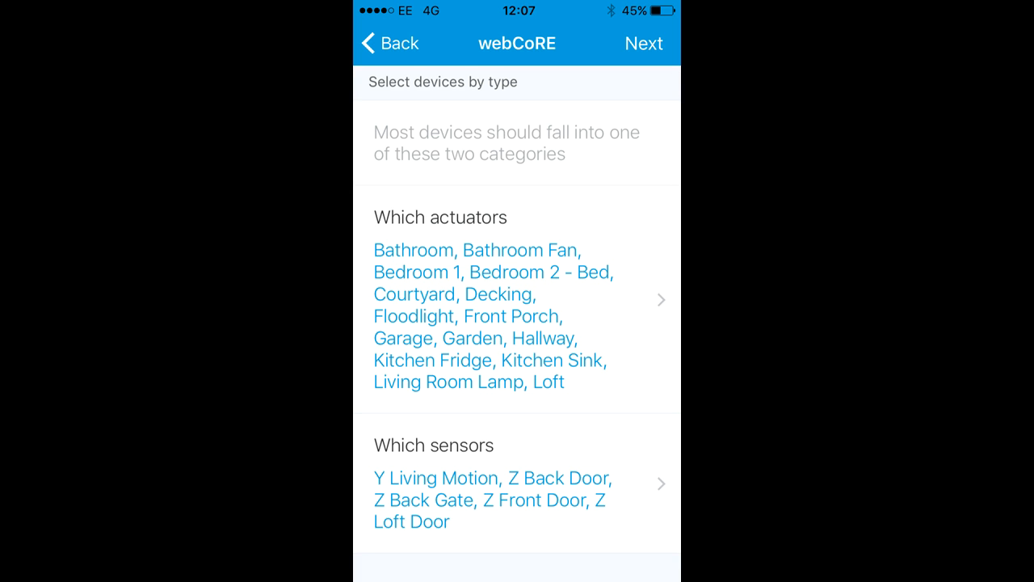
# - Confirm the chosen actuators and sensors, then request a browser registration code
pyautogui.click(643, 43)
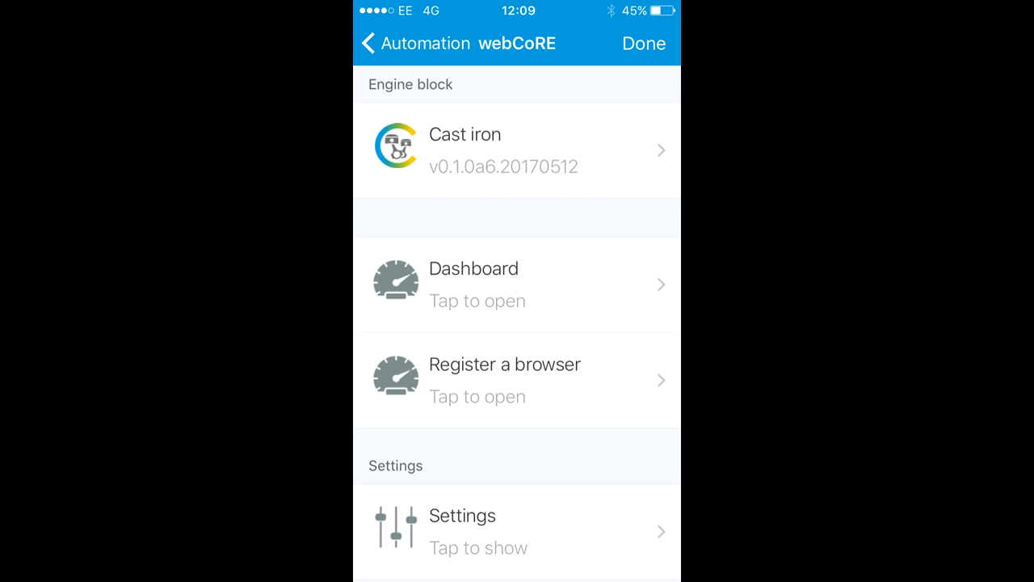
pyautogui.click(505, 379)
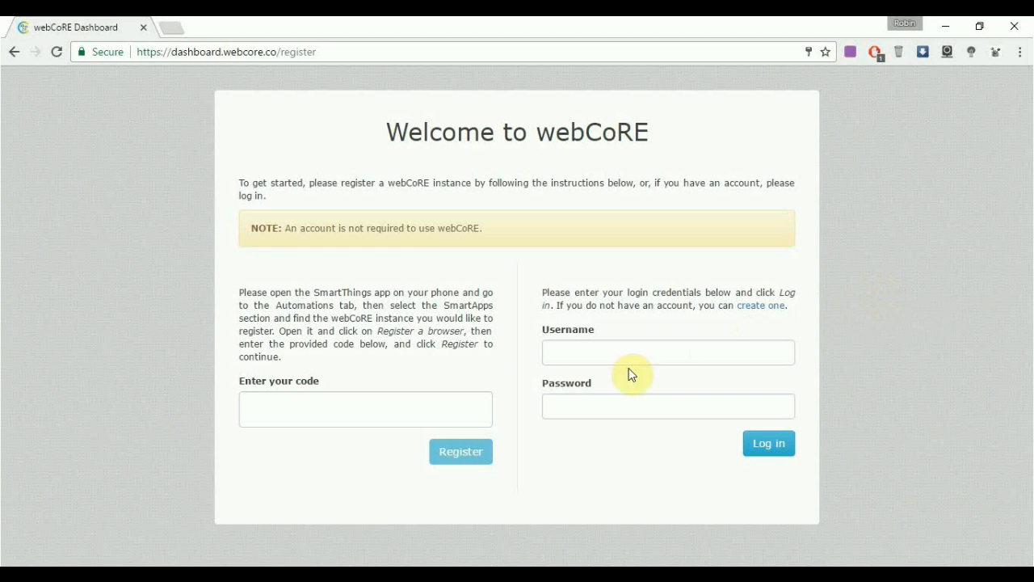
# - Enter the registration code from the phone and register the browser
pyautogui.click(365, 408)
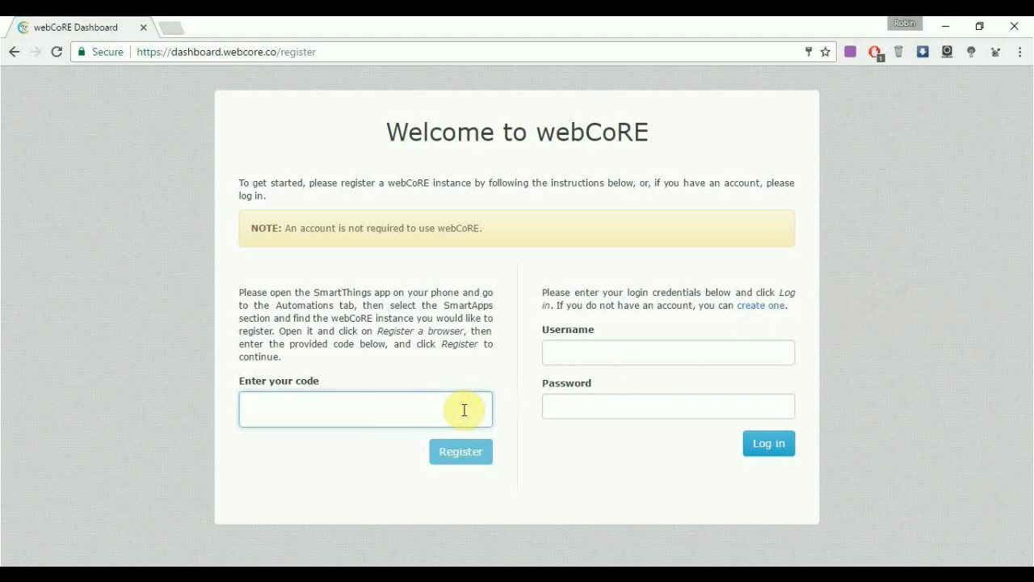
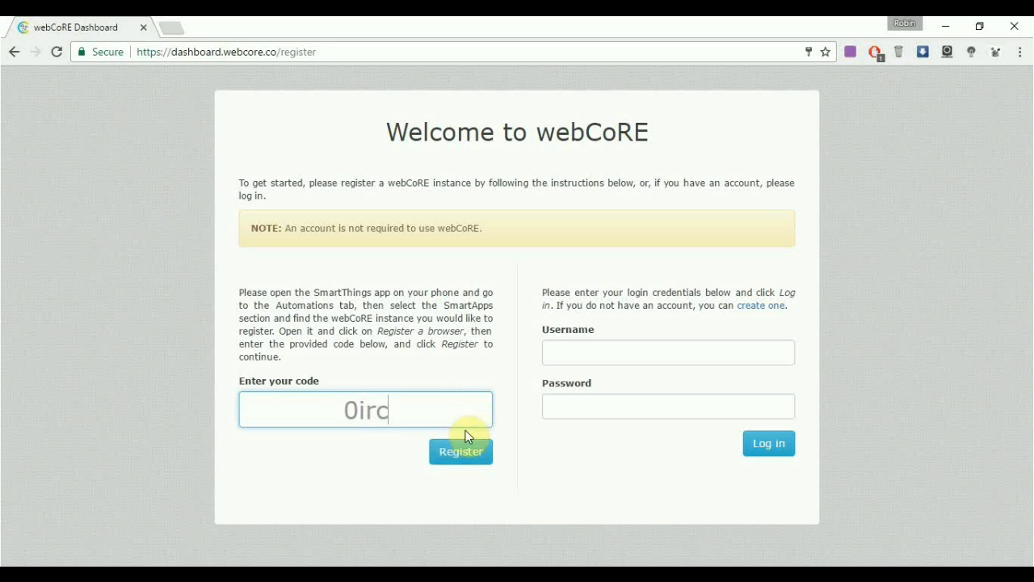
pyautogui.click(461, 451)
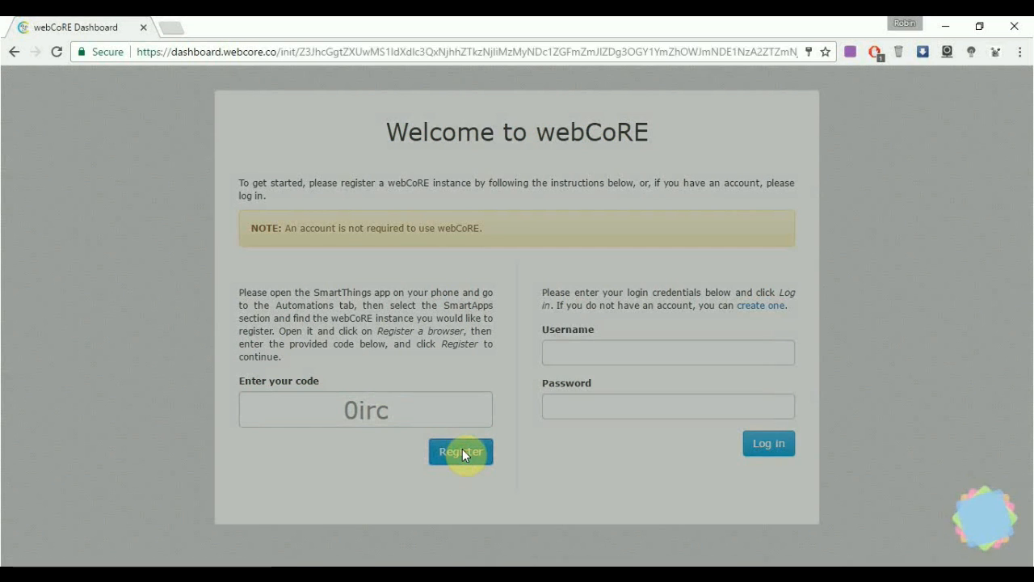
# - Authenticate with the password to reach the empty webCoRE dashboard
pyautogui.click(461, 451)
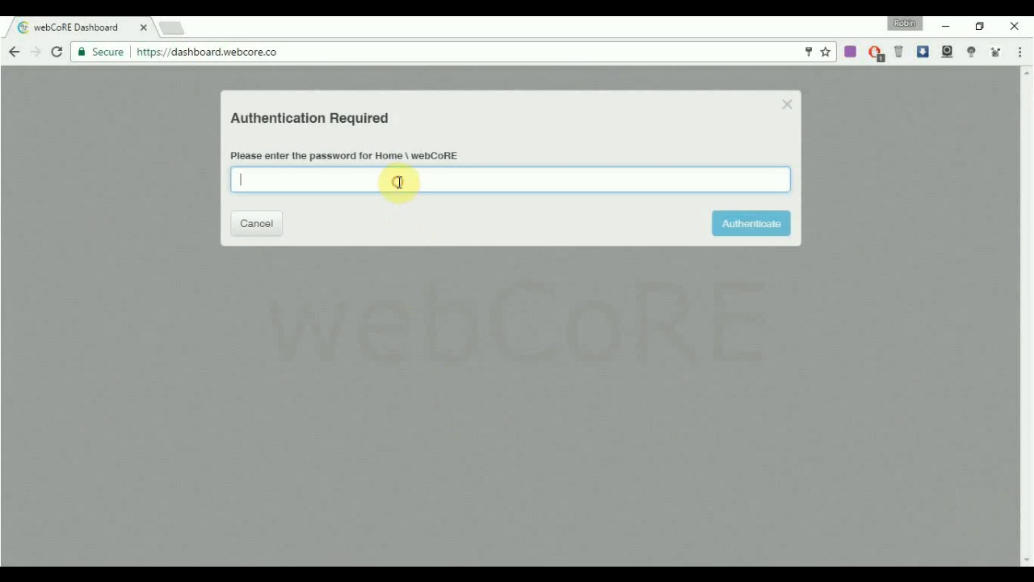
pyautogui.write('••••')
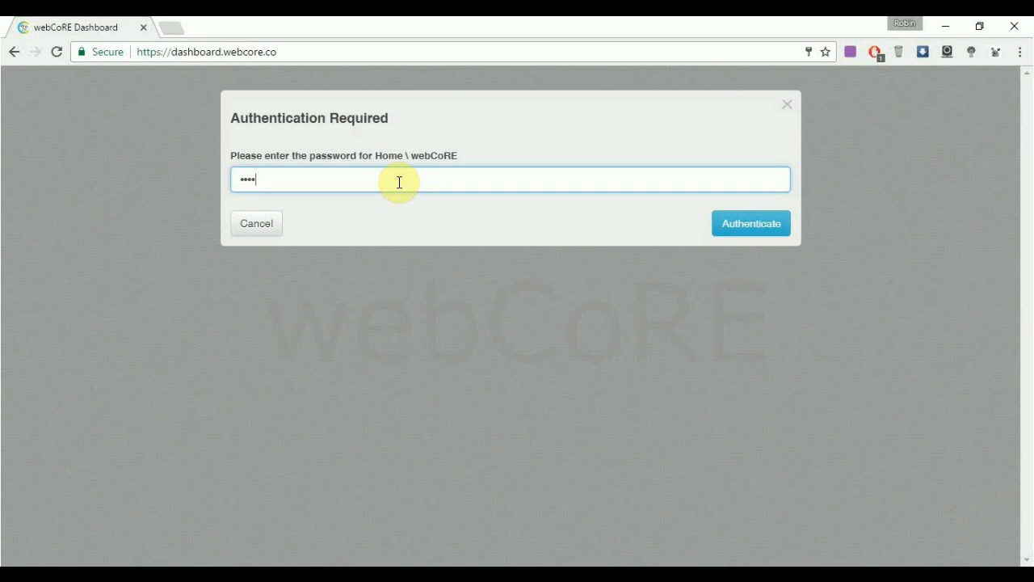
pyautogui.write('password')
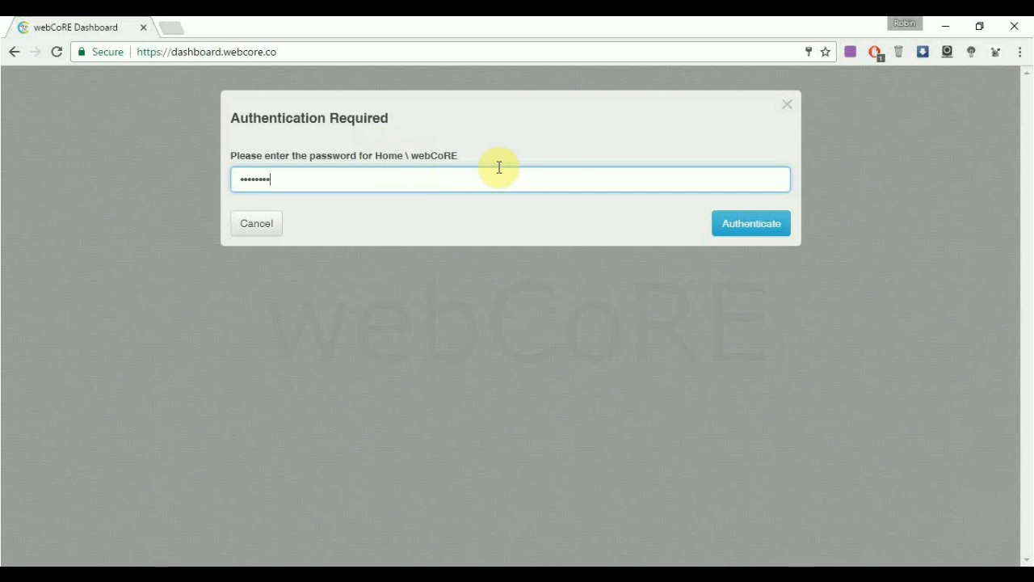
pyautogui.click(750, 223)
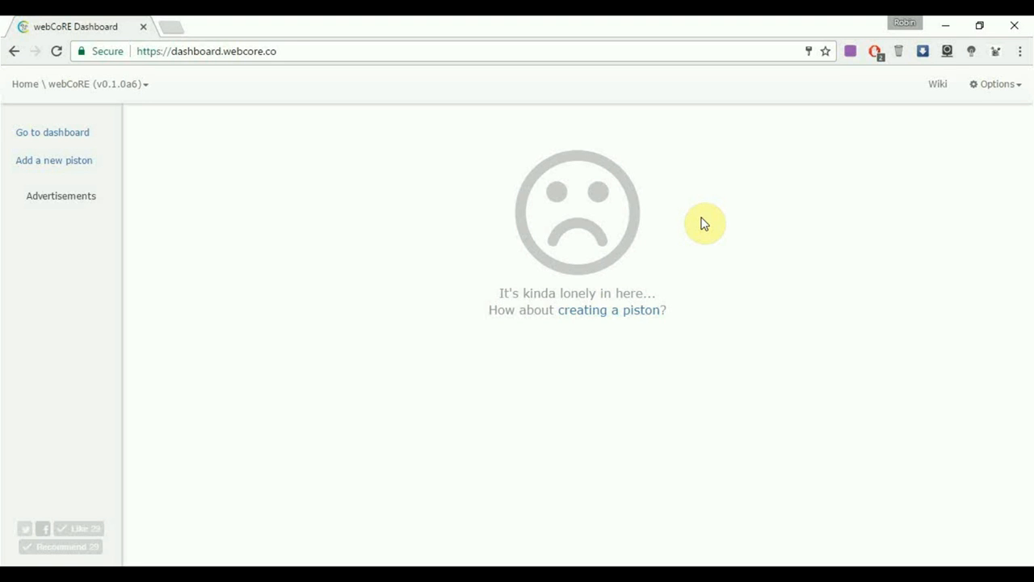
# - Go fullscreen and open the 'Create a new piston' dialog from the sidebar
pyautogui.press('F11')
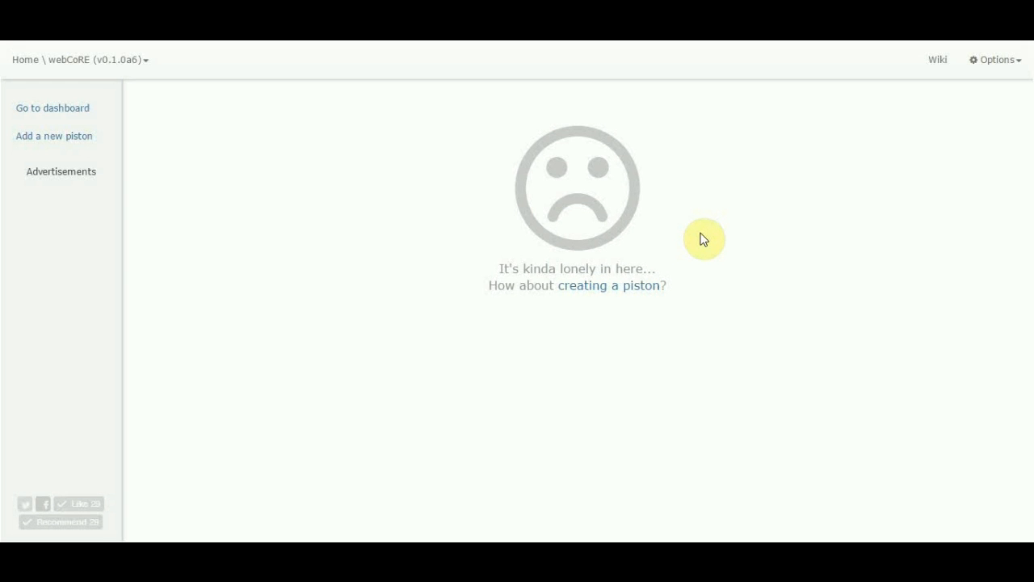
pyautogui.moveTo(54, 135)
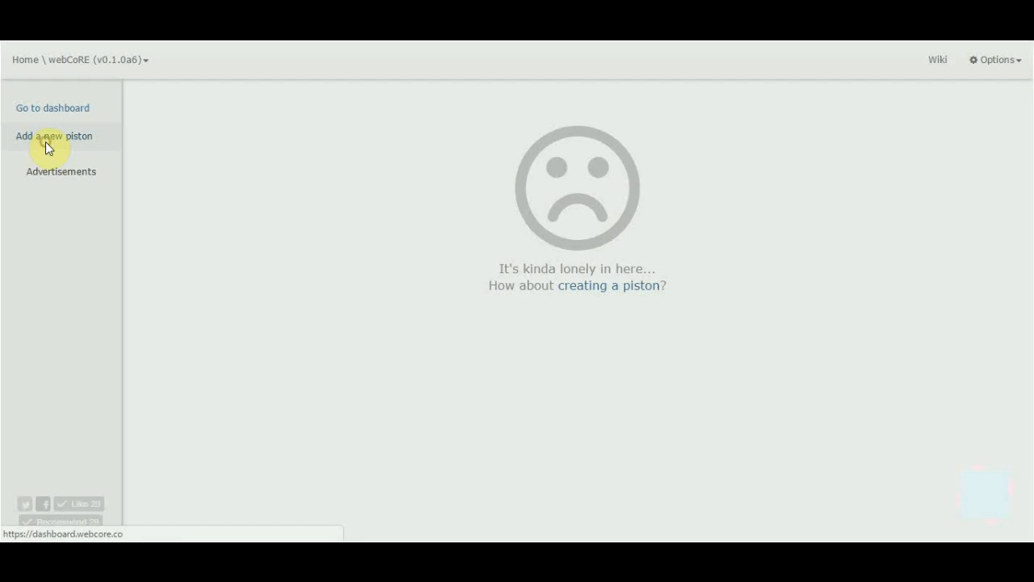
pyautogui.click(53, 136)
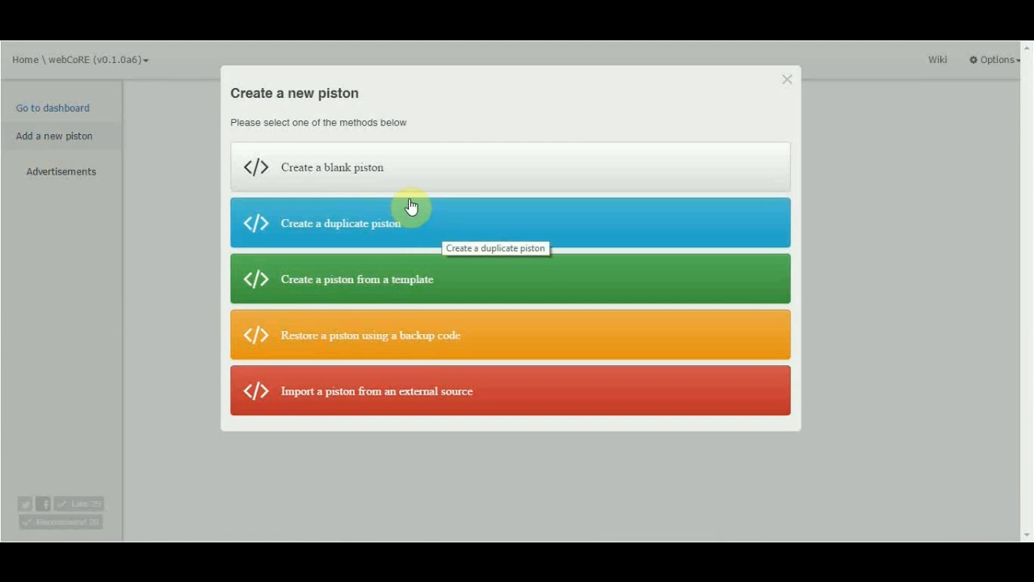
pyautogui.moveTo(380, 172)
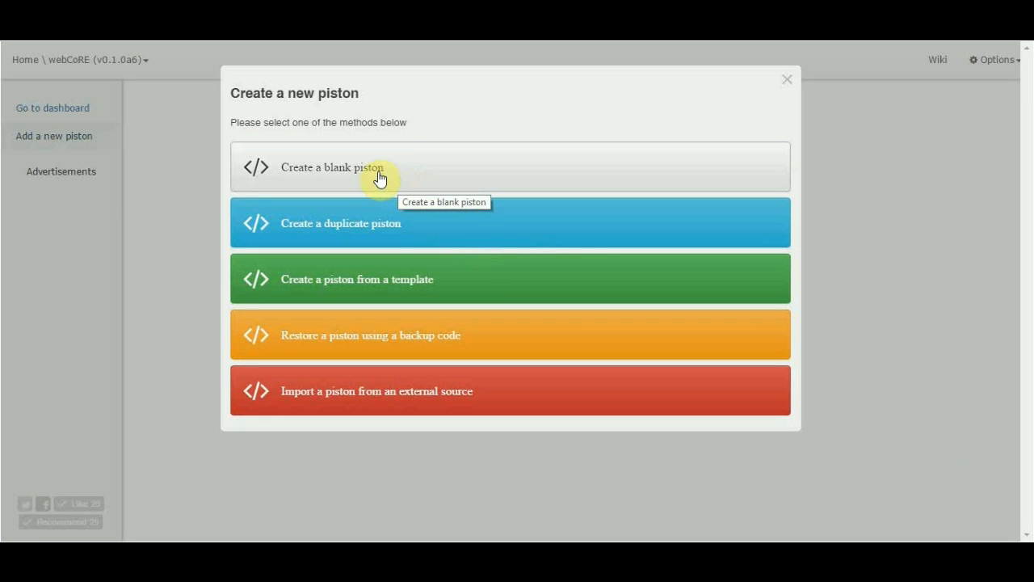
pyautogui.moveTo(382, 235)
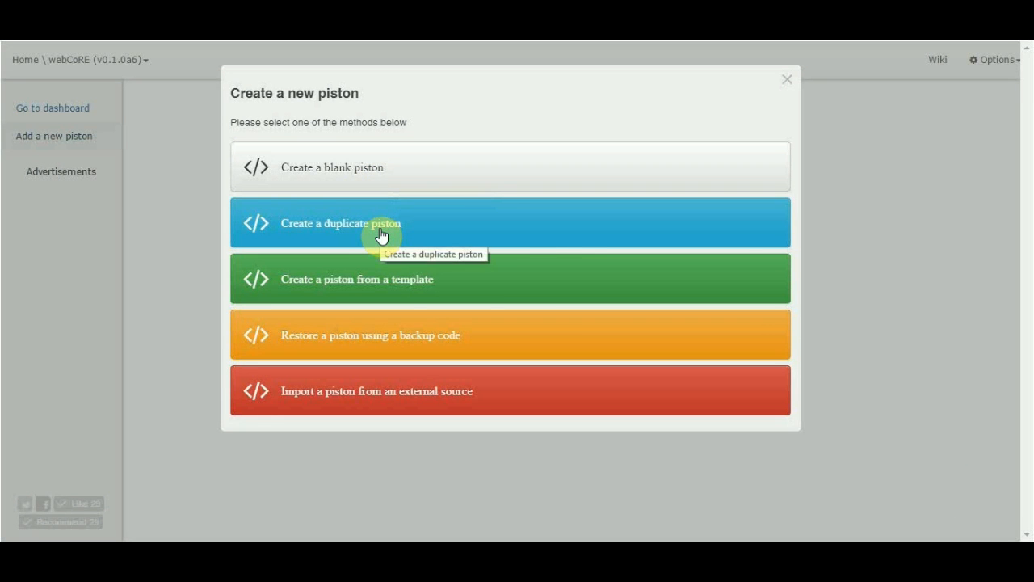
pyautogui.moveTo(477, 287)
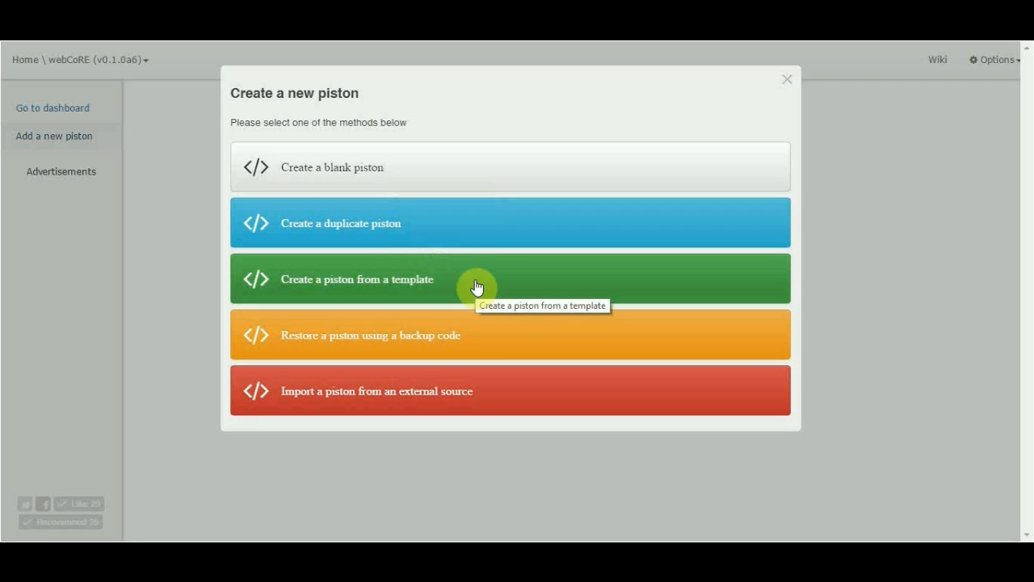
pyautogui.moveTo(494, 345)
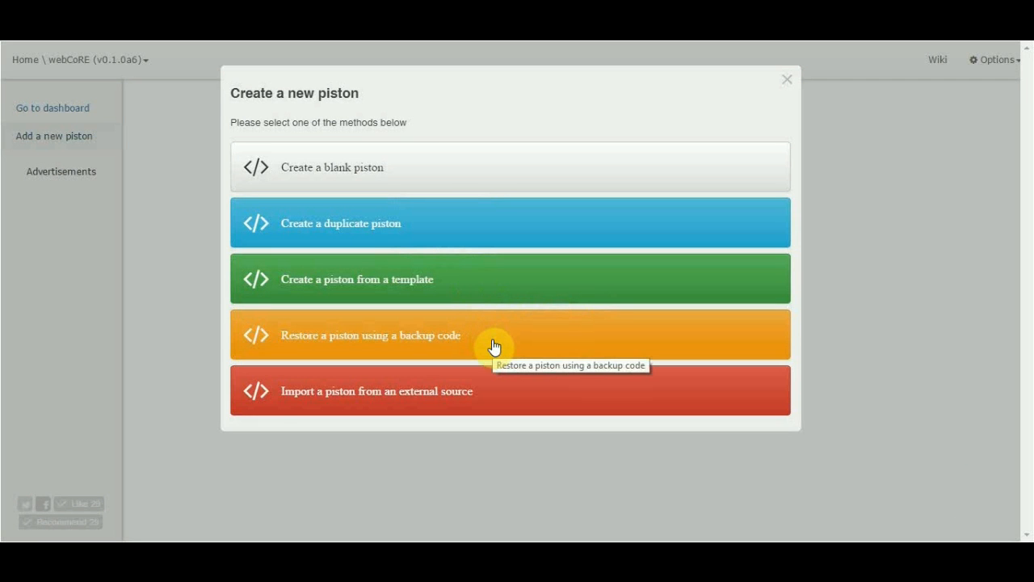
pyautogui.moveTo(499, 401)
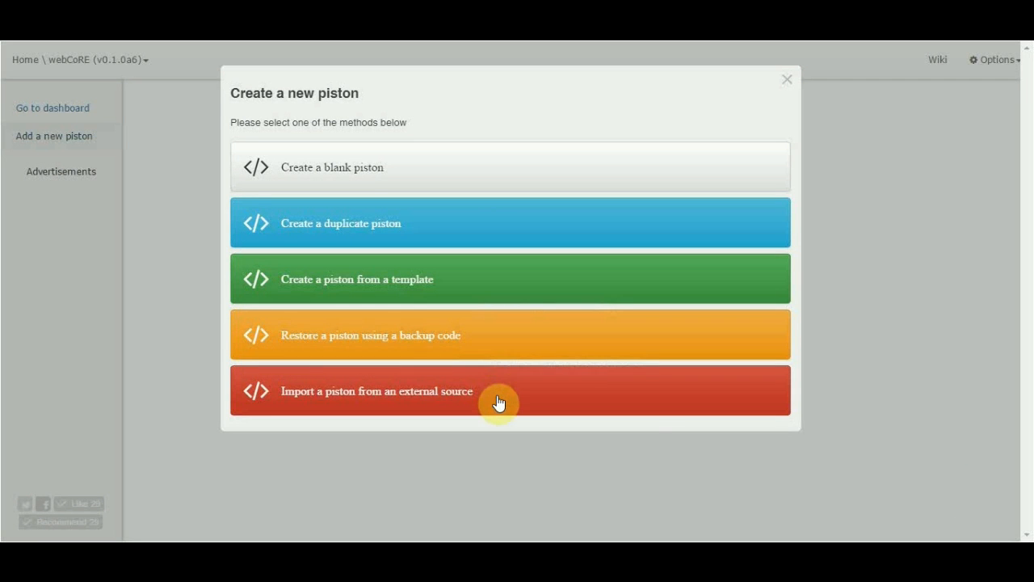
pyautogui.moveTo(499, 402)
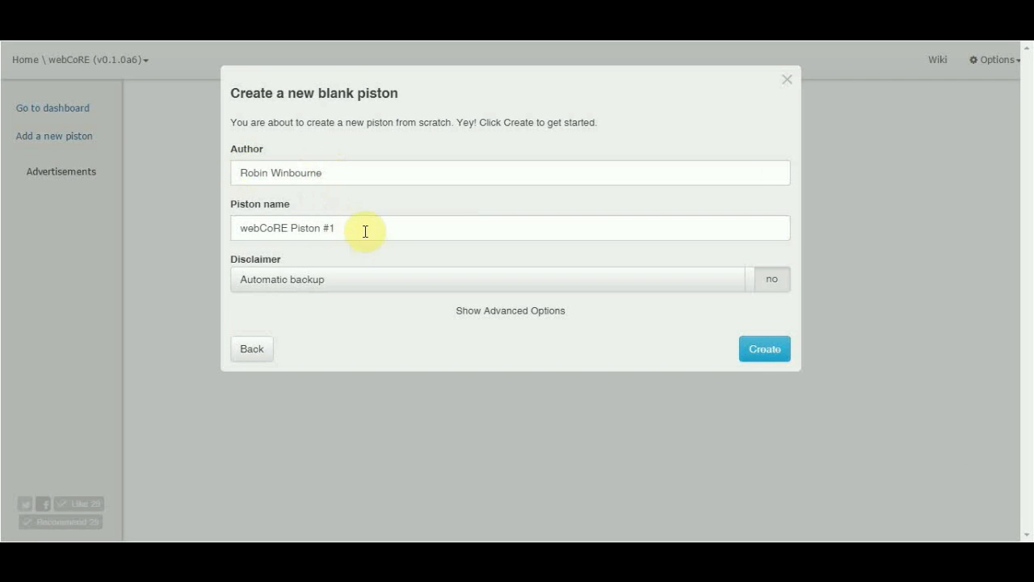
# - Name the blank piston 'test', enable Automatic backup, and create it
pyautogui.write('Tes')
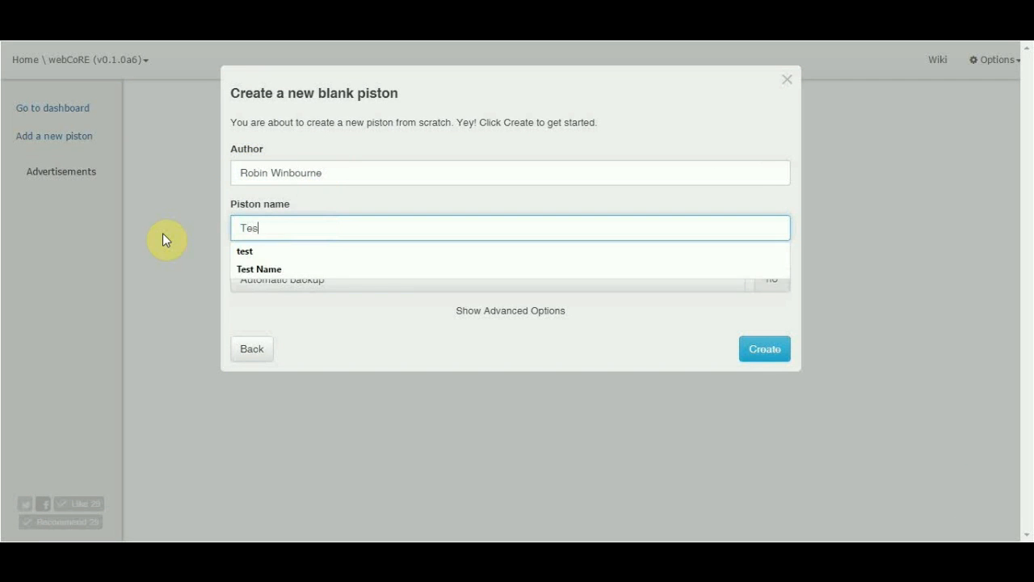
pyautogui.click(244, 251)
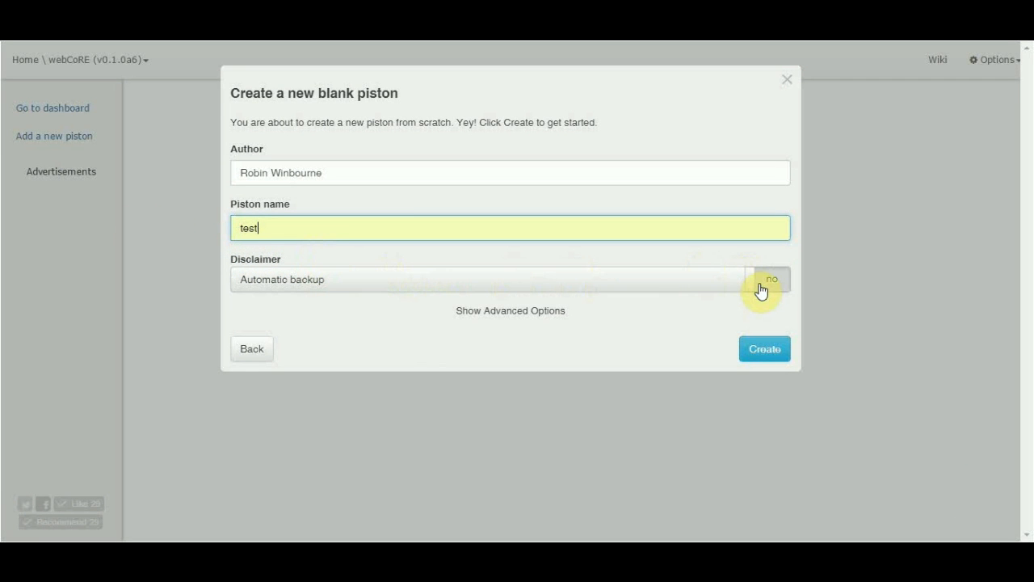
pyautogui.click(770, 279)
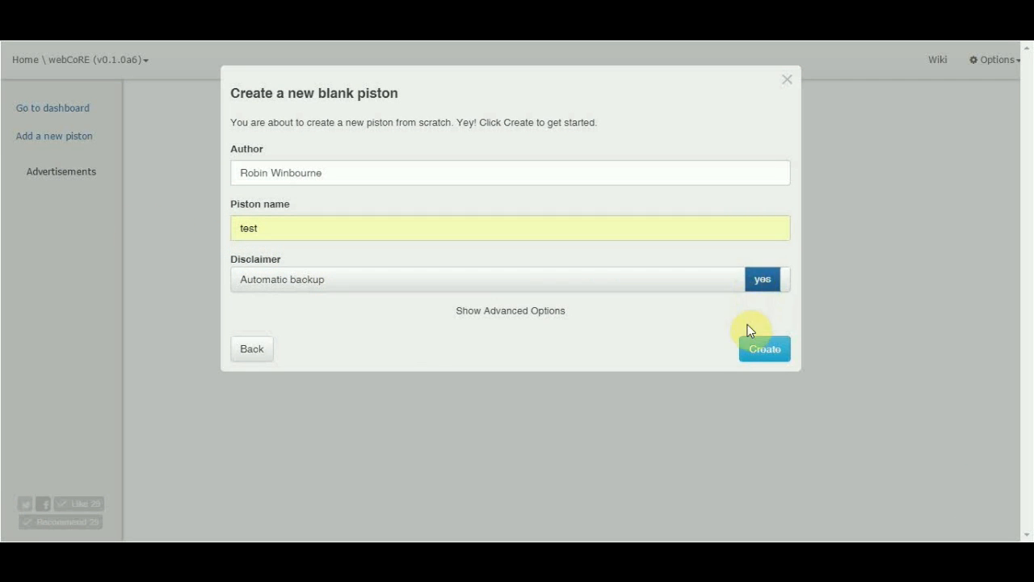
pyautogui.click(764, 349)
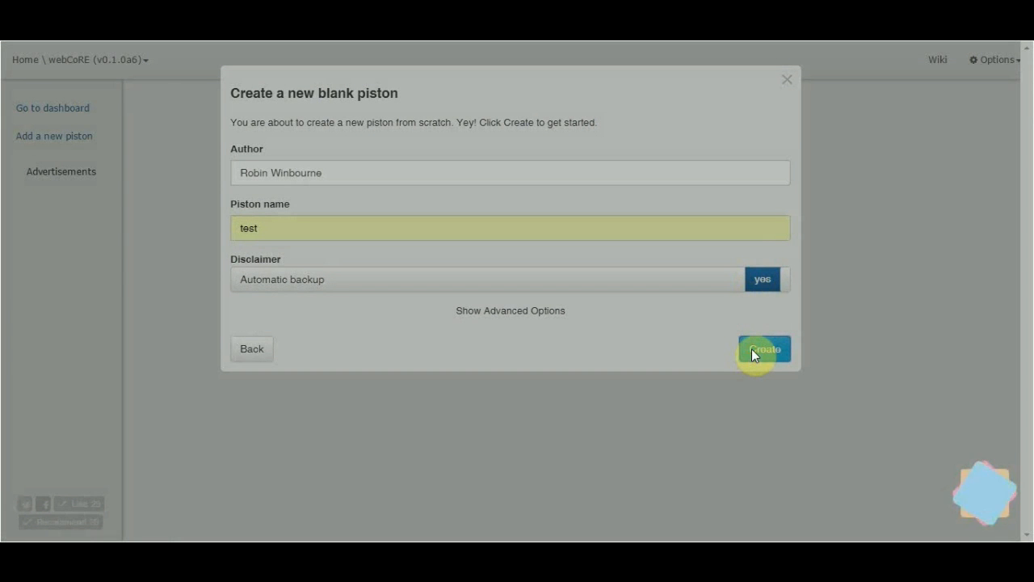
pyautogui.click(764, 348)
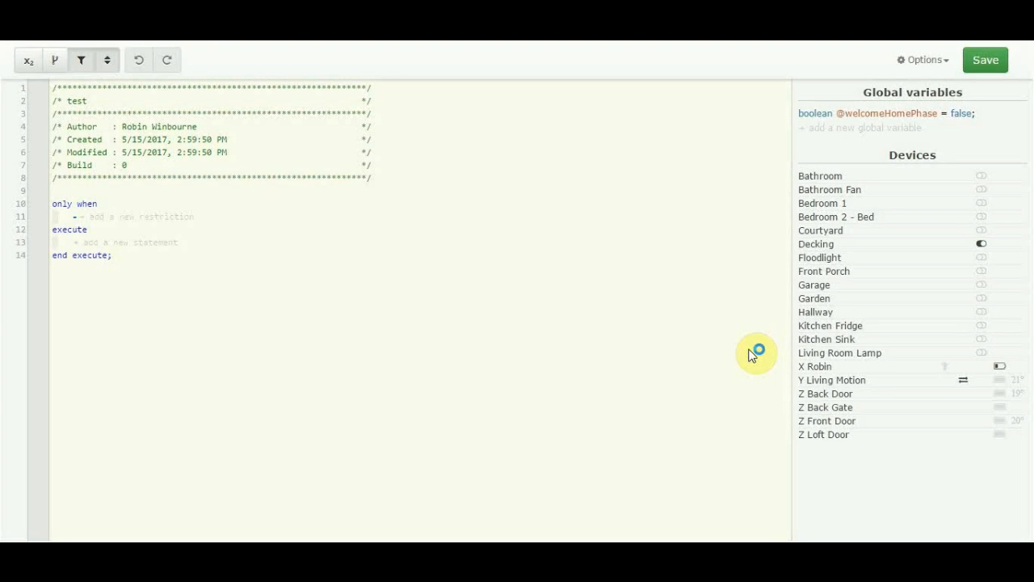
pyautogui.moveTo(747, 354)
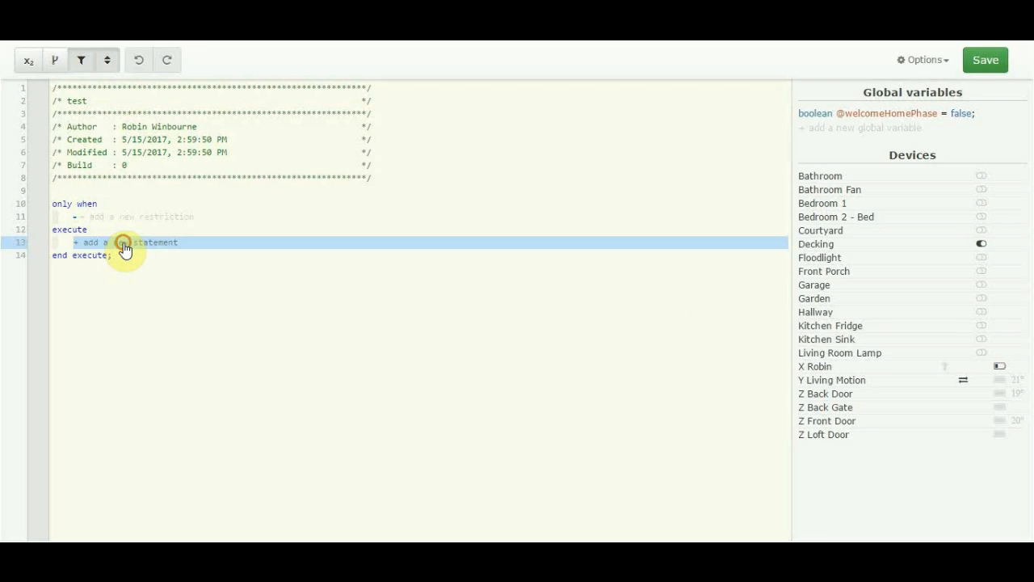
# - Open the Add a new statement dialog under the test piston's execute section
pyautogui.click(126, 243)
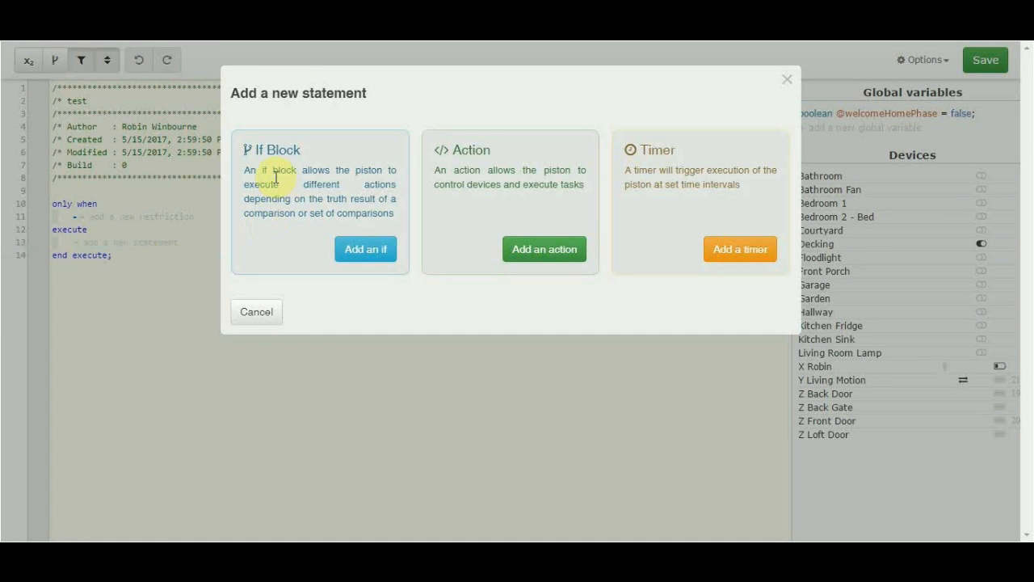
pyautogui.moveTo(467, 154)
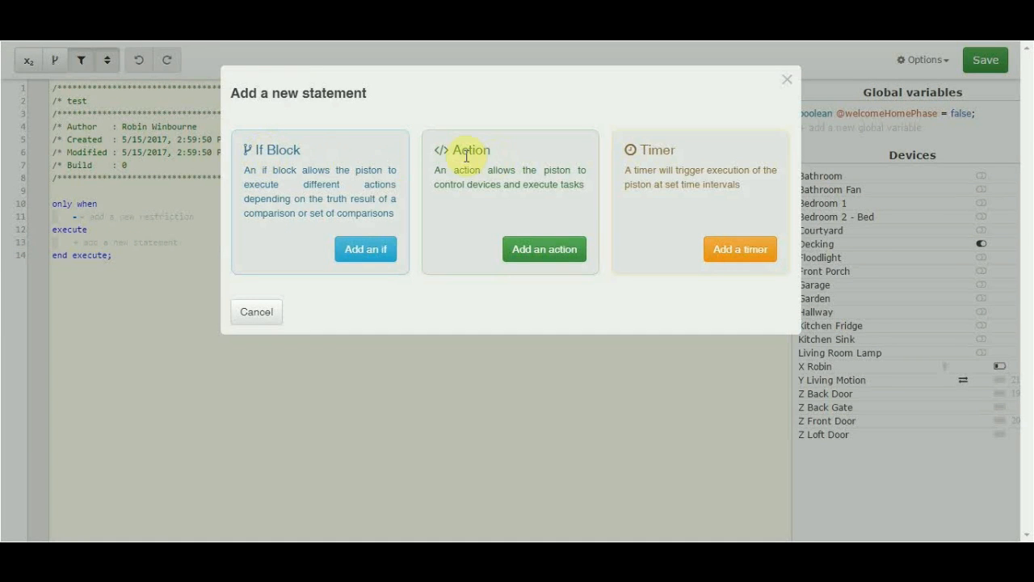
pyautogui.moveTo(661, 150)
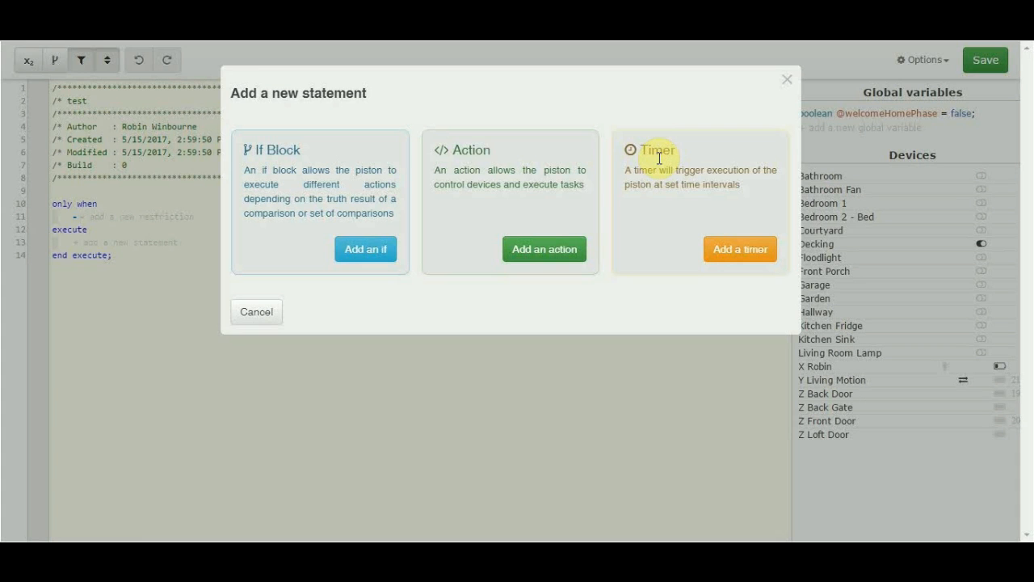
pyautogui.moveTo(354, 288)
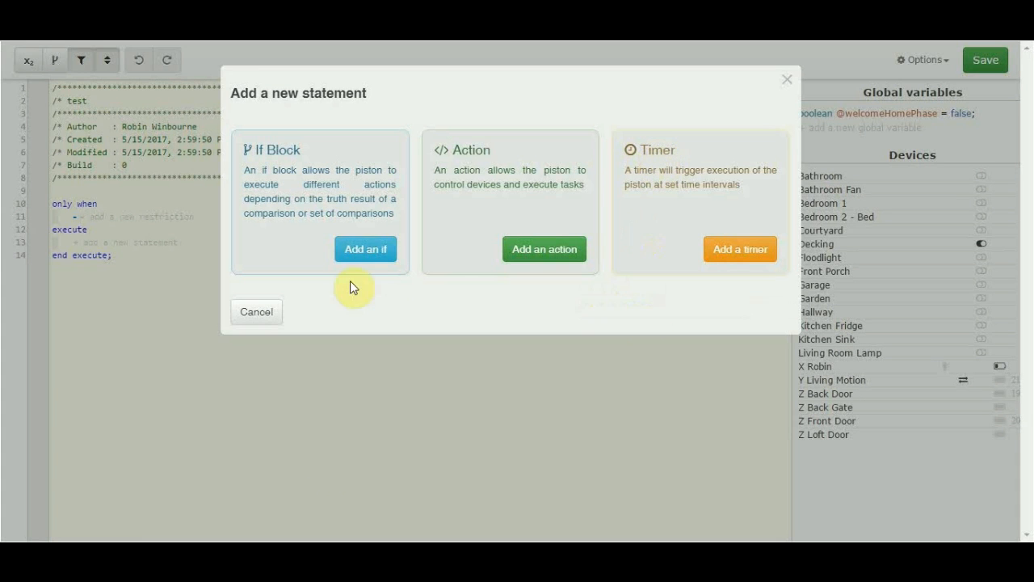
pyautogui.moveTo(449, 299)
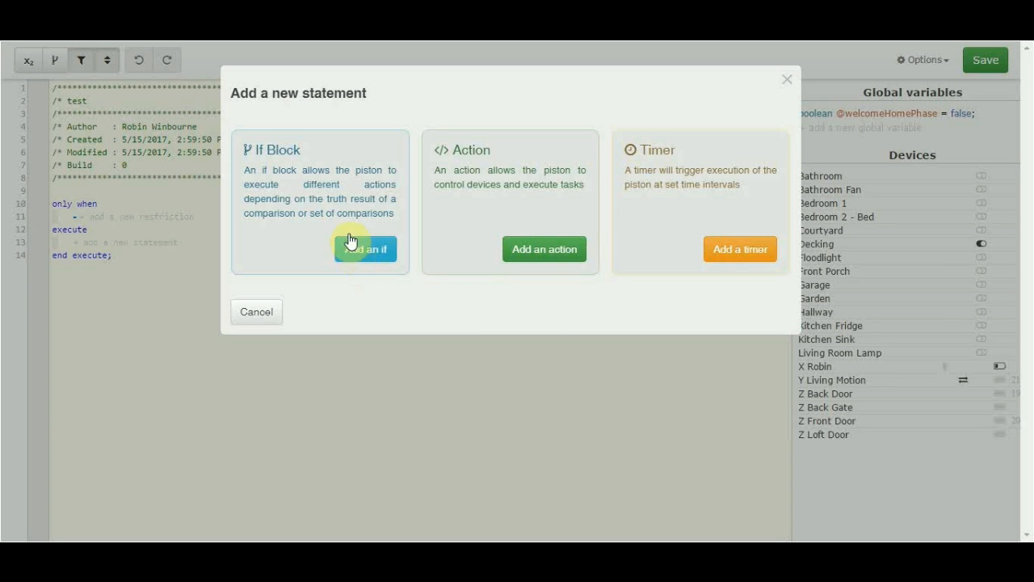
# - Add an if block and start a condition comparing a Virtual device
pyautogui.click(365, 249)
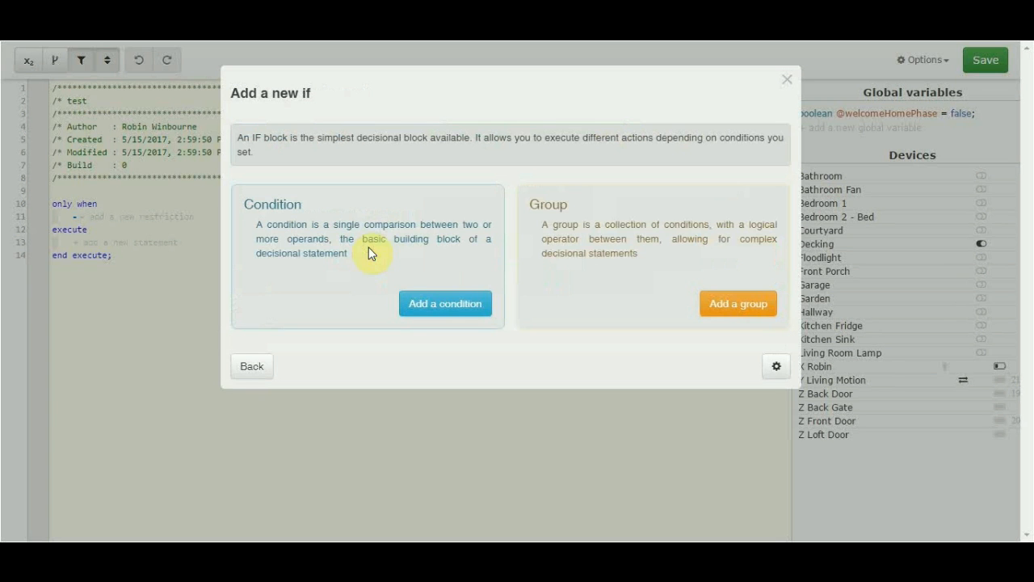
pyautogui.moveTo(560, 203)
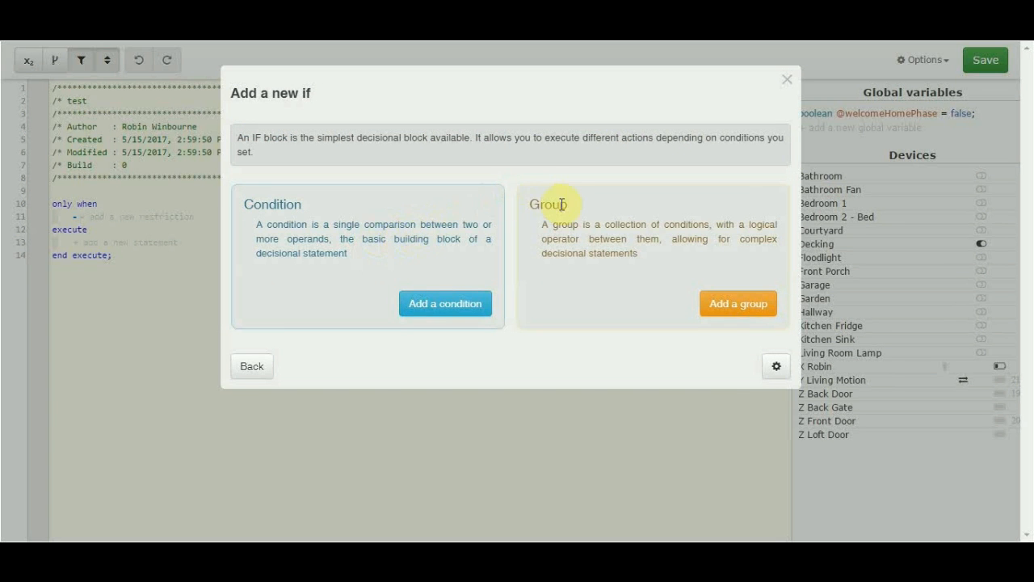
pyautogui.moveTo(601, 249)
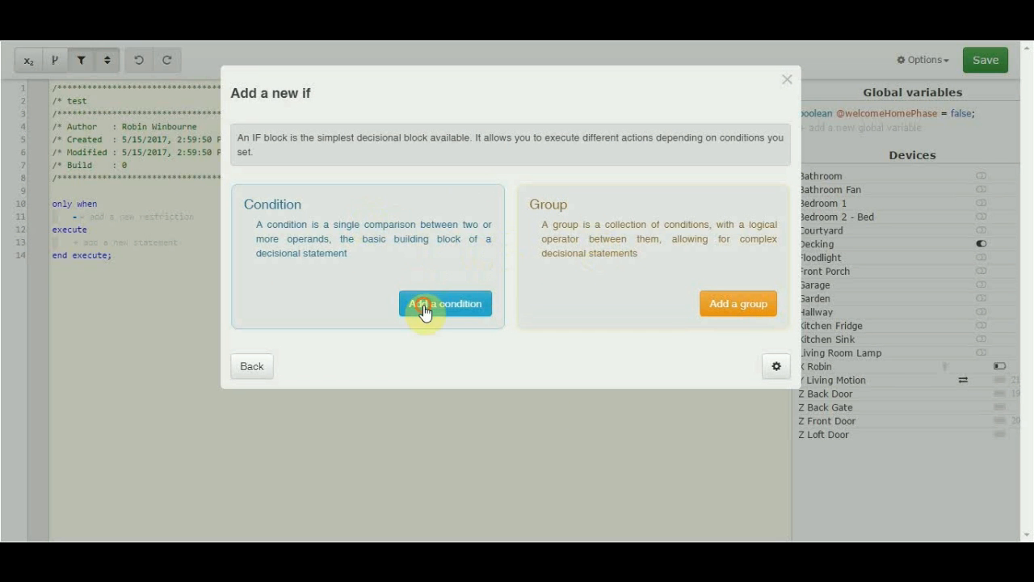
pyautogui.click(446, 303)
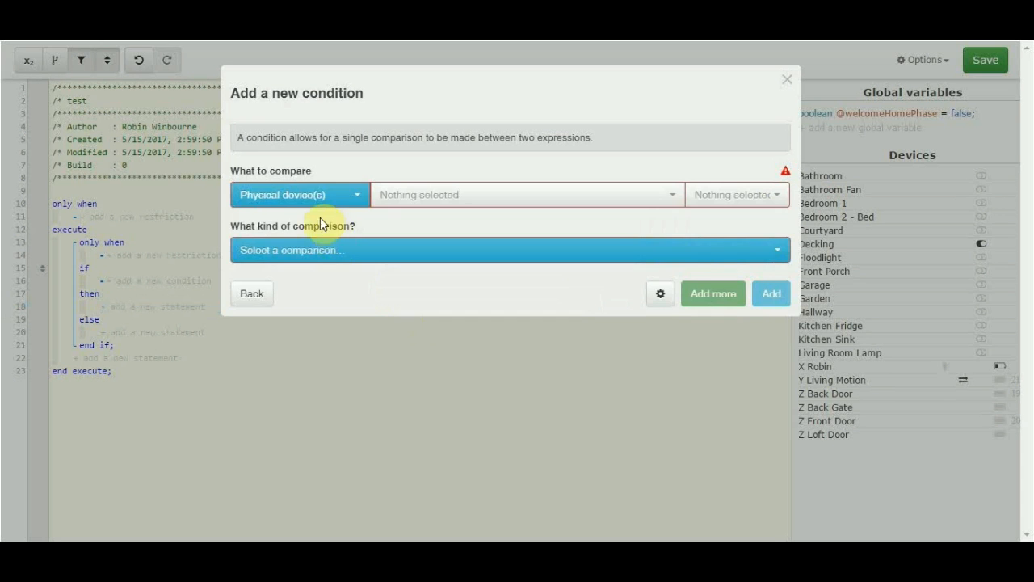
pyautogui.click(299, 194)
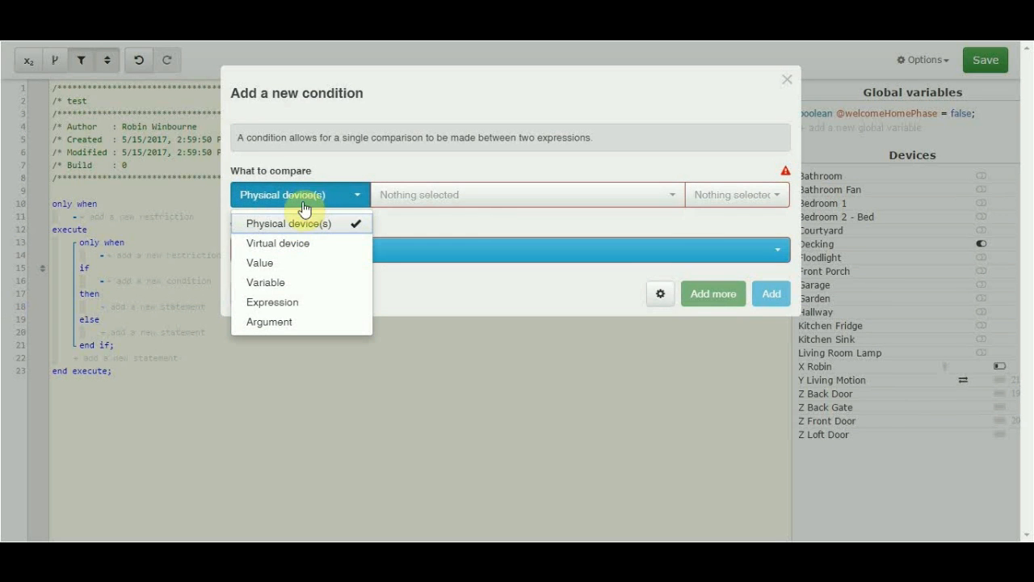
pyautogui.moveTo(289, 243)
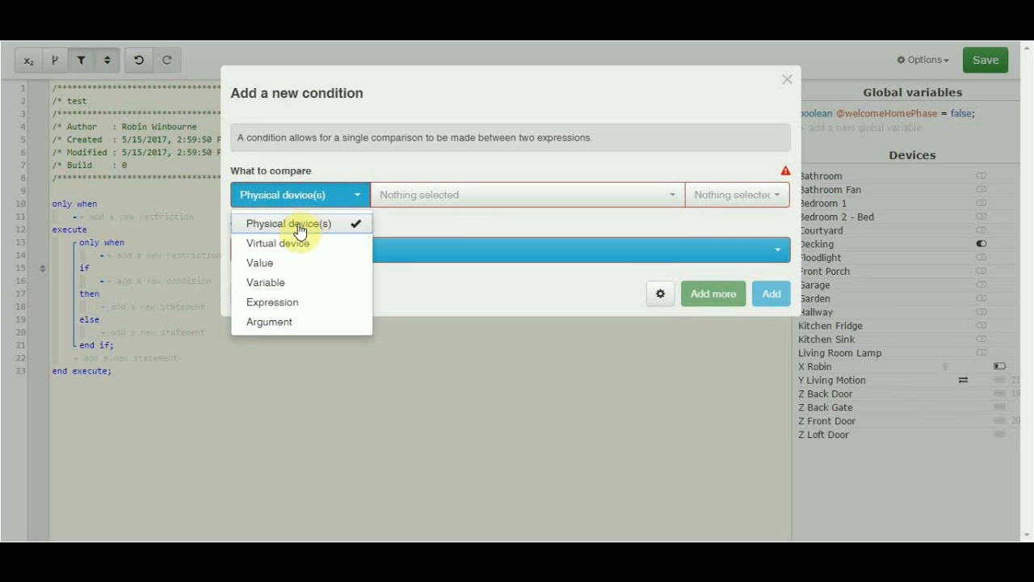
pyautogui.moveTo(300, 267)
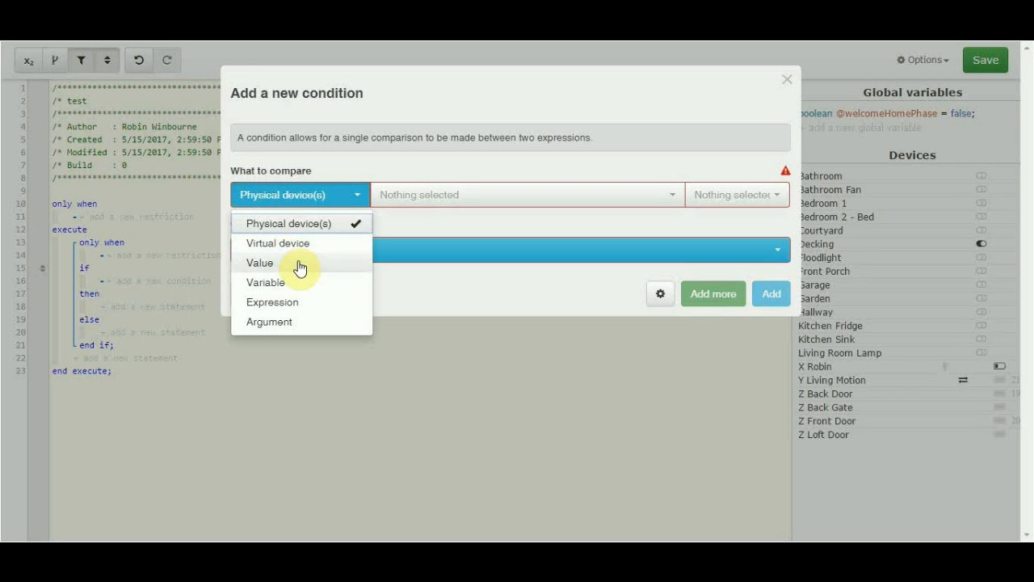
pyautogui.moveTo(301, 282)
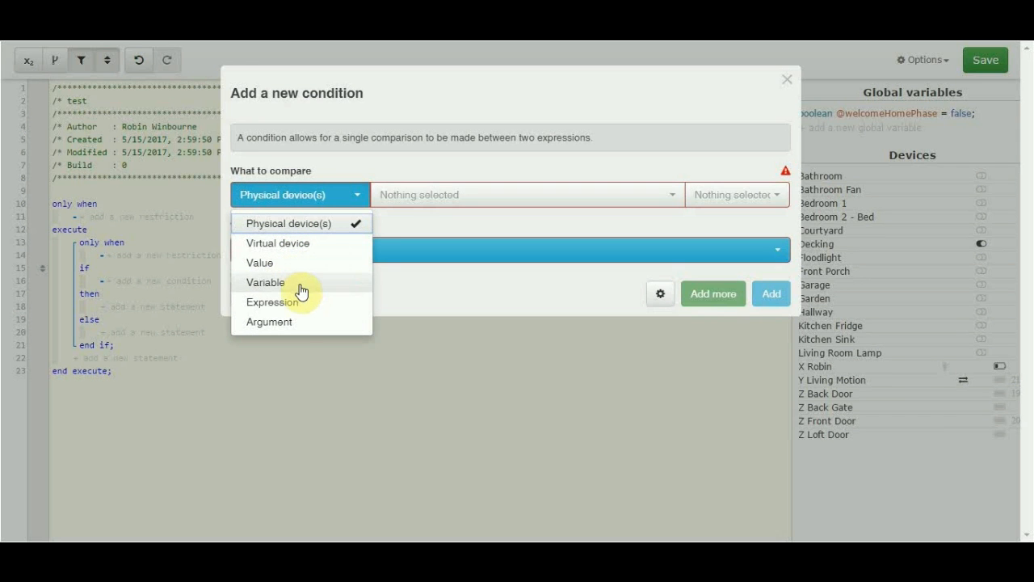
pyautogui.moveTo(301, 321)
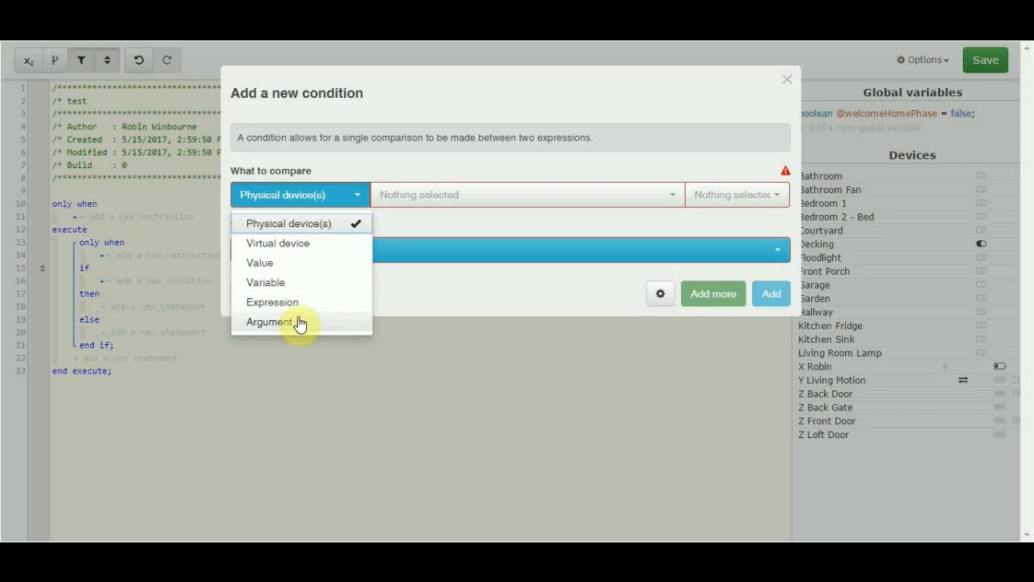
pyautogui.click(277, 244)
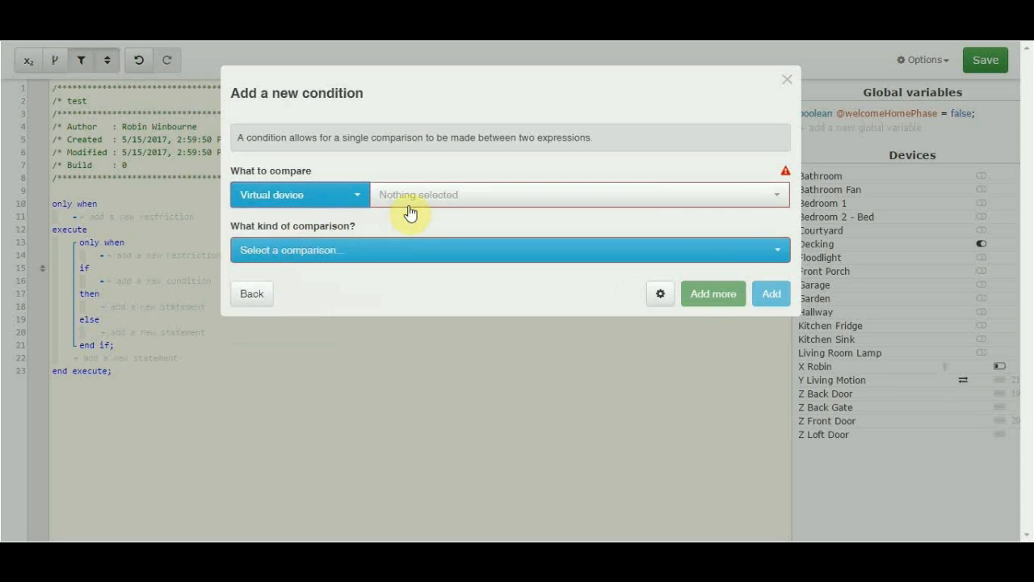
pyautogui.click(578, 194)
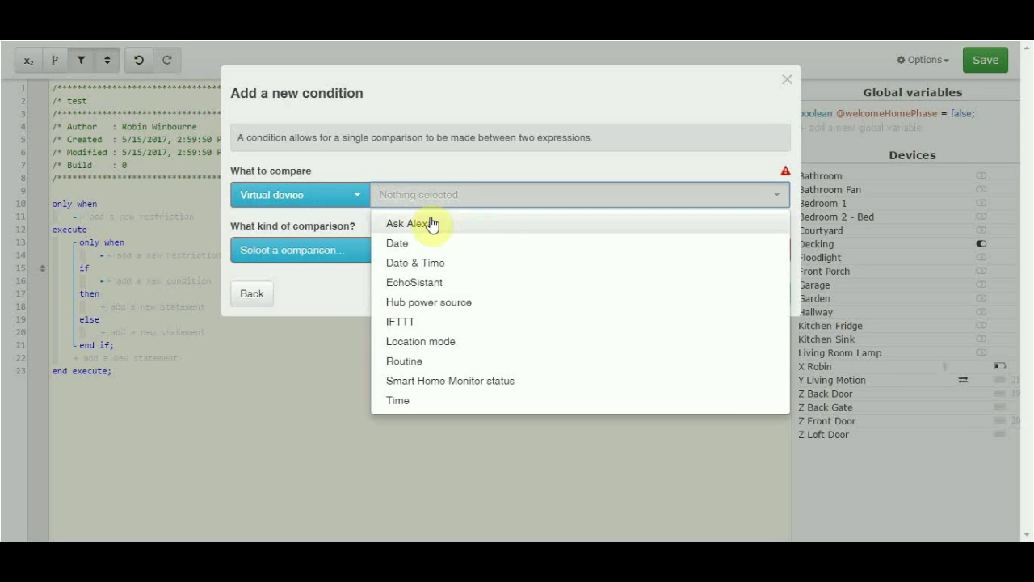
pyautogui.moveTo(451, 282)
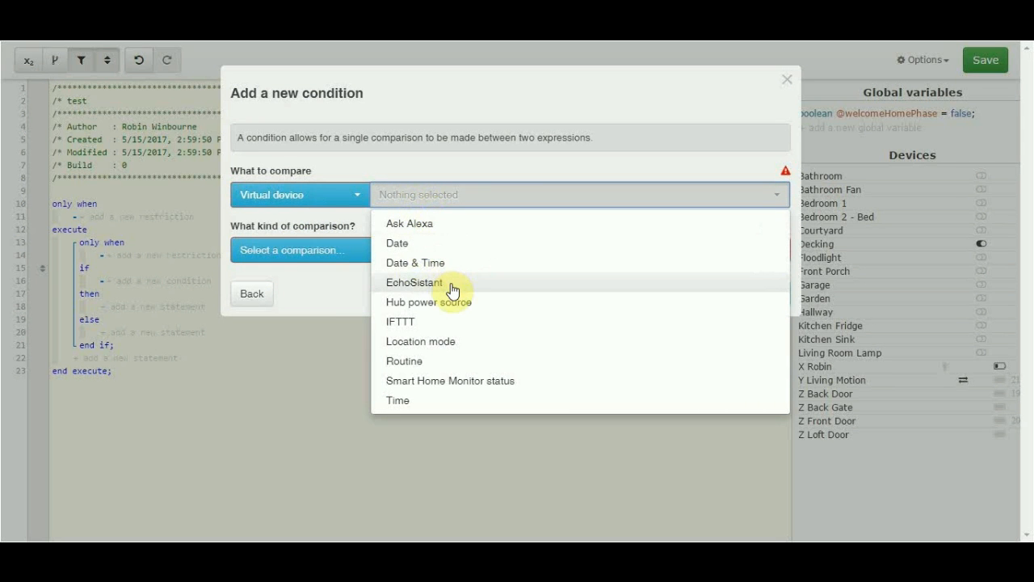
pyautogui.moveTo(458, 329)
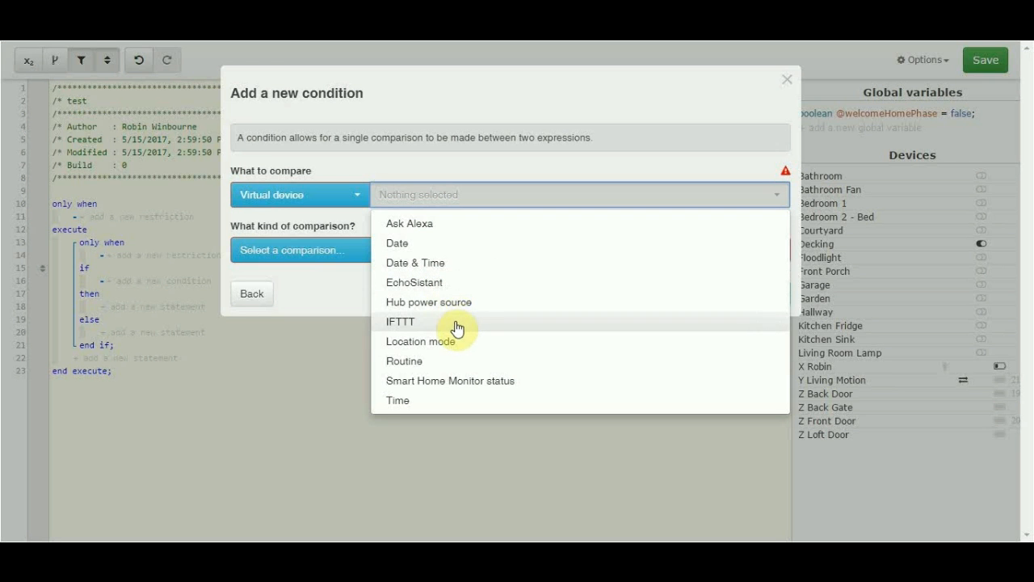
pyautogui.moveTo(452, 368)
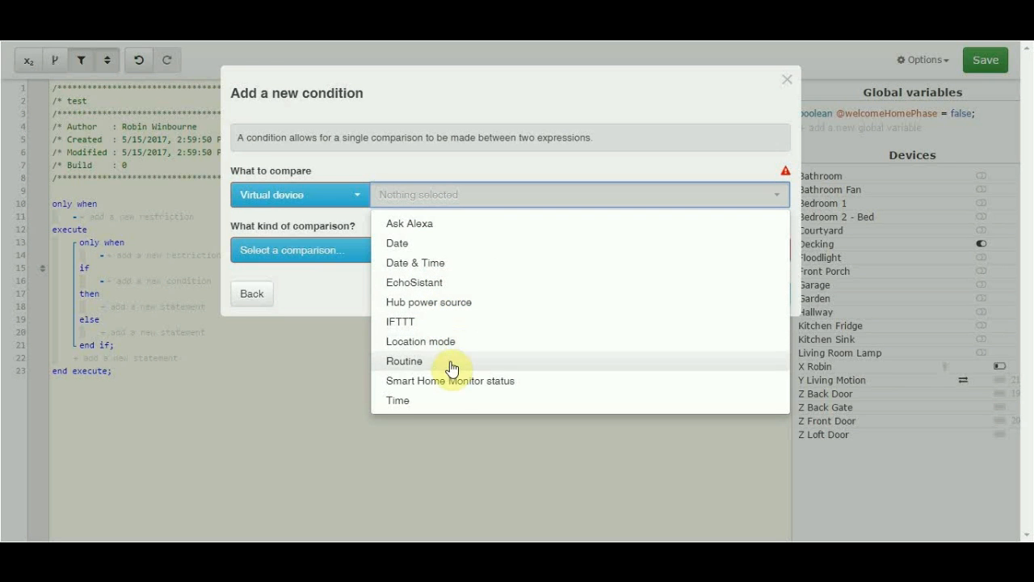
pyautogui.moveTo(461, 381)
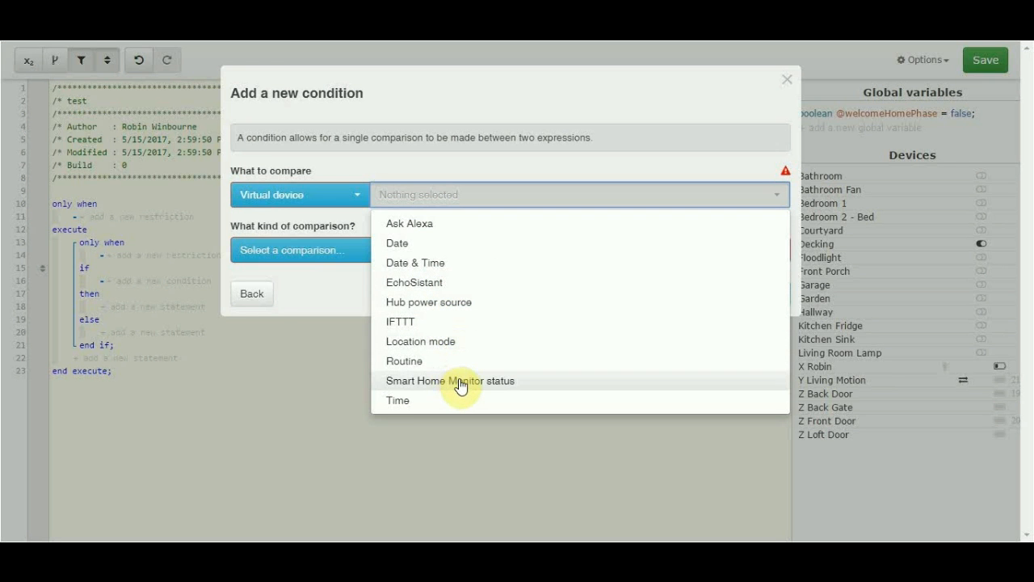
pyautogui.moveTo(465, 301)
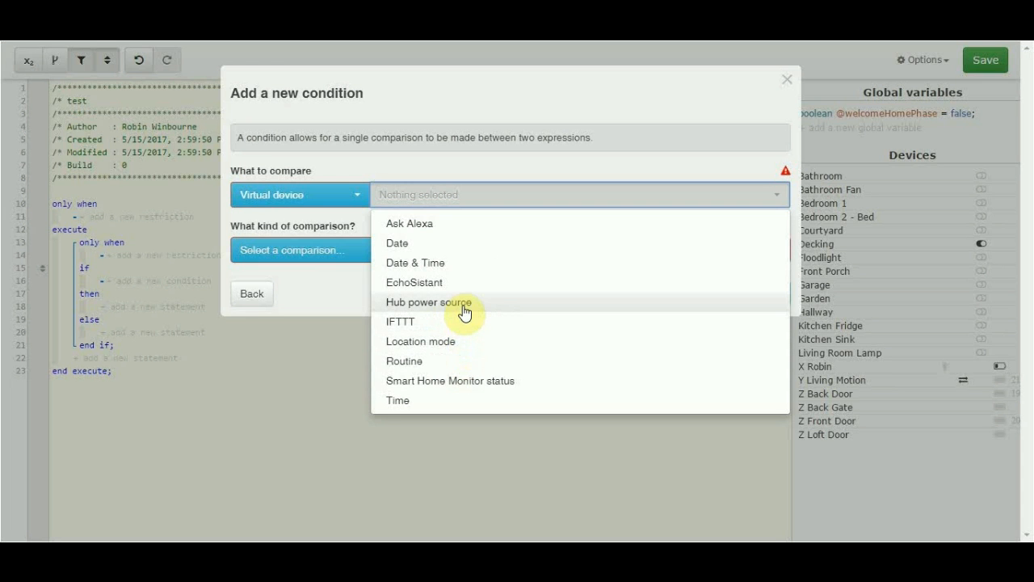
pyautogui.moveTo(451, 312)
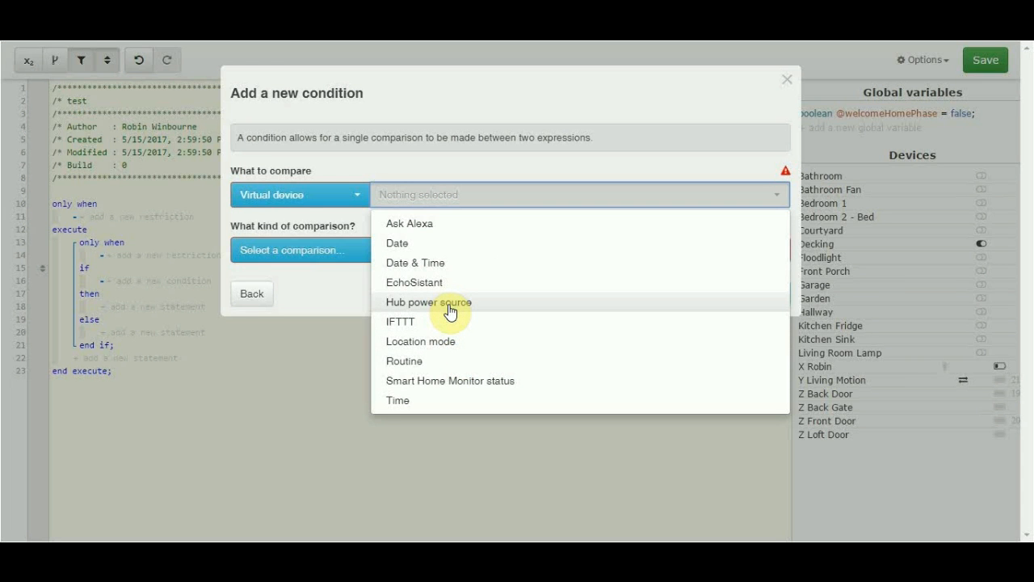
pyautogui.moveTo(459, 313)
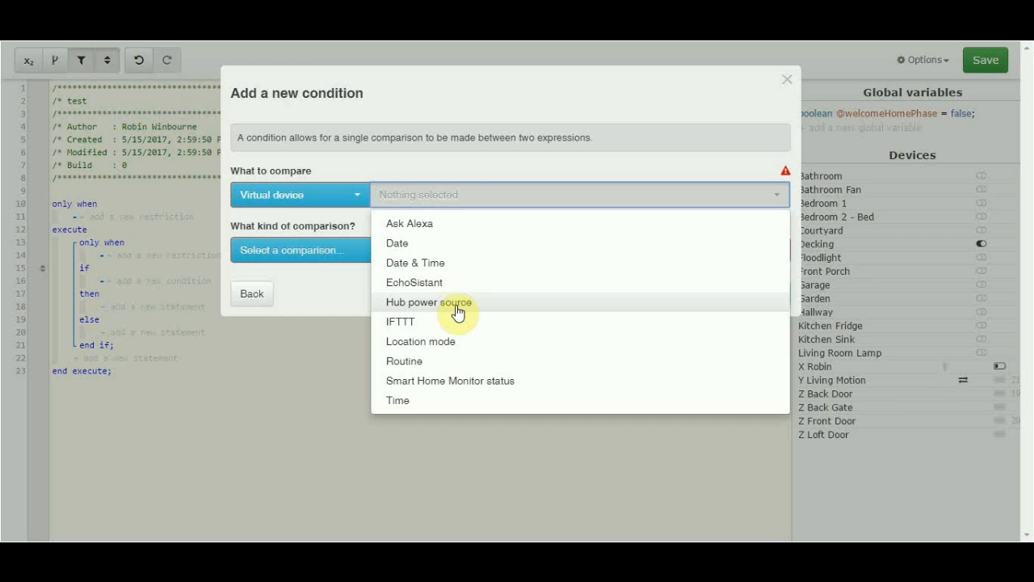
pyautogui.moveTo(432, 303)
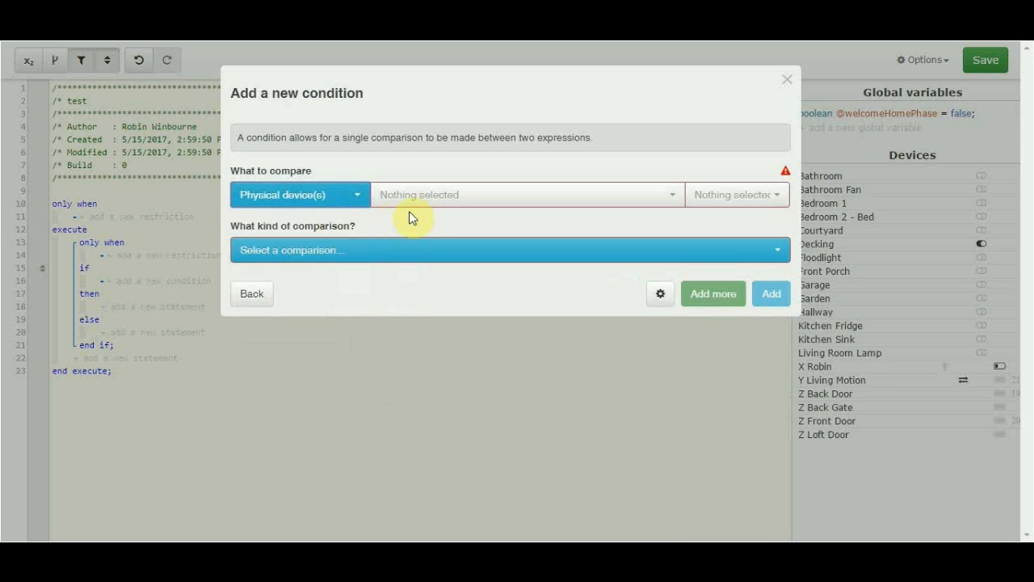
# - Add the condition 'Y Living Motion's motion is active' to the if block
pyautogui.click(525, 194)
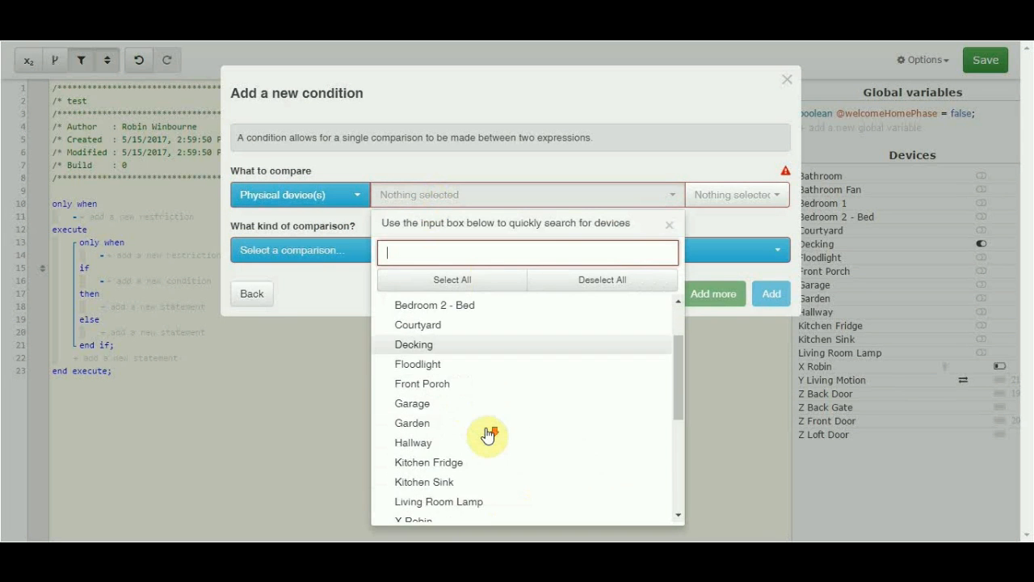
pyautogui.scroll(-3)
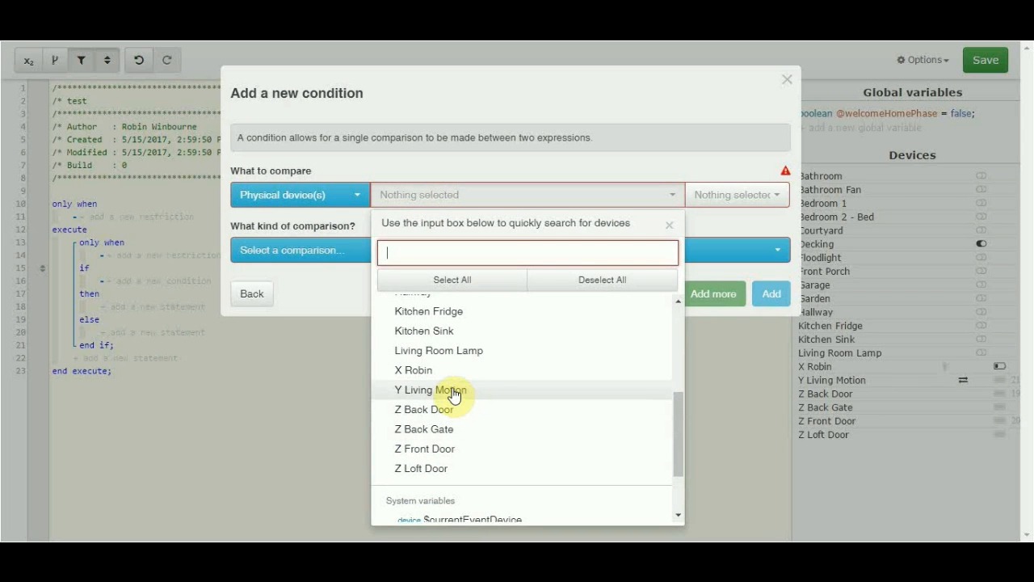
pyautogui.click(433, 388)
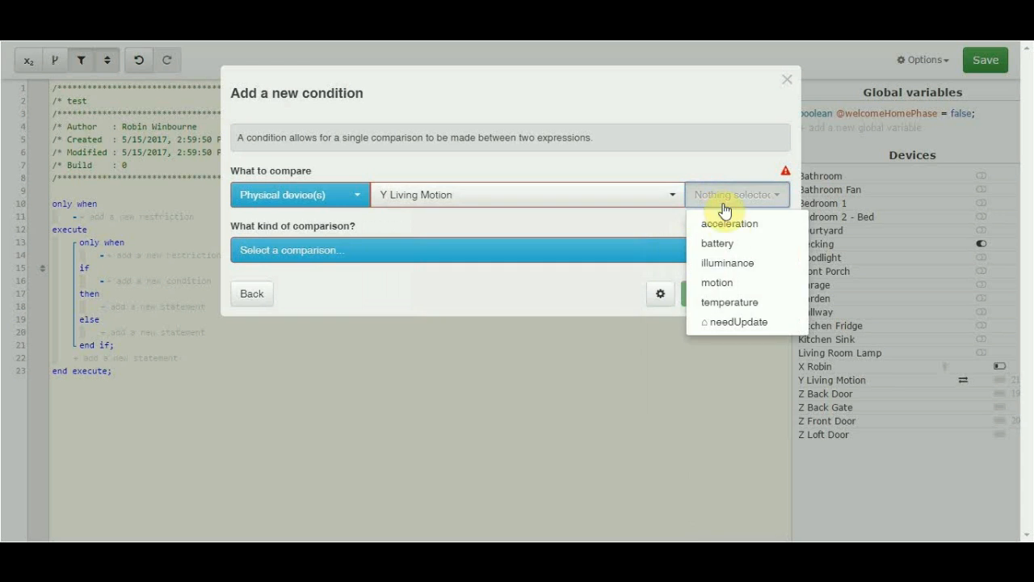
pyautogui.click(717, 283)
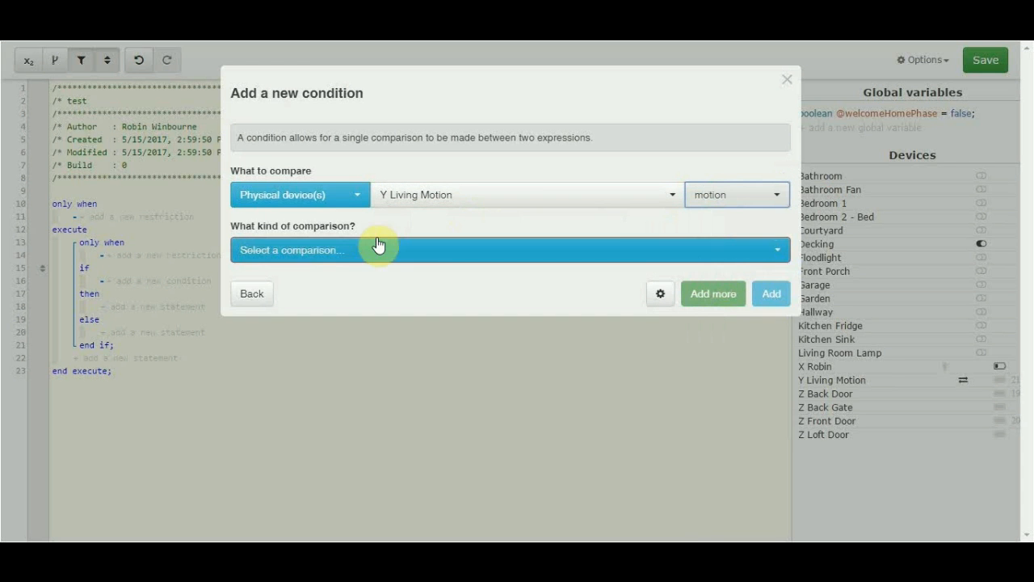
pyautogui.moveTo(317, 249)
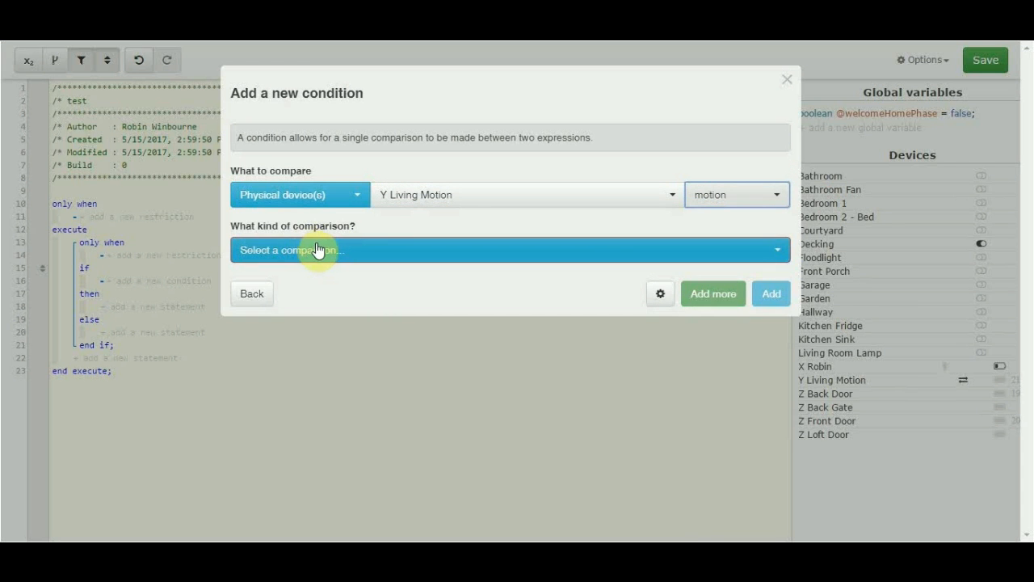
pyautogui.click(509, 250)
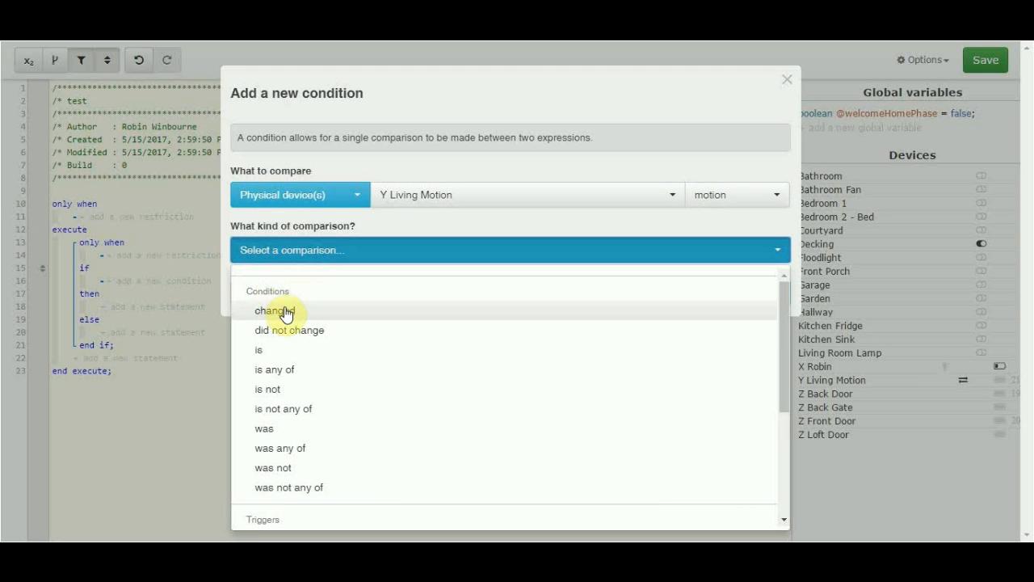
pyautogui.moveTo(301, 403)
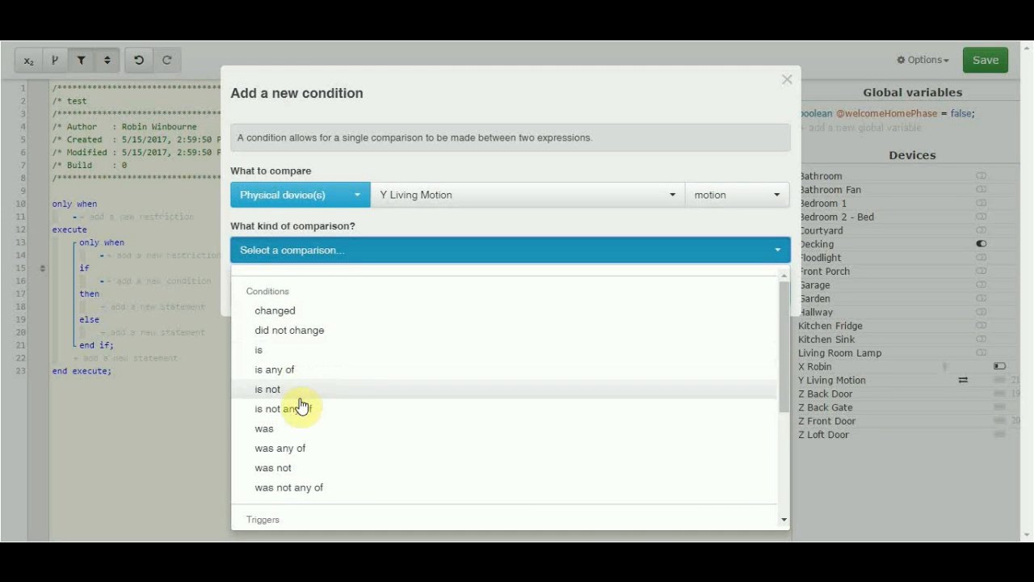
pyautogui.scroll(-3)
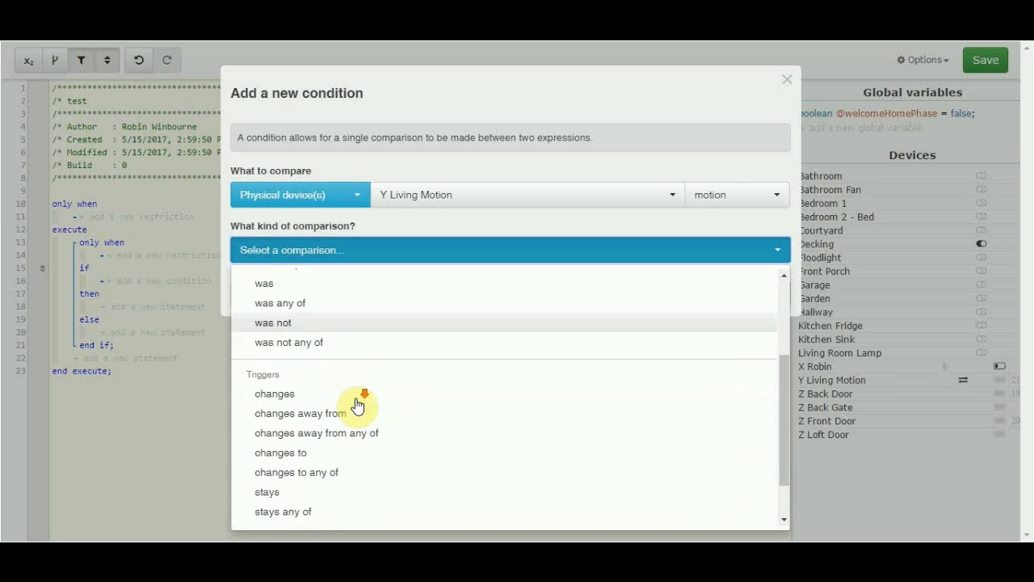
pyautogui.scroll(-3)
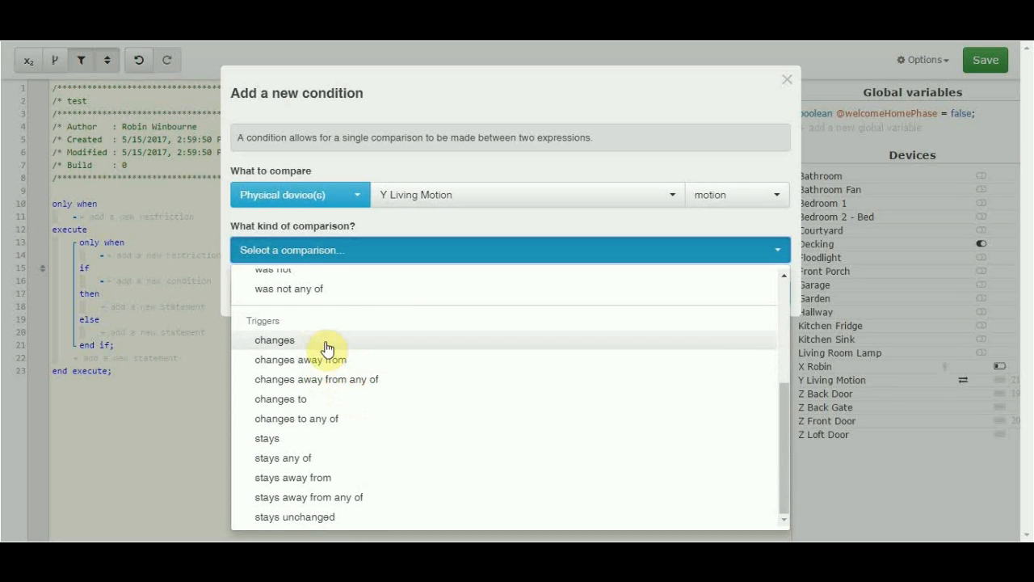
pyautogui.moveTo(340, 476)
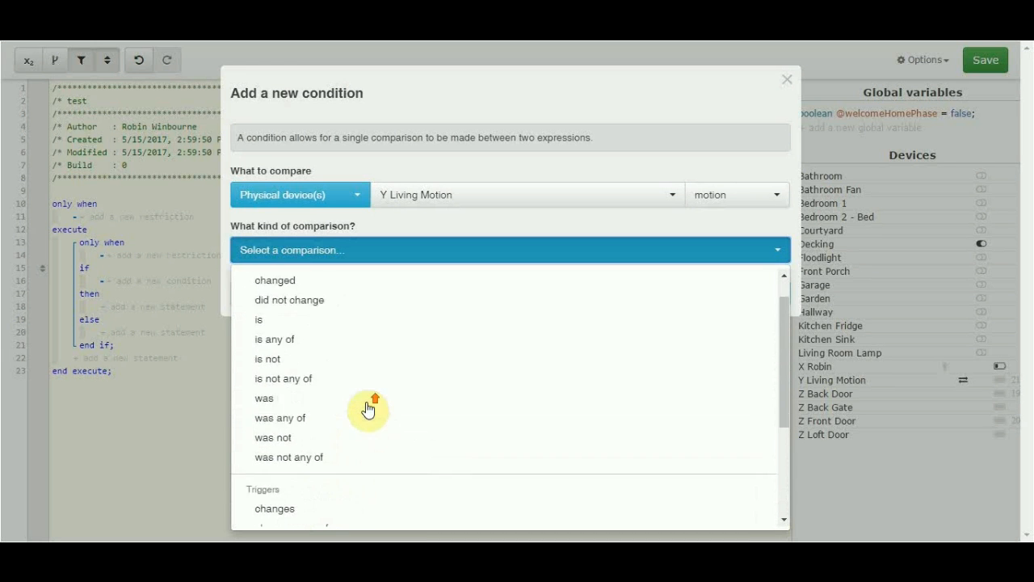
pyautogui.click(258, 320)
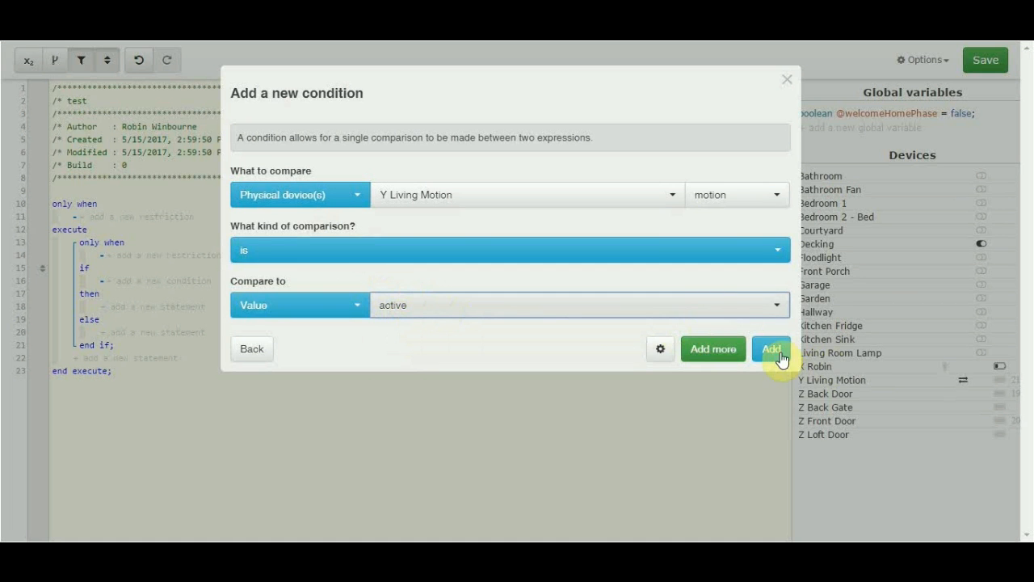
pyautogui.click(771, 350)
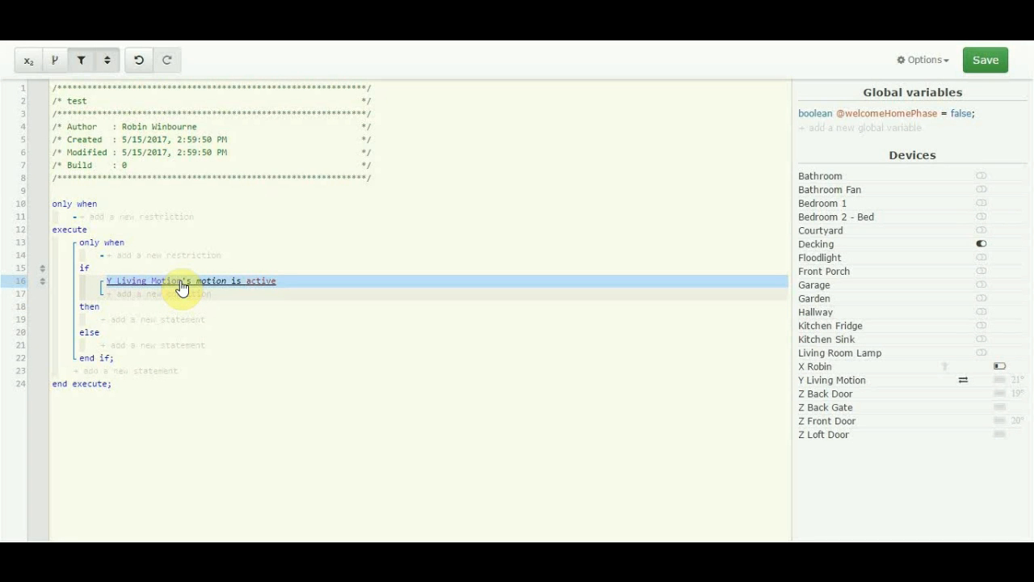
pyautogui.moveTo(65, 306)
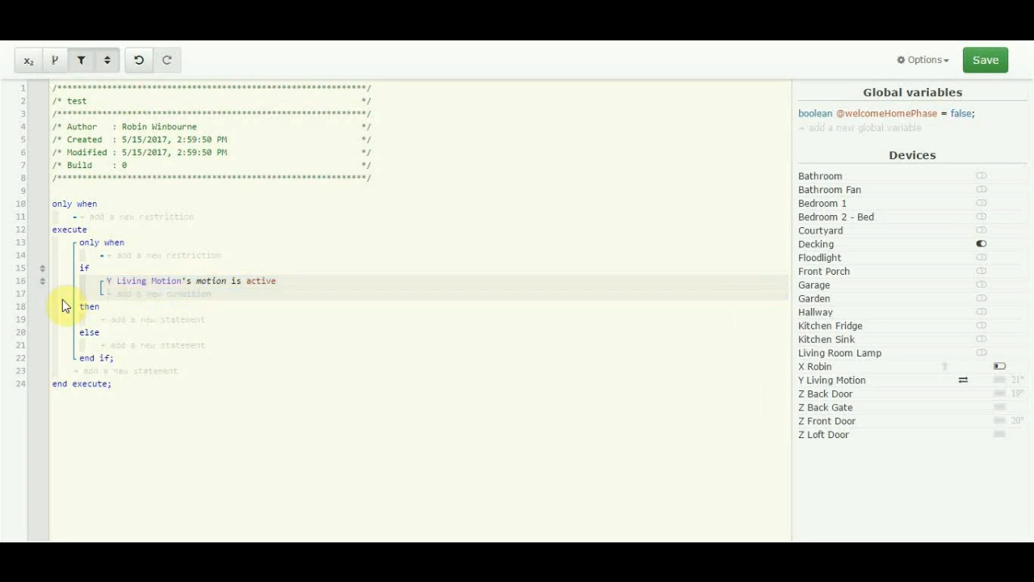
pyautogui.moveTo(158, 325)
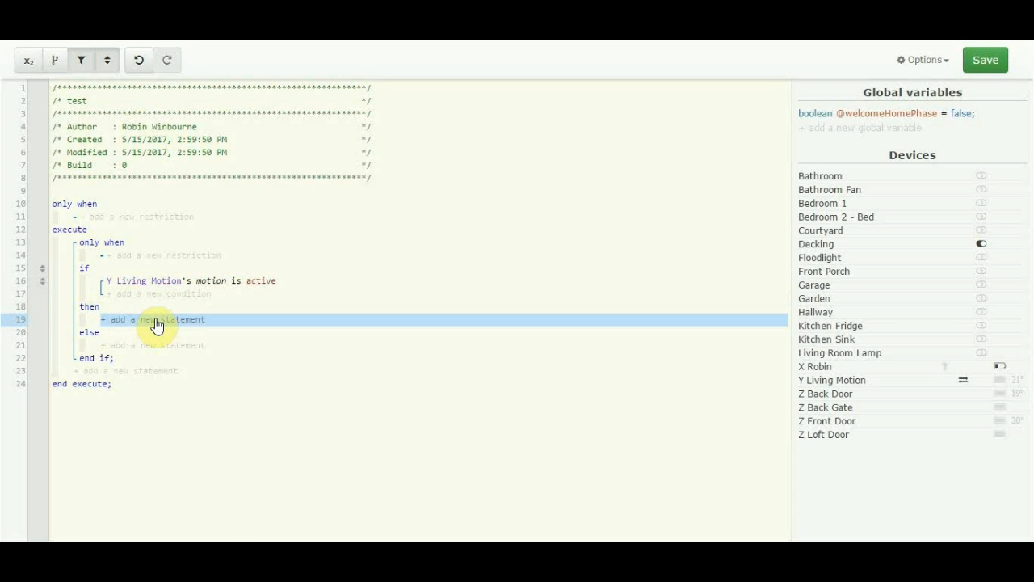
# - Add a then-branch action with a Turn on task for Living Room Lamp
pyautogui.click(158, 321)
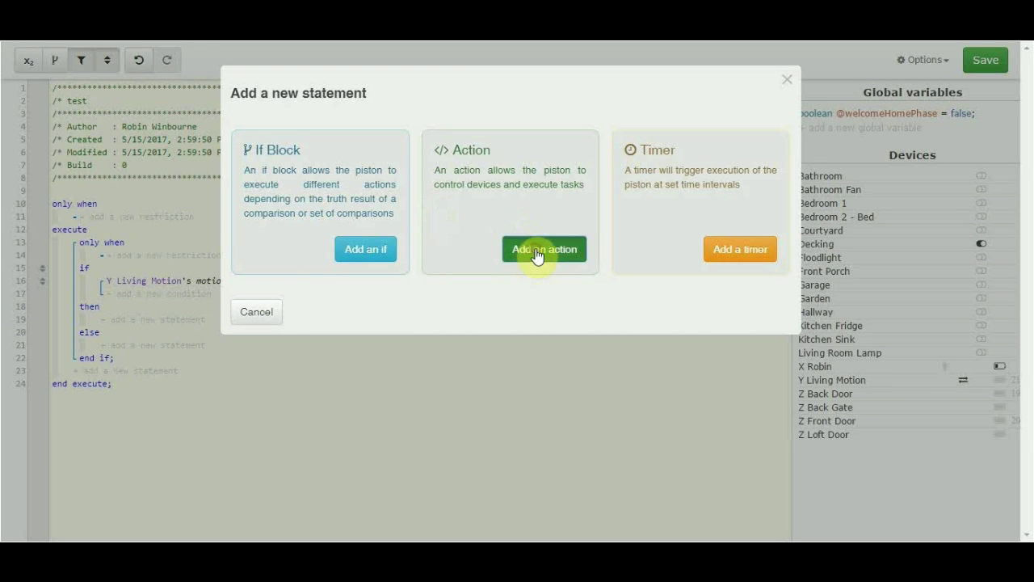
pyautogui.click(543, 249)
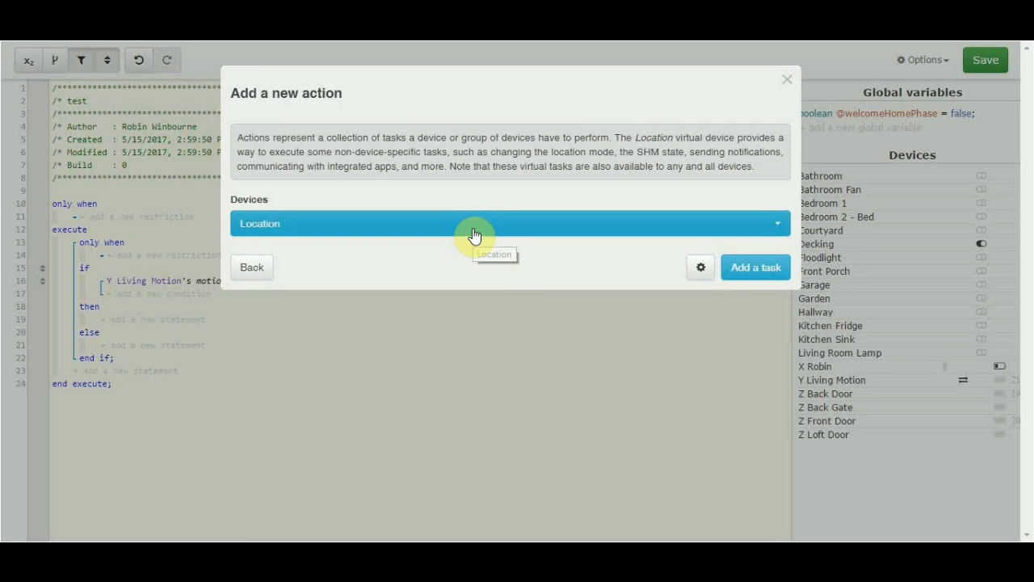
pyautogui.click(509, 223)
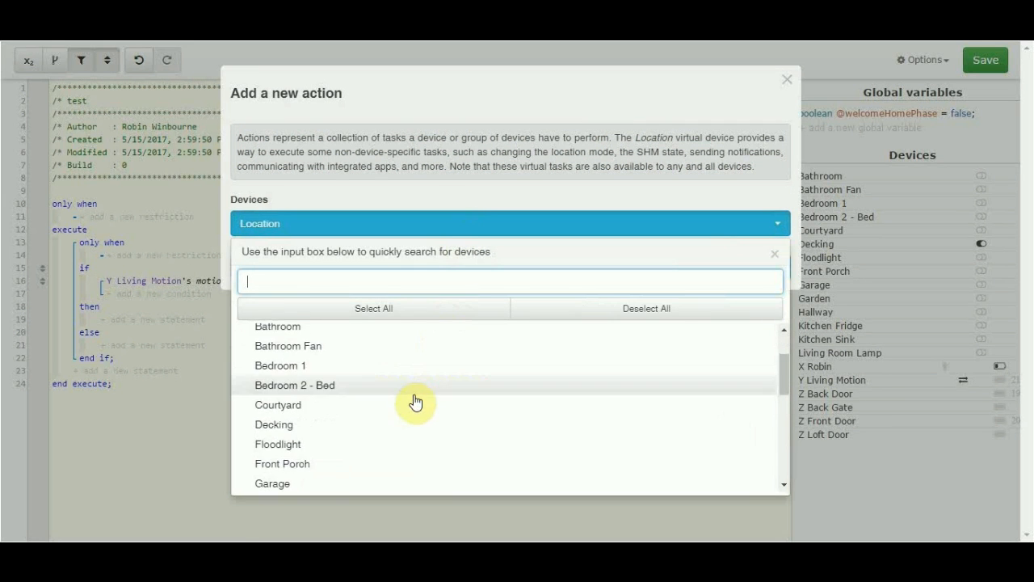
pyautogui.click(298, 355)
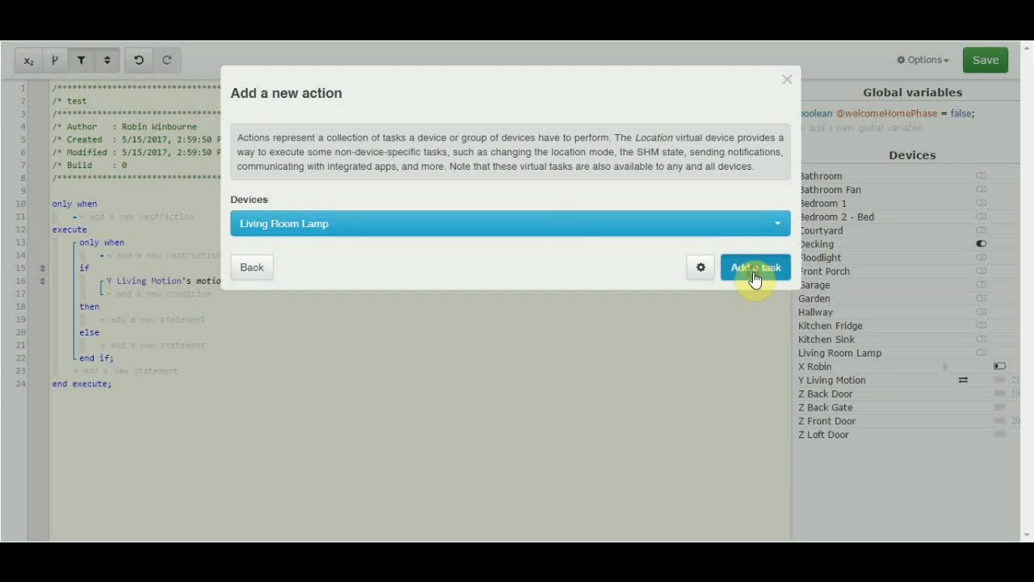
pyautogui.click(756, 267)
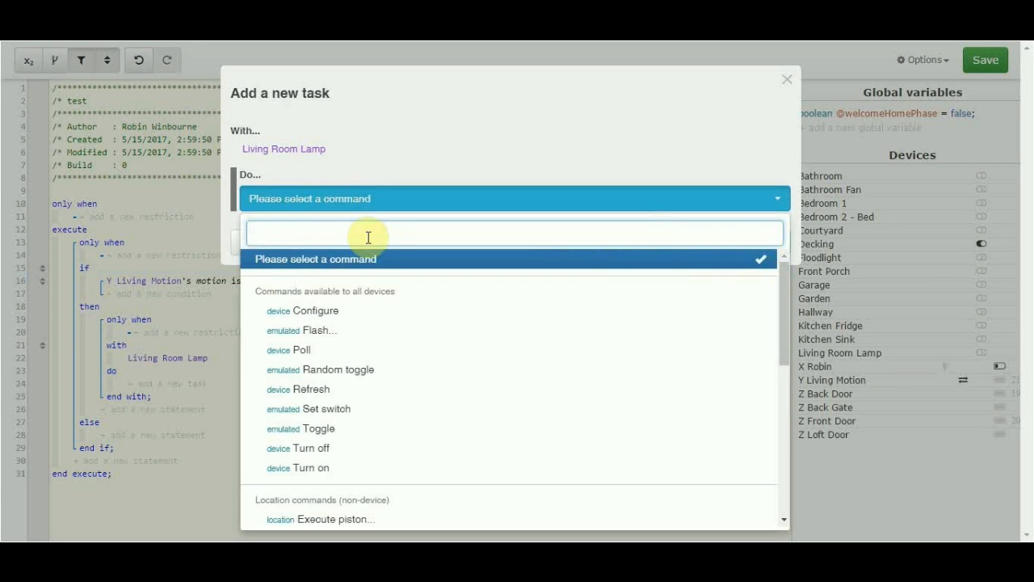
pyautogui.moveTo(336, 436)
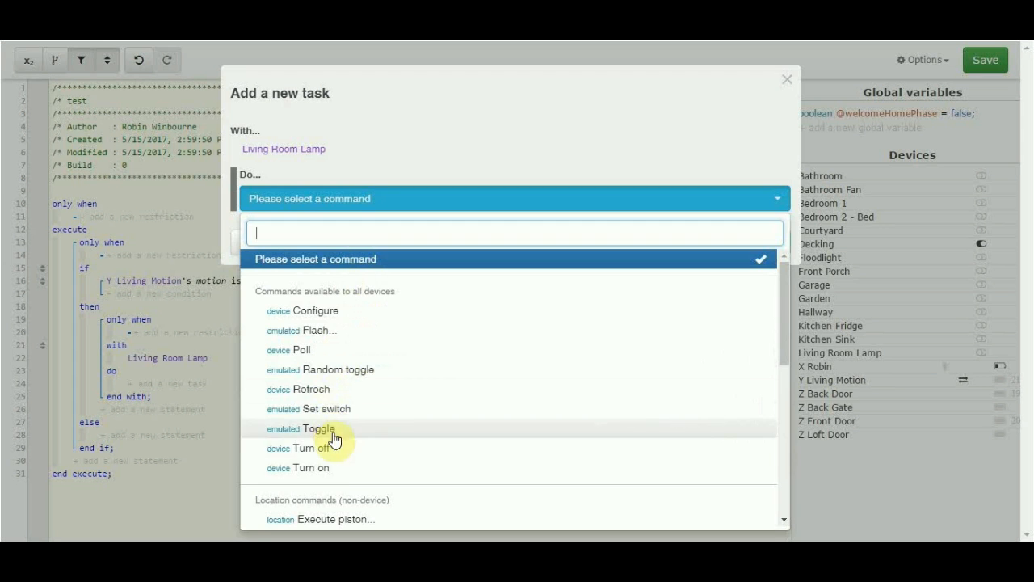
pyautogui.click(312, 467)
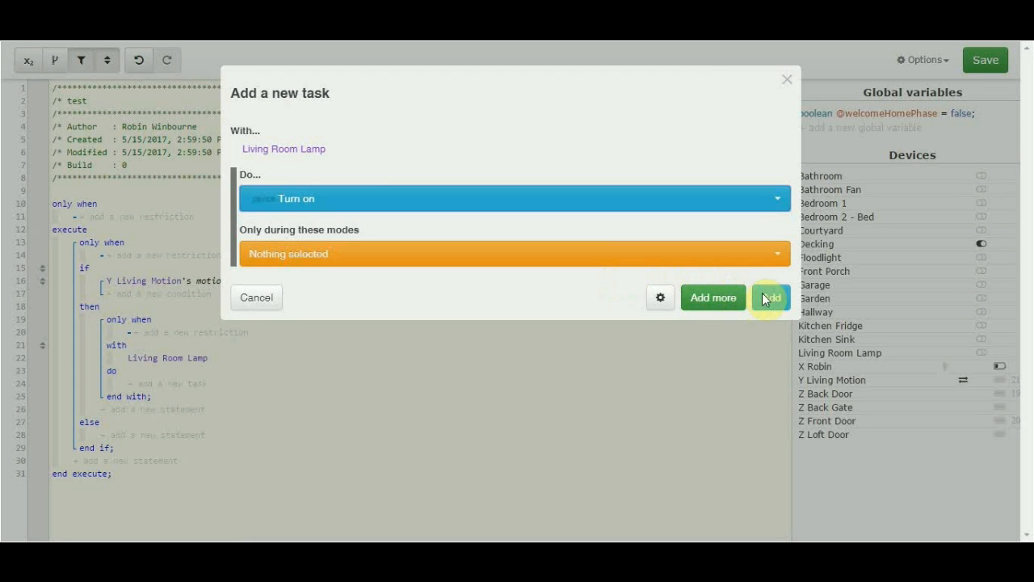
pyautogui.click(770, 297)
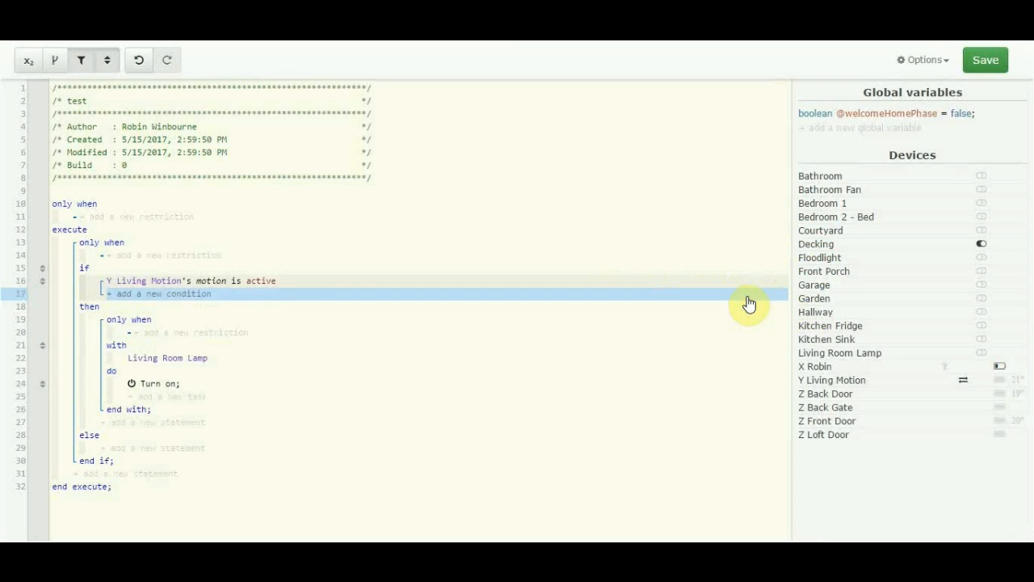
pyautogui.moveTo(176, 306)
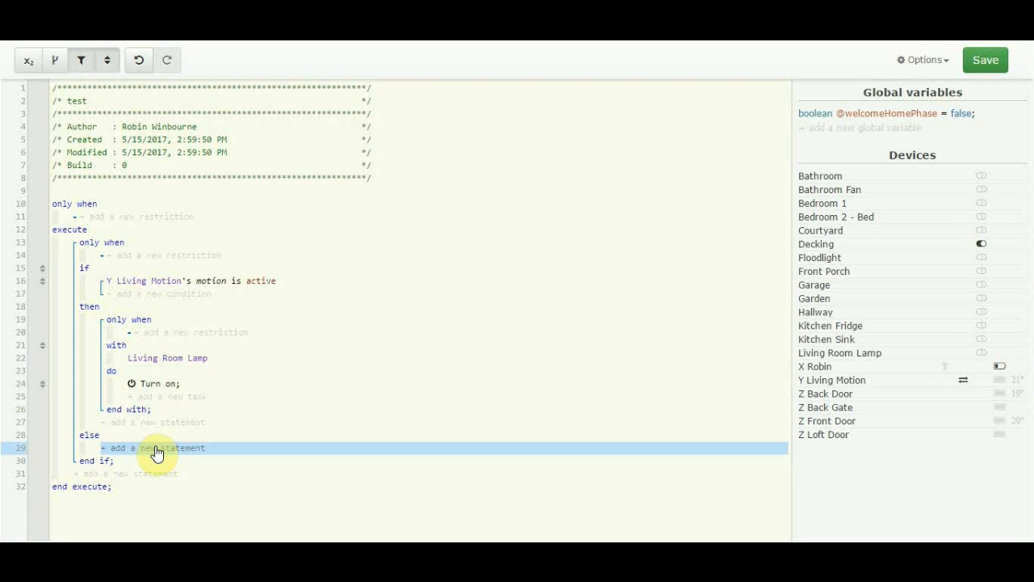
# - Change the else branch's copied Living Room Lamp task from Turn on to Turn off
pyautogui.click(157, 448)
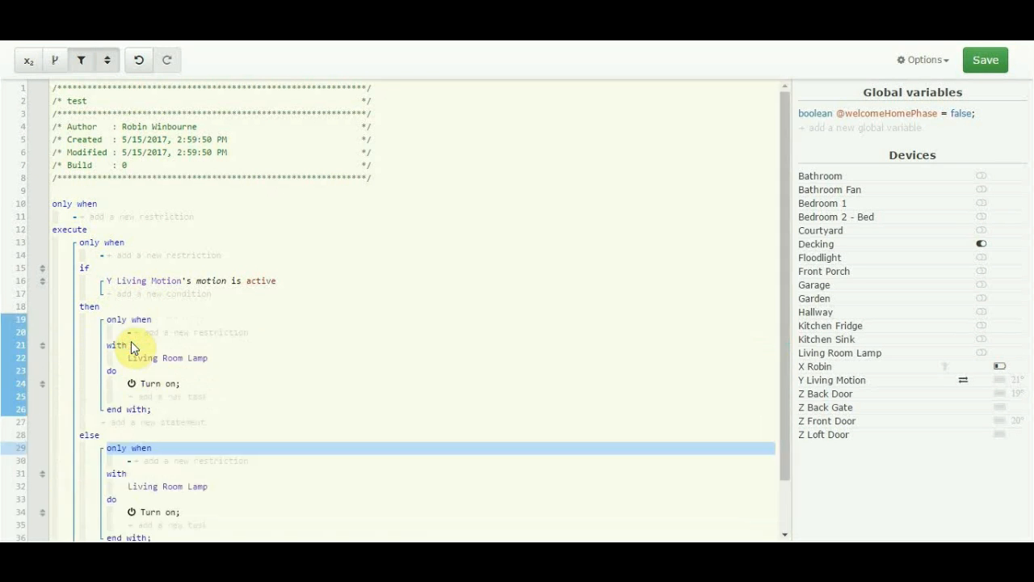
pyautogui.scroll(-3)
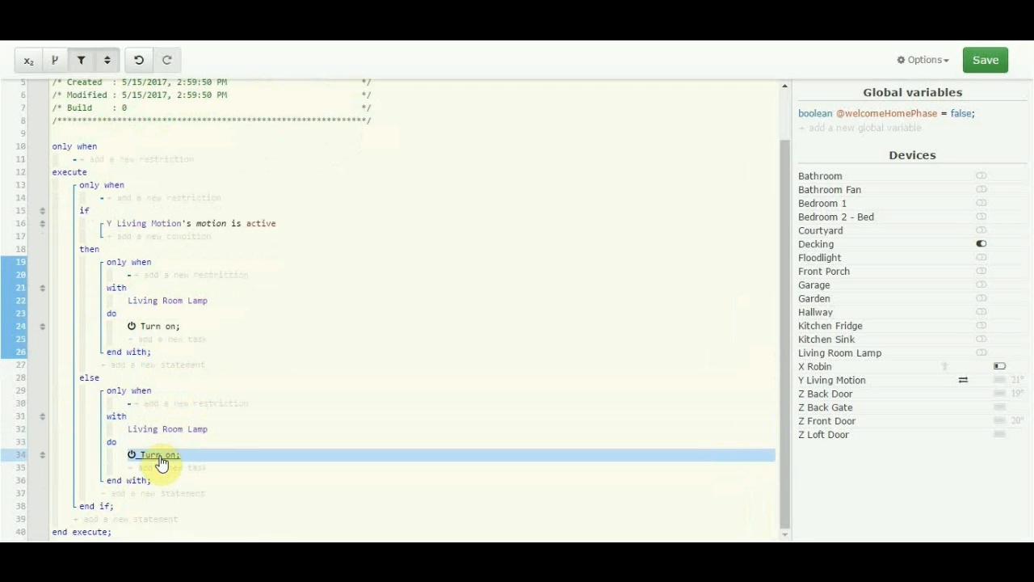
pyautogui.click(161, 454)
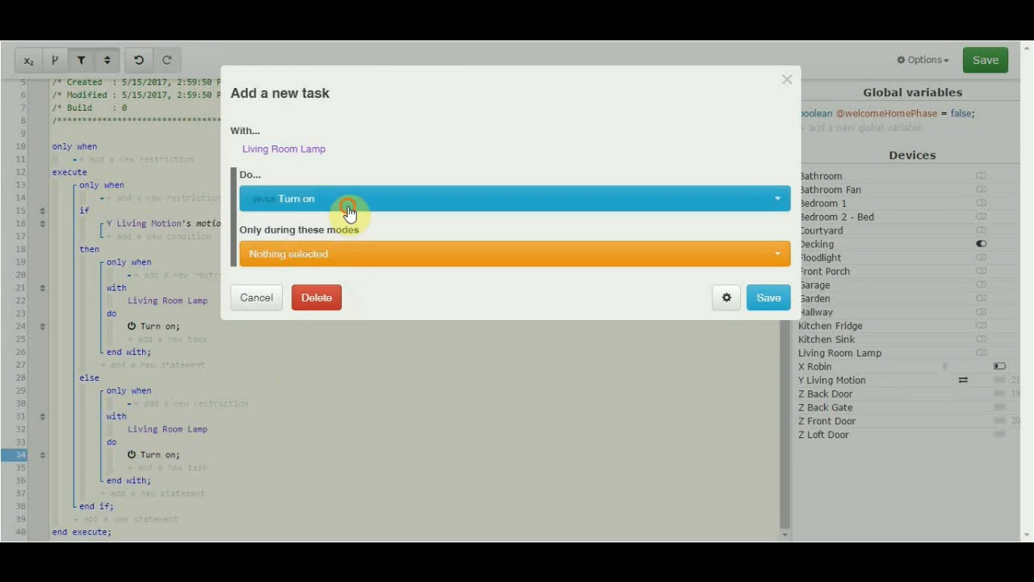
pyautogui.click(514, 198)
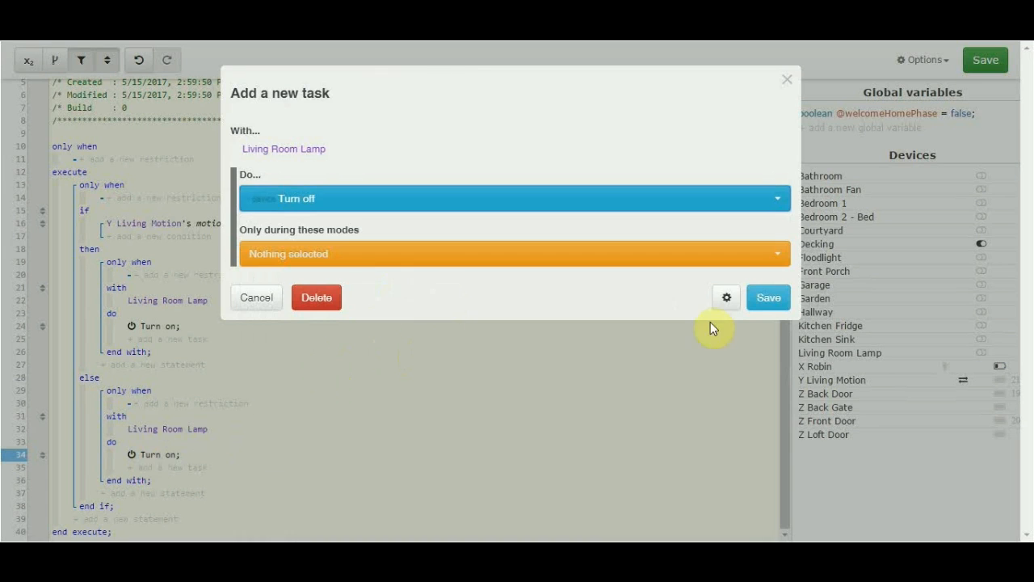
pyautogui.click(767, 298)
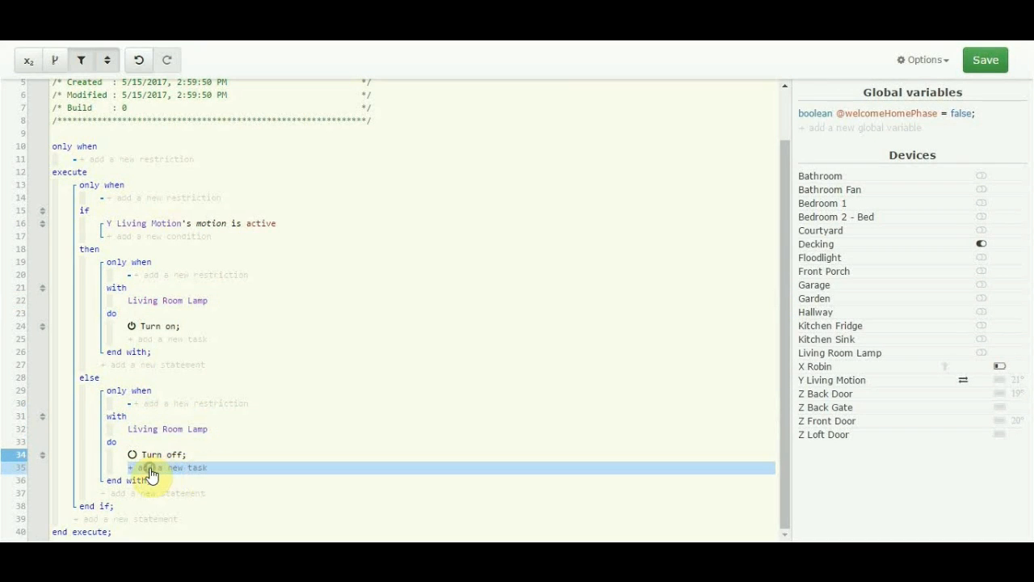
# - Add a 30-second Wait to the else branch and move Turn off below it
pyautogui.click(152, 469)
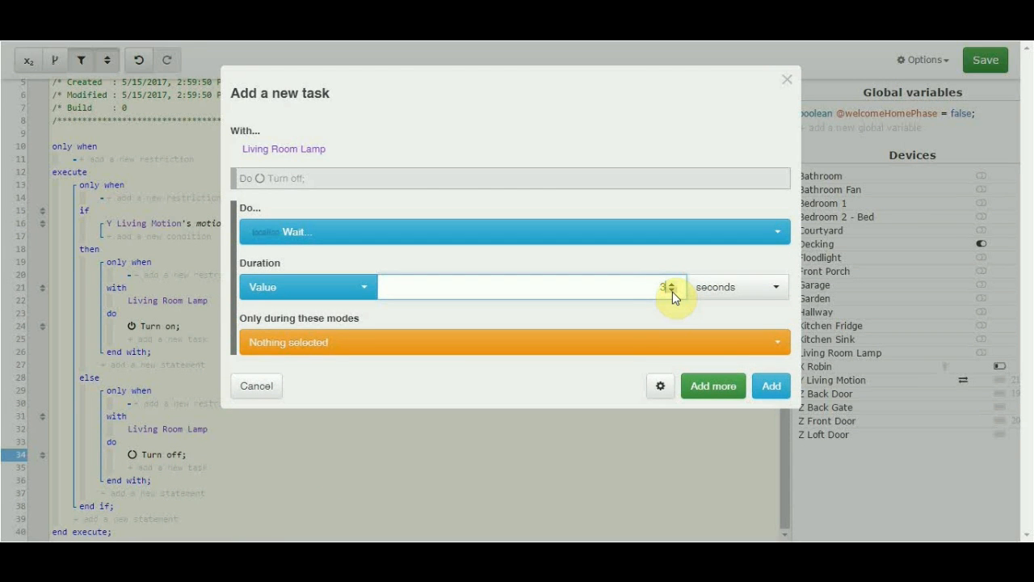
pyautogui.click(770, 385)
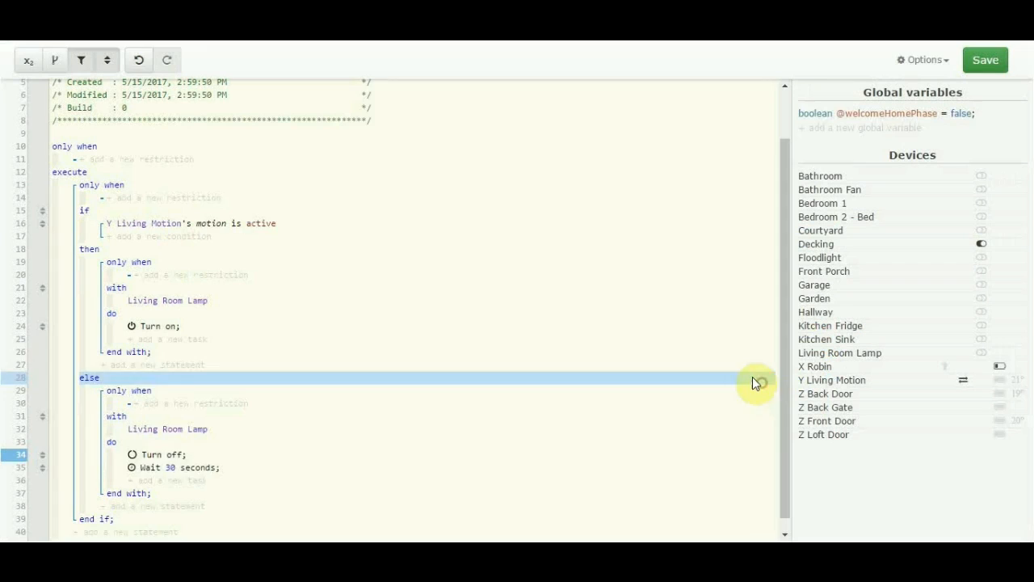
pyautogui.click(161, 454)
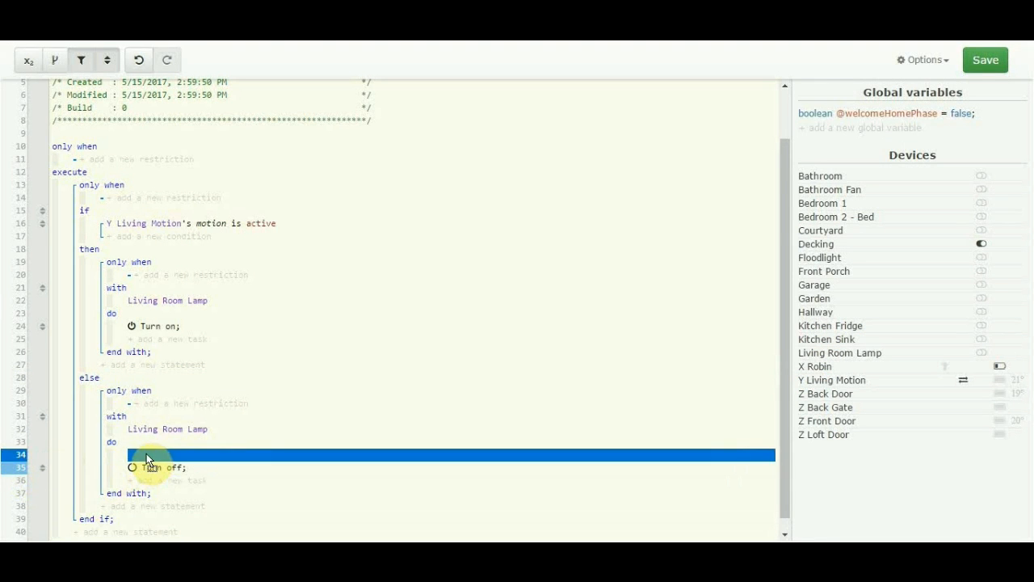
pyautogui.click(150, 454)
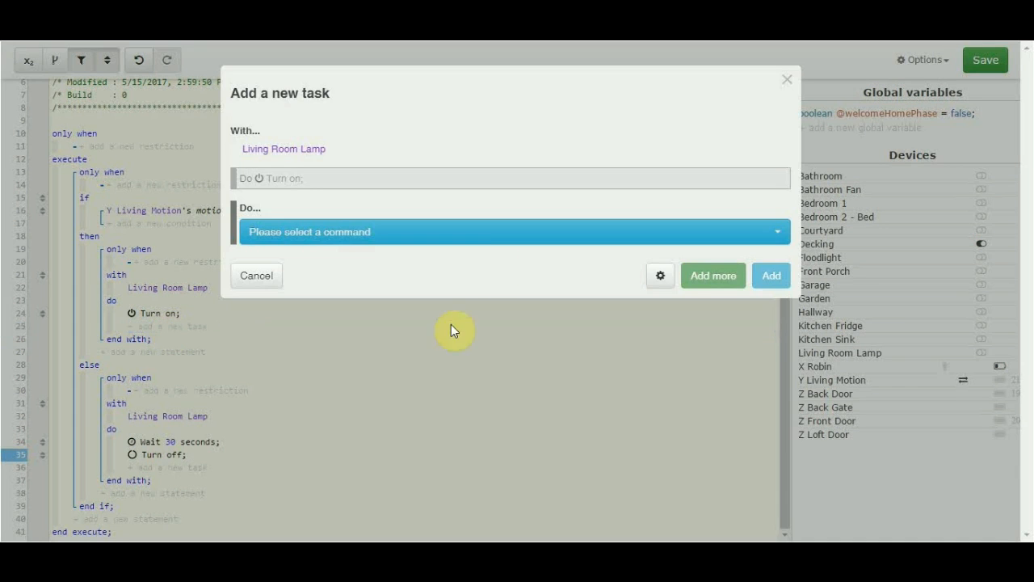
# - Add an SMS task sending 'you motion event here' to 123456789, stored in Messages
pyautogui.click(514, 232)
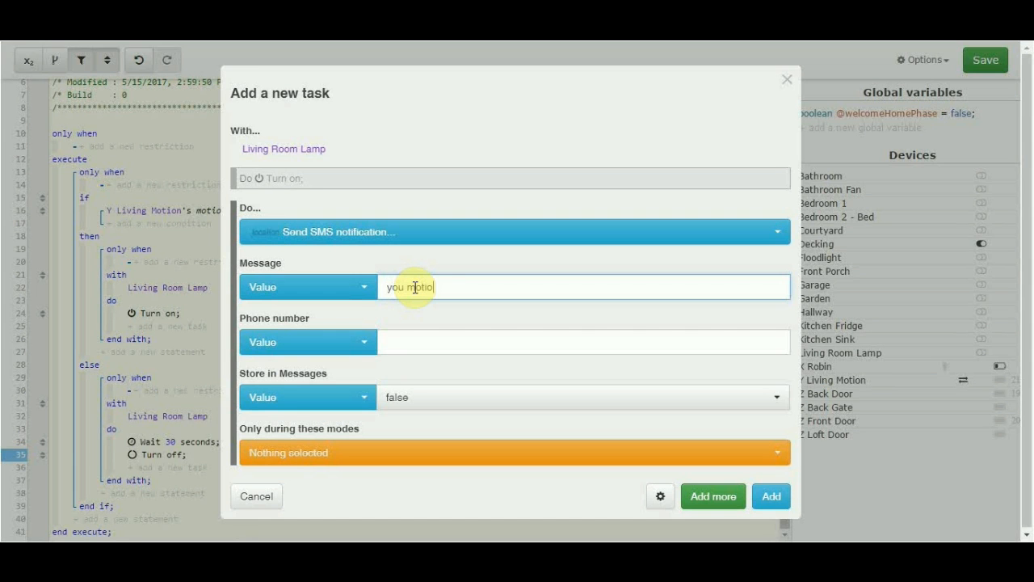
pyautogui.write('n')
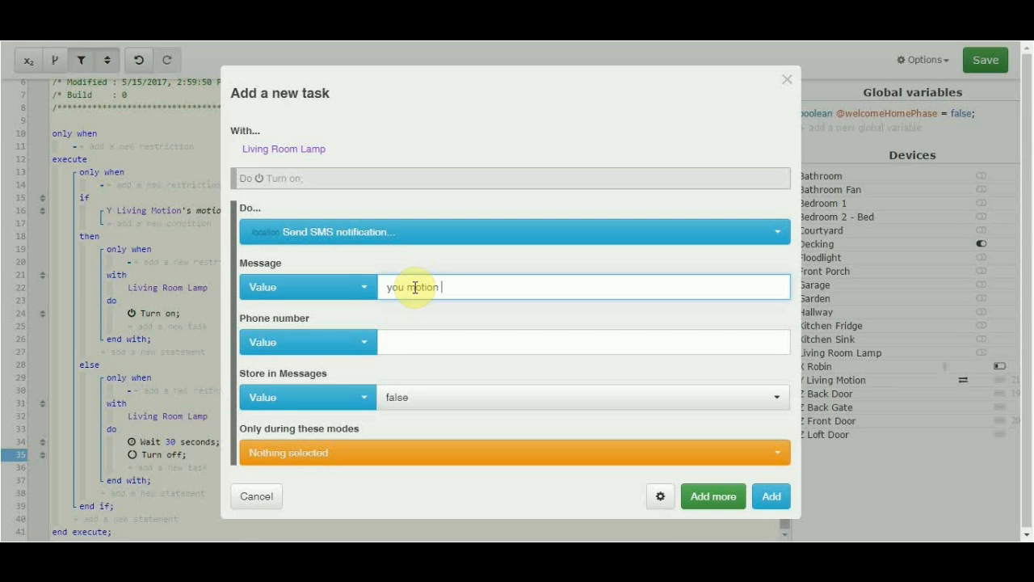
pyautogui.write('event her')
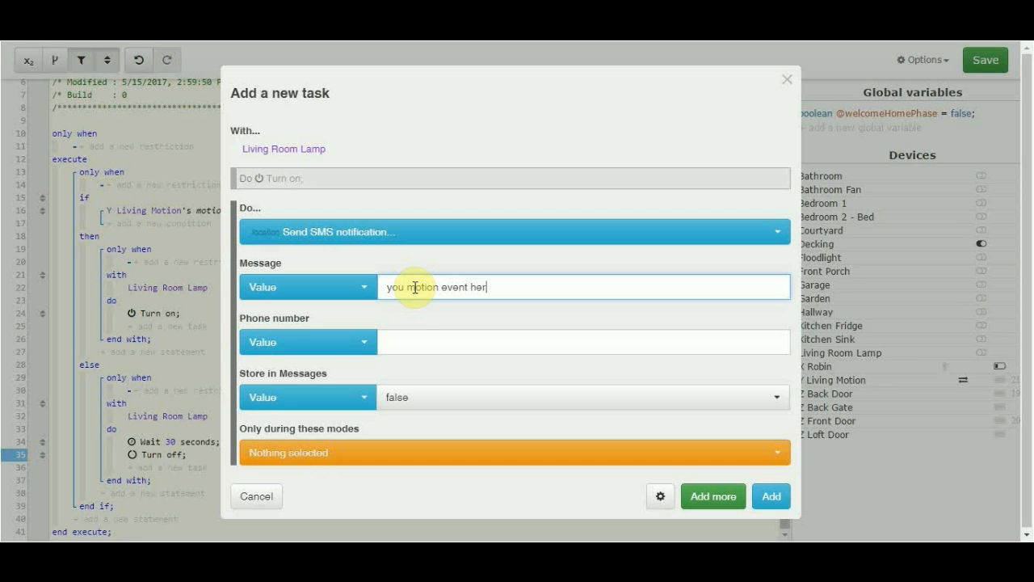
pyautogui.click(582, 341)
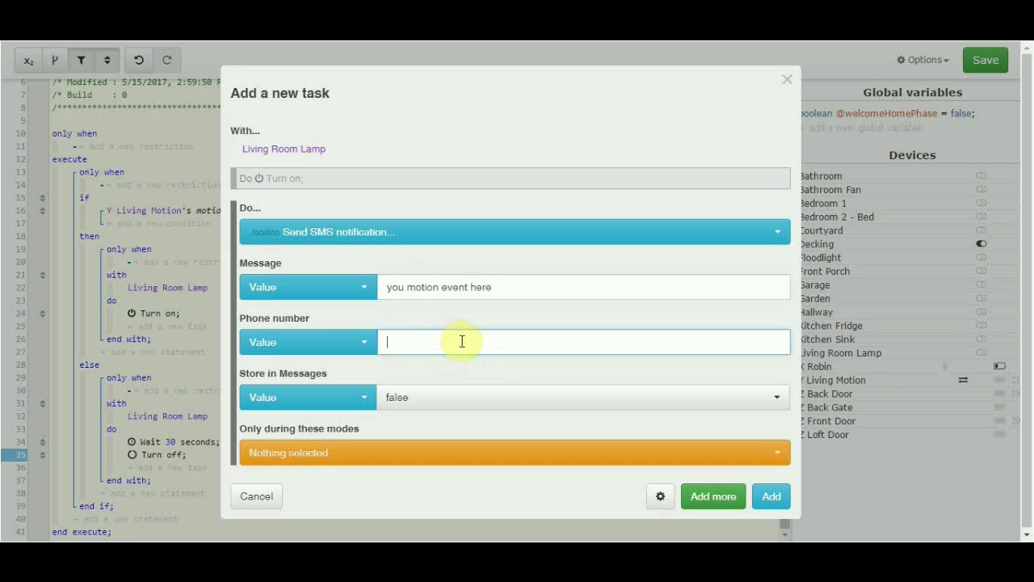
pyautogui.write('123456789')
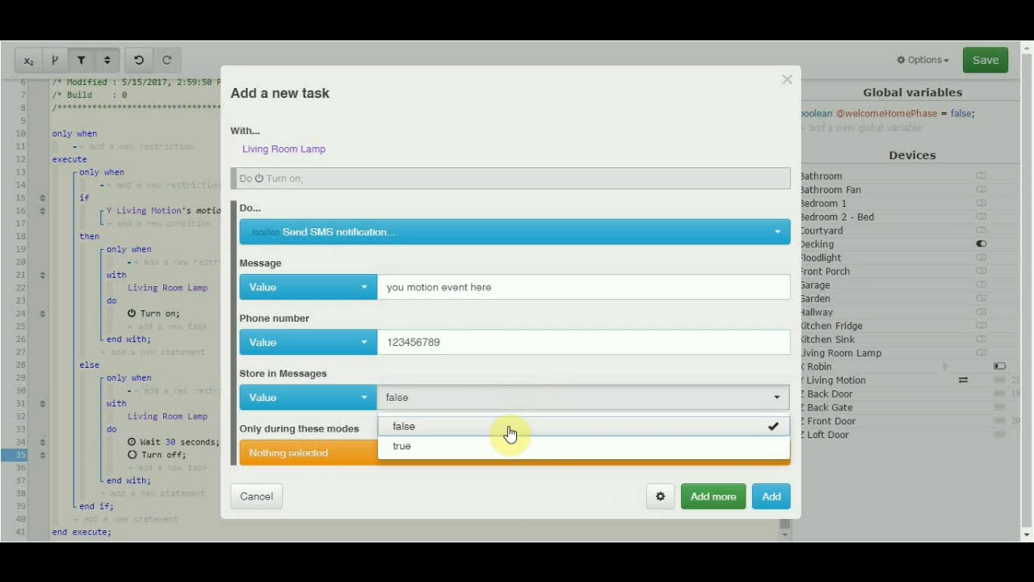
pyautogui.click(402, 445)
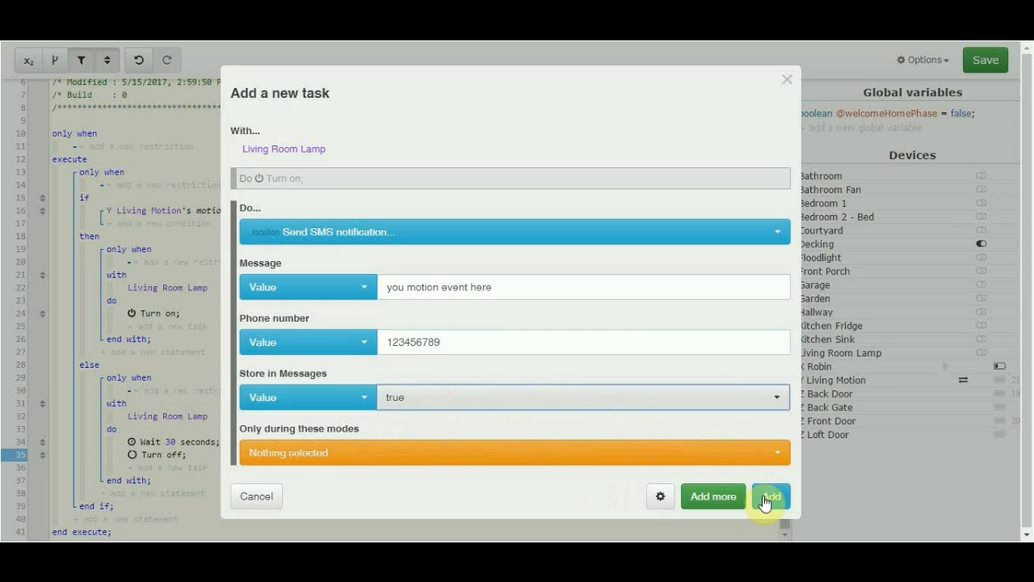
pyautogui.click(770, 496)
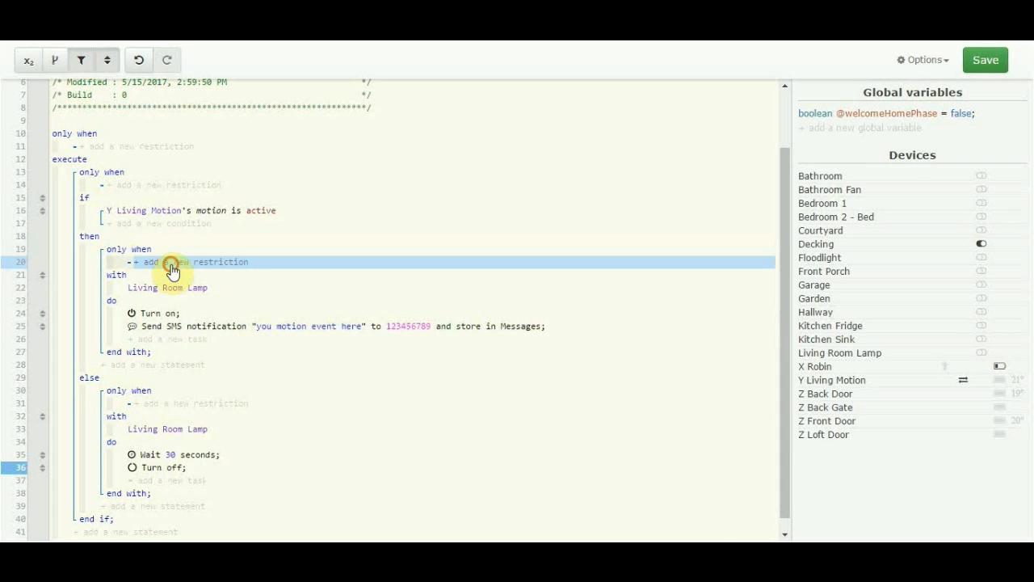
# - Start a then-branch restriction on virtual device Time using the 'is between' comparison
pyautogui.click(172, 262)
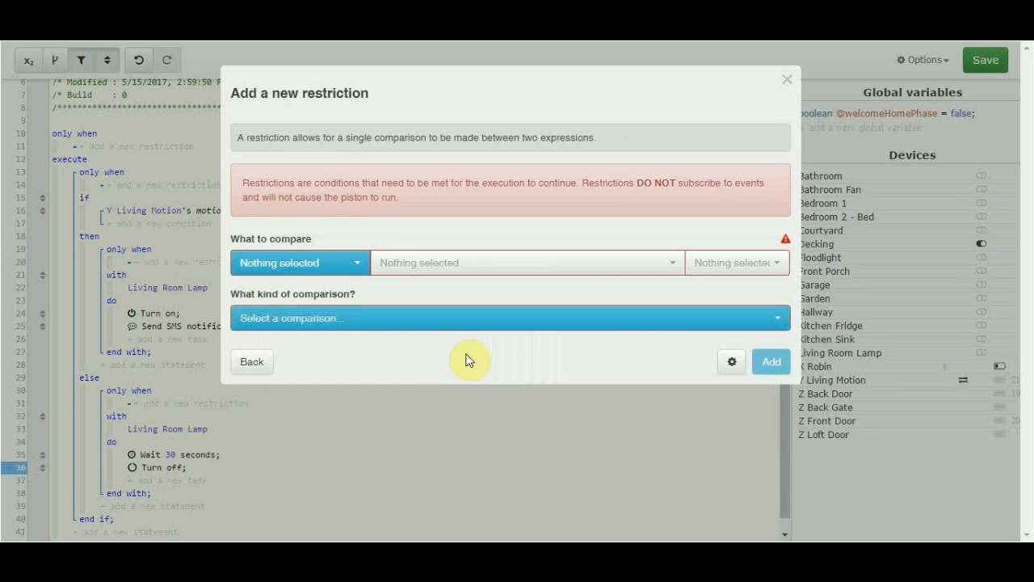
pyautogui.click(299, 262)
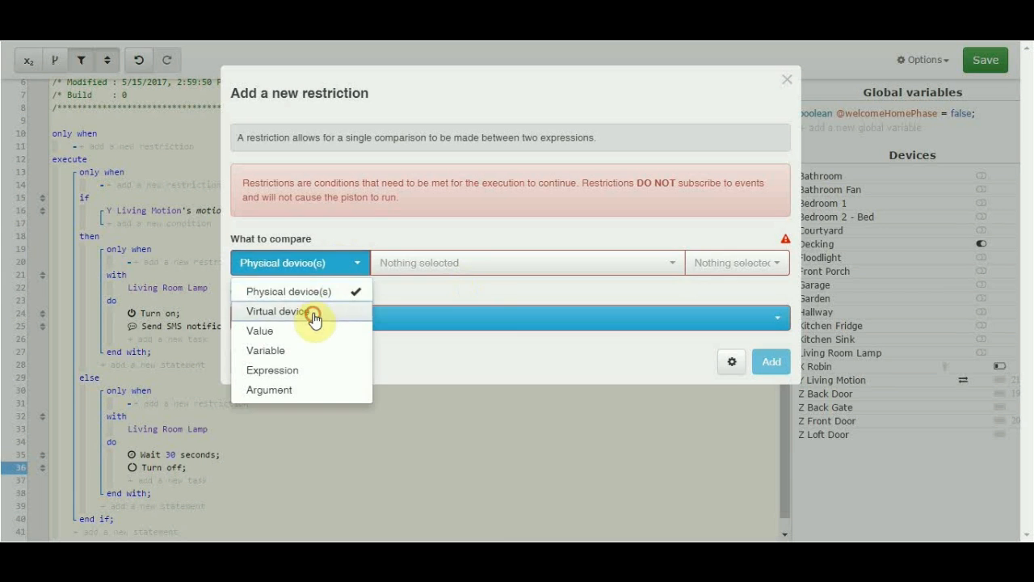
pyautogui.click(279, 312)
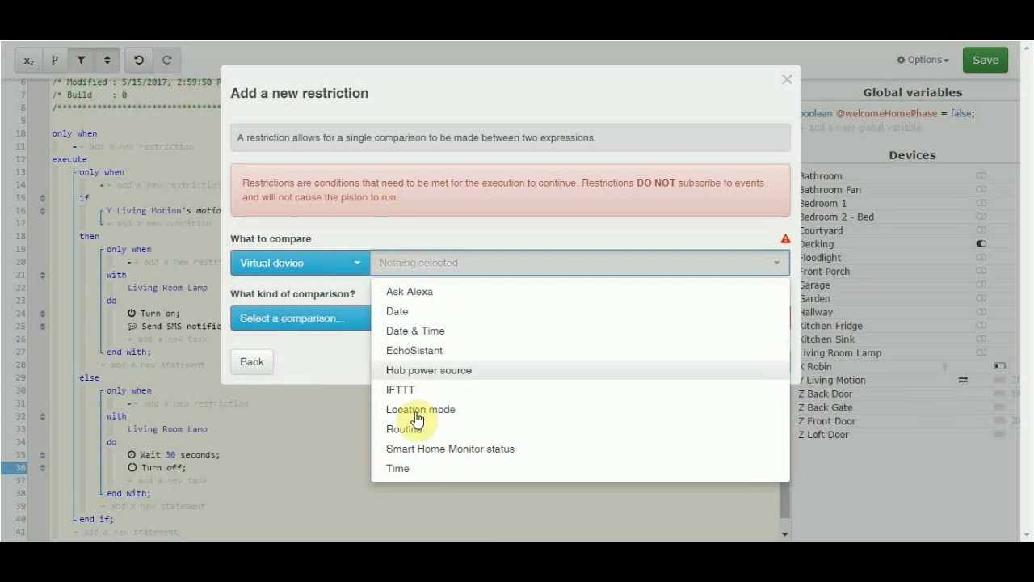
pyautogui.click(398, 468)
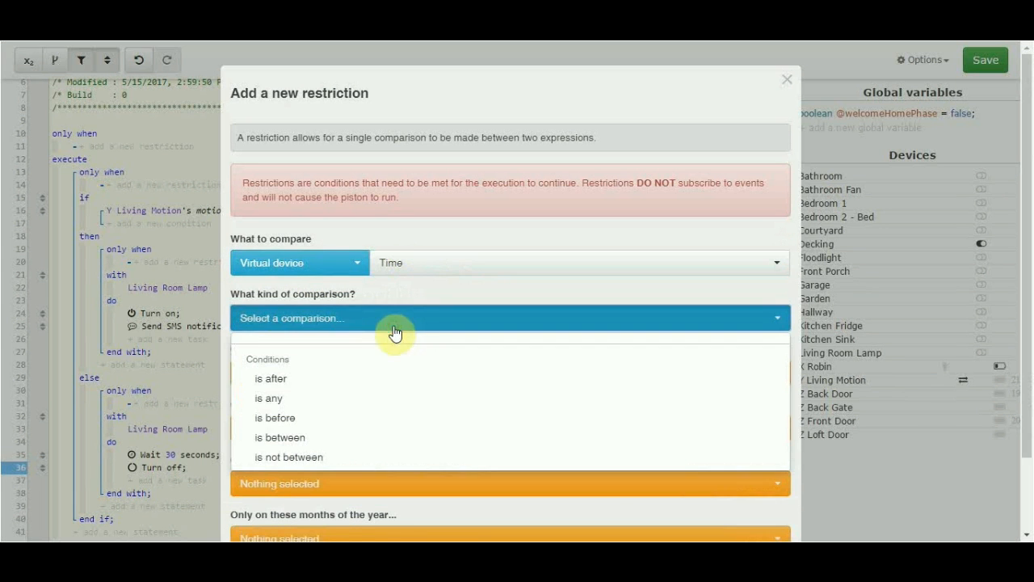
pyautogui.click(280, 438)
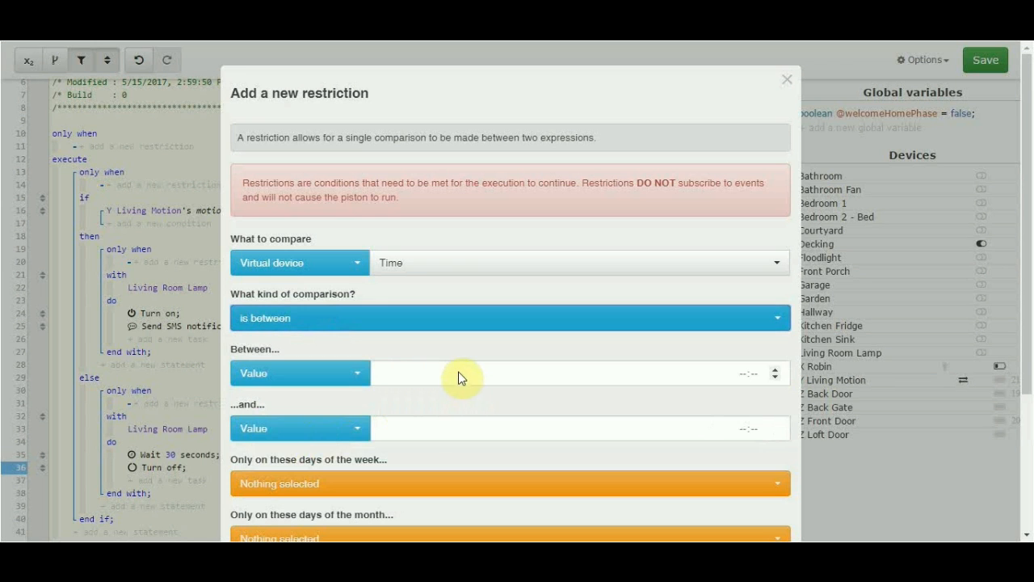
# - Set the time range from Sunset minus 30 minutes to 23:00 and add the restriction
pyautogui.click(299, 372)
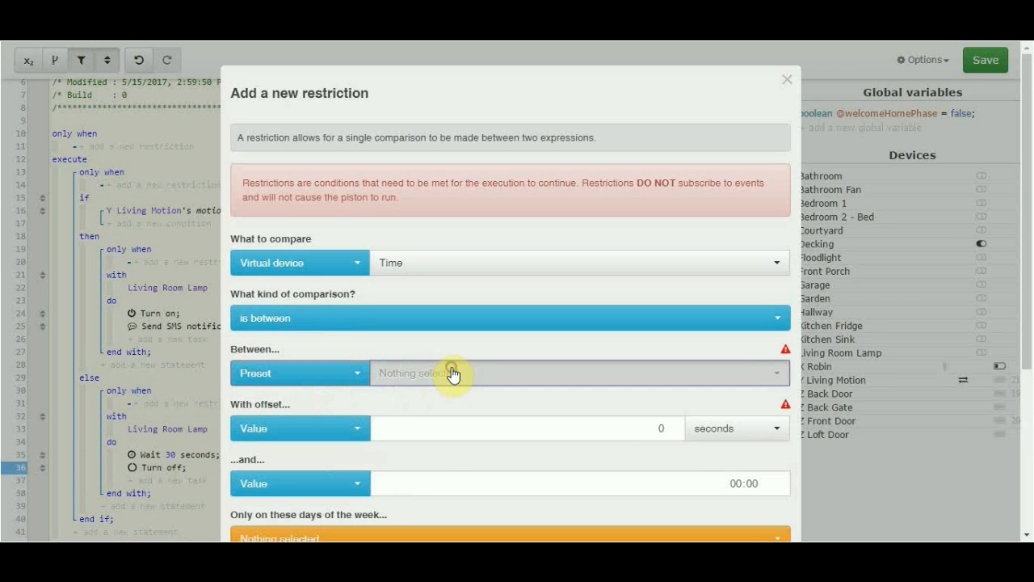
pyautogui.click(578, 373)
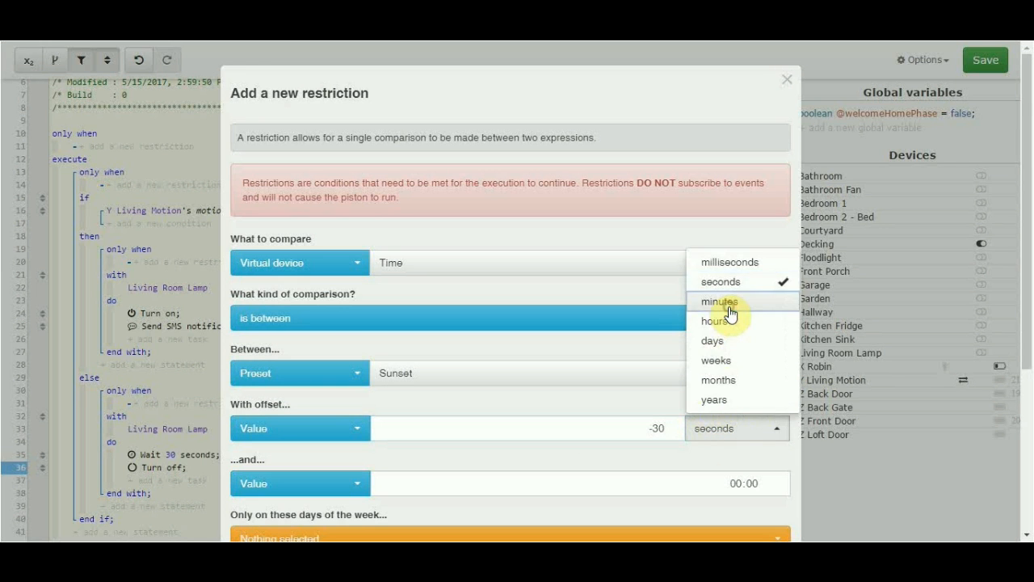
pyautogui.click(718, 302)
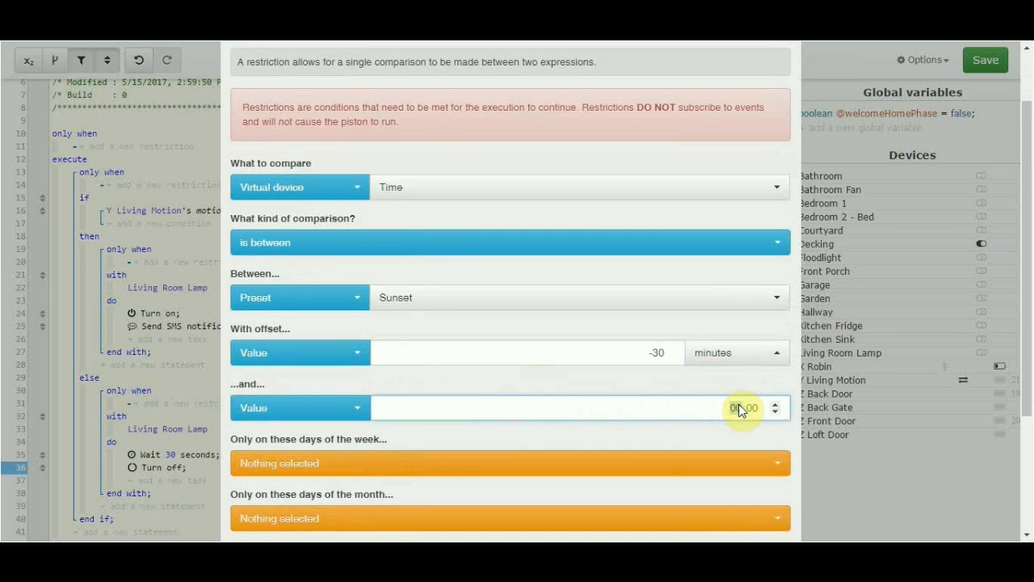
pyautogui.click(774, 411)
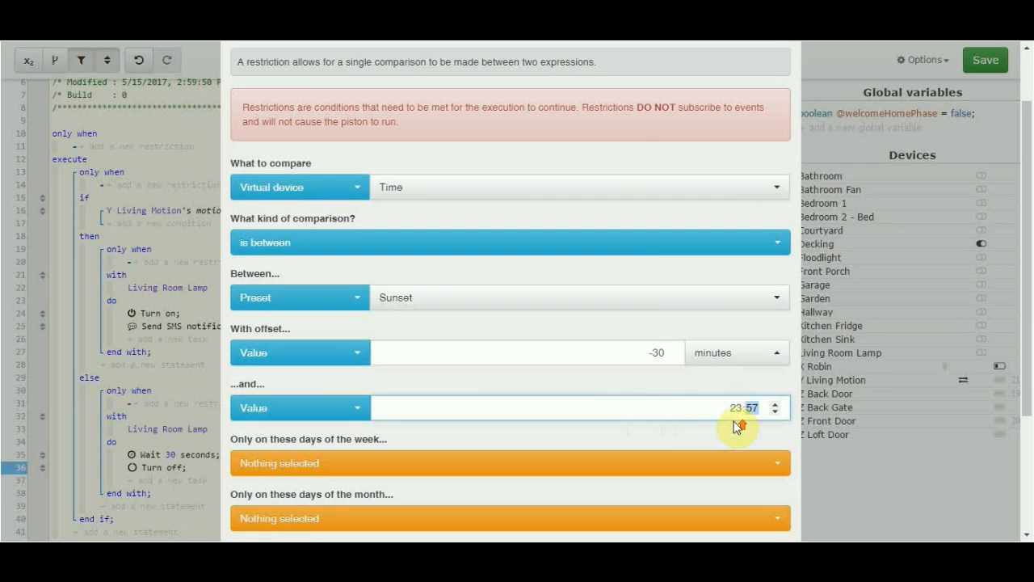
pyautogui.scroll(-3)
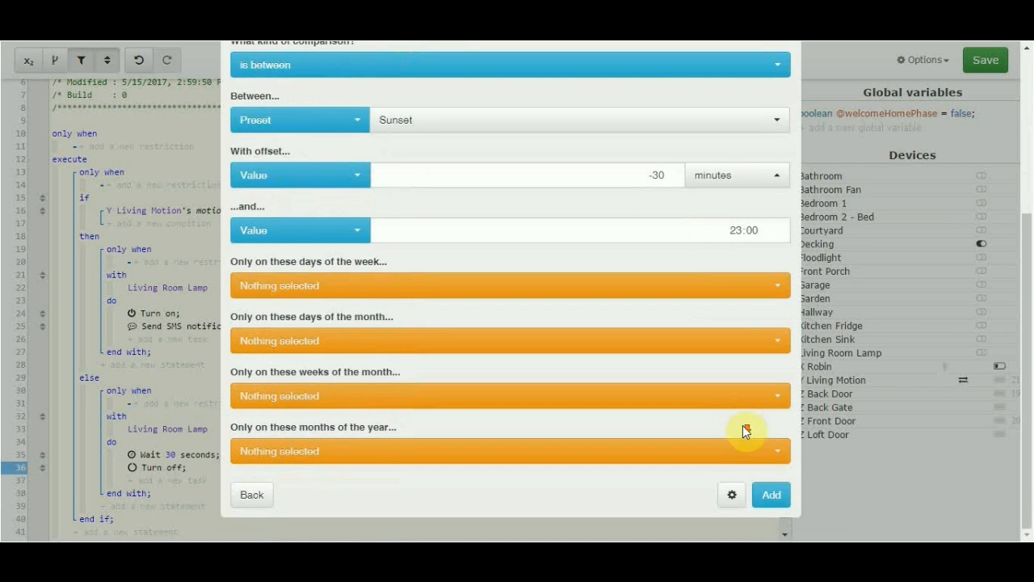
pyautogui.click(770, 494)
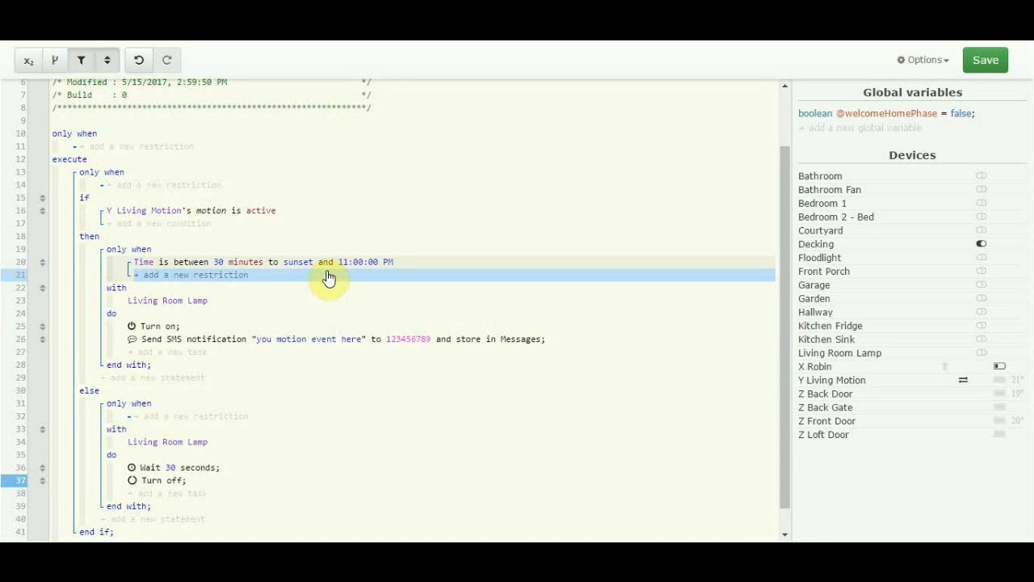
pyautogui.click(313, 262)
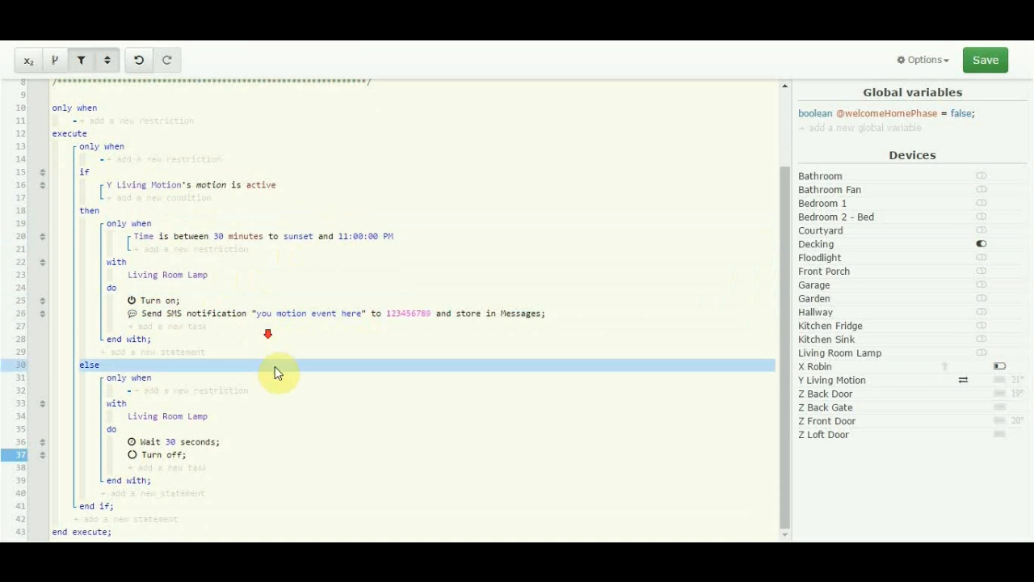
pyautogui.scroll(3)
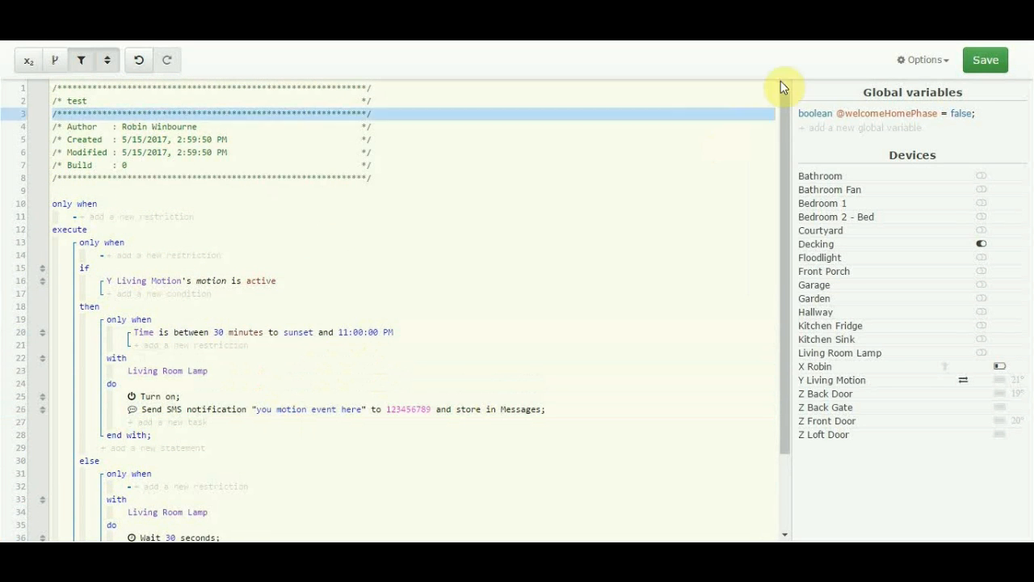
pyautogui.click(986, 59)
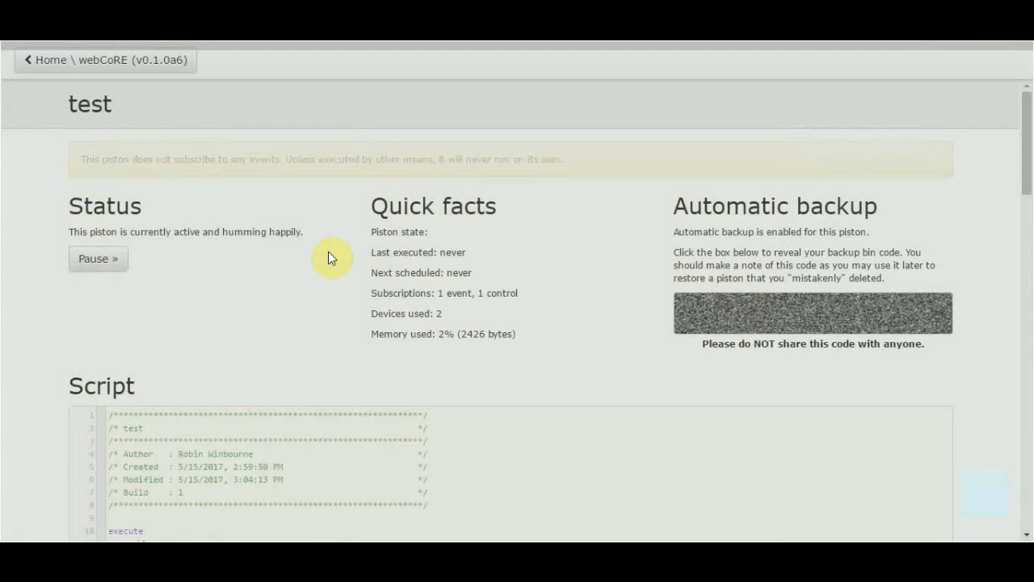
pyautogui.scroll(3)
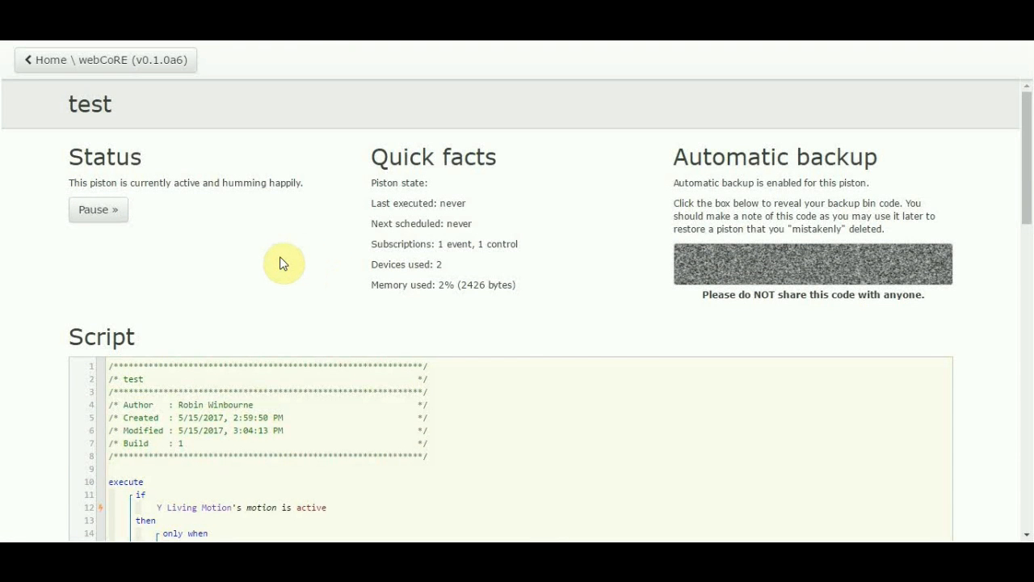
pyautogui.scroll(-3)
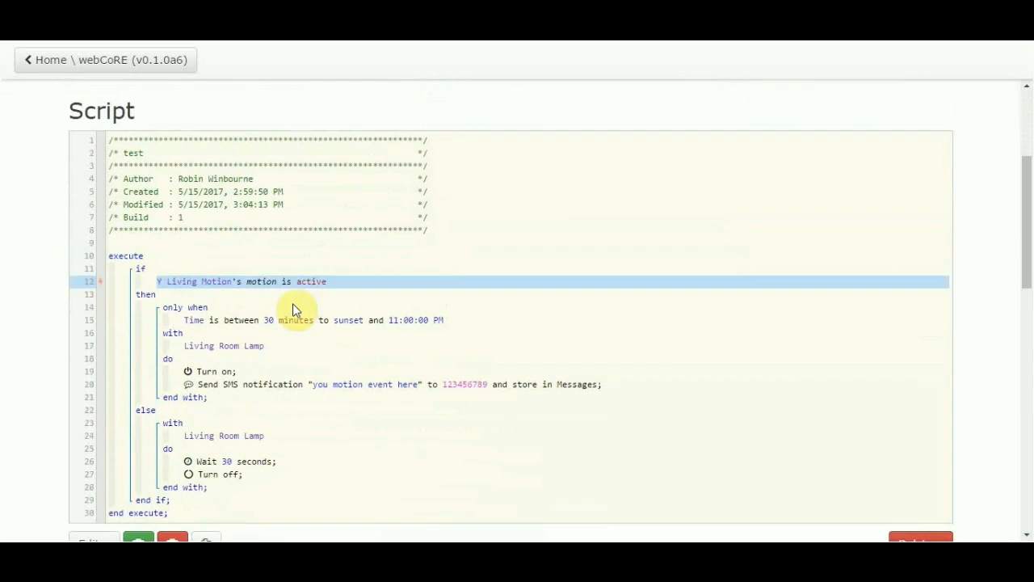
pyautogui.scroll(-3)
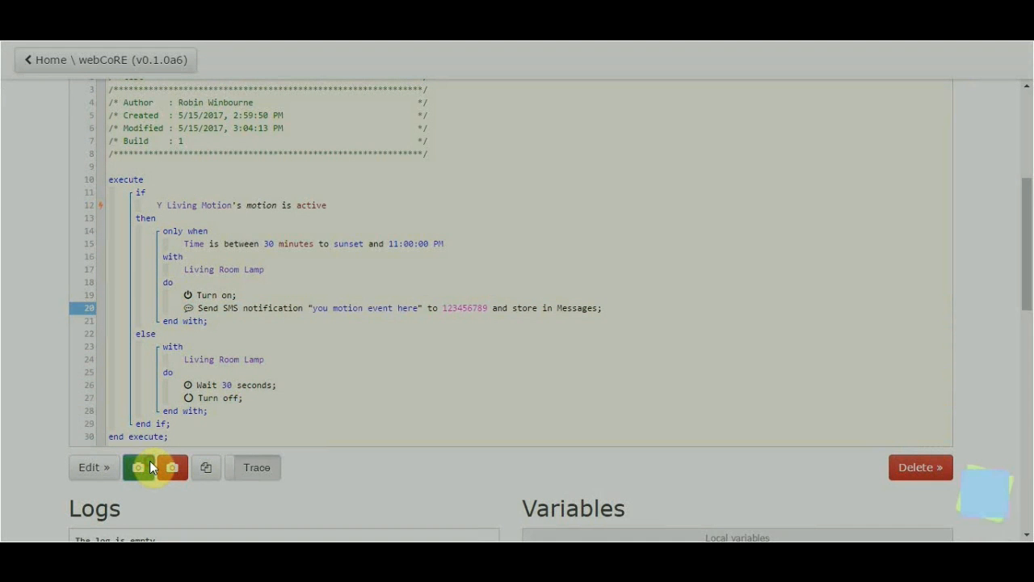
# - Generate an anonymized snapshot of the test piston with import code ppzq and open its save-image menu
pyautogui.click(137, 467)
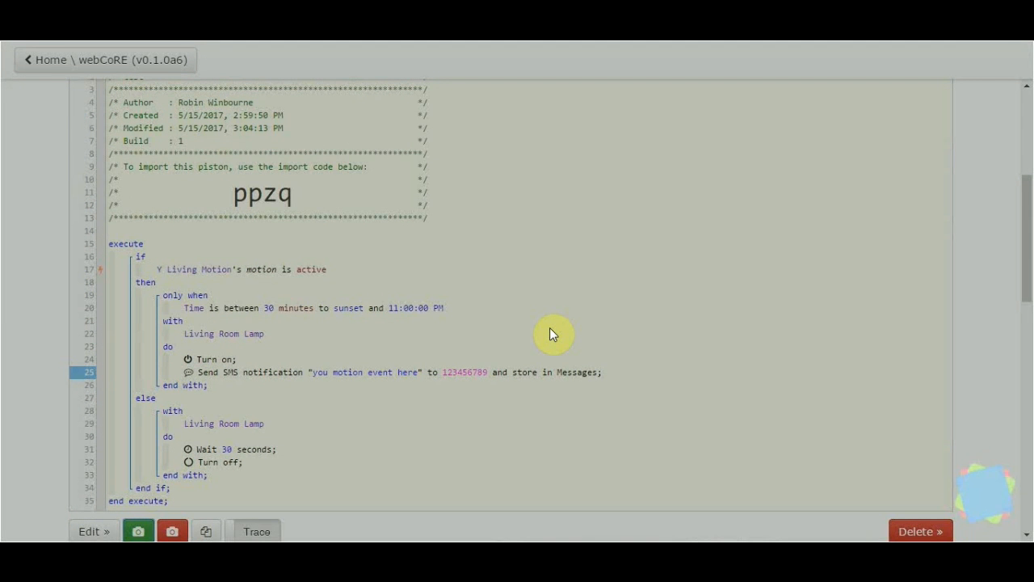
pyautogui.click(171, 531)
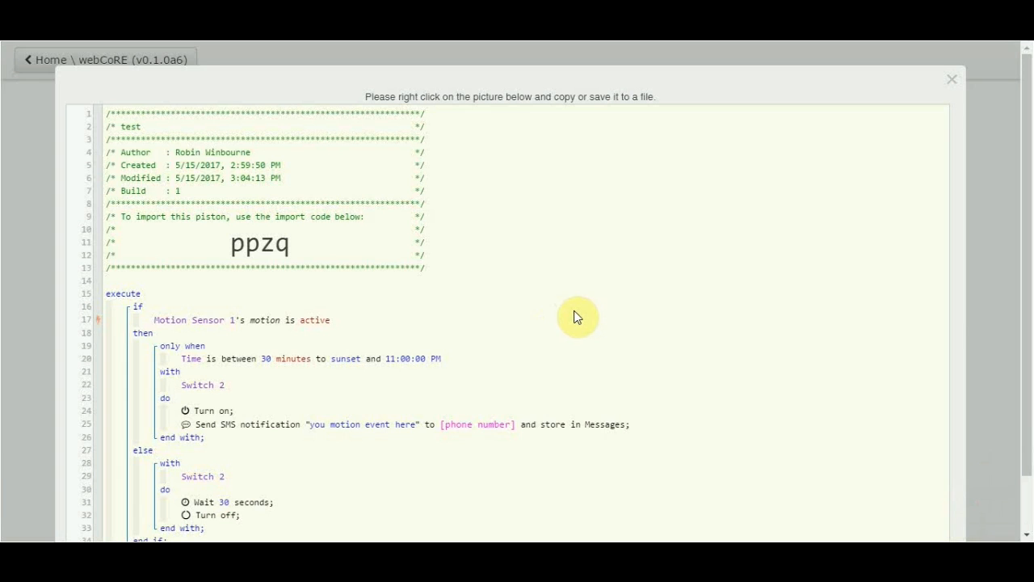
pyautogui.moveTo(255, 259)
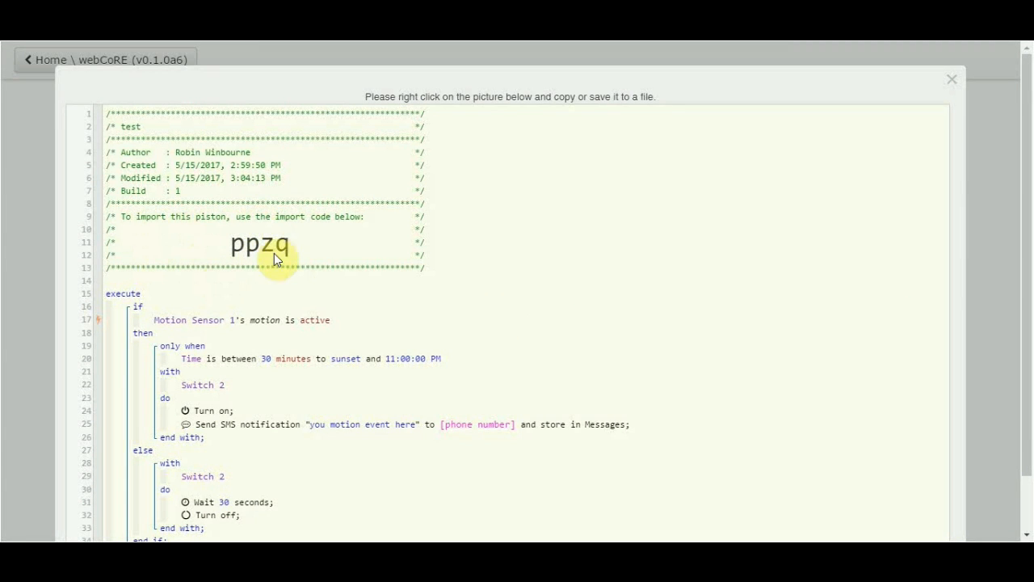
pyautogui.moveTo(258, 232)
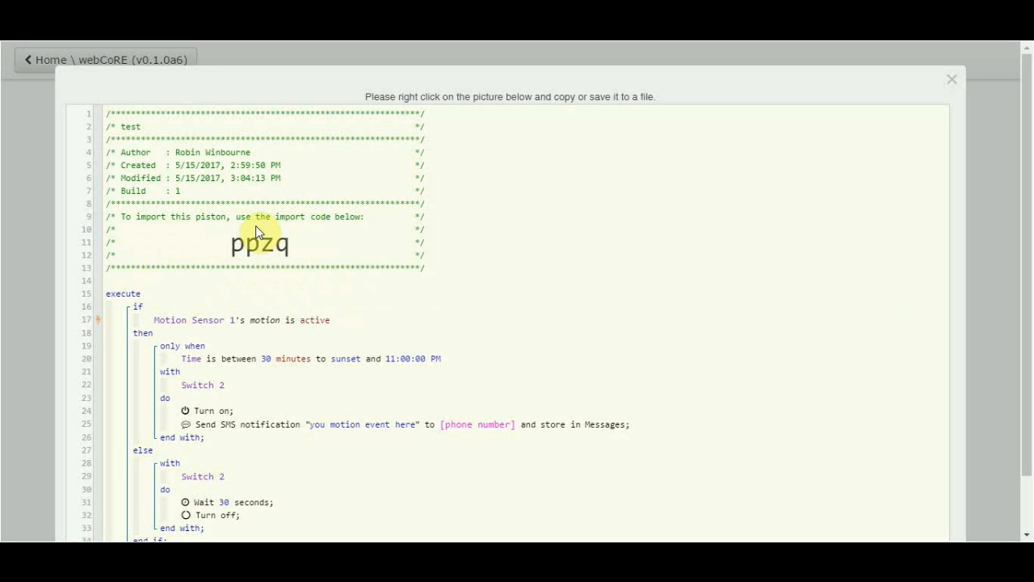
pyautogui.moveTo(283, 241)
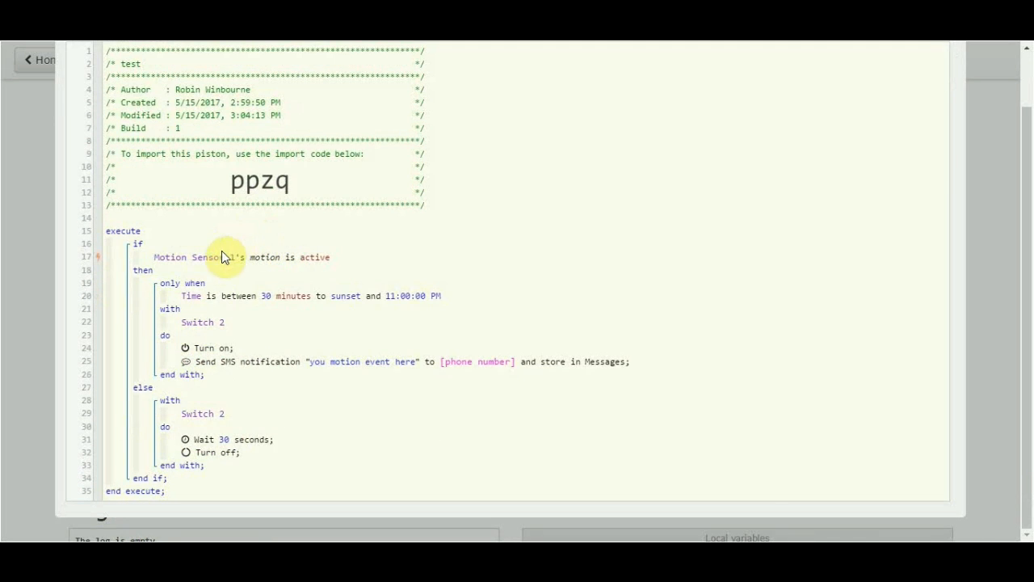
pyautogui.moveTo(465, 364)
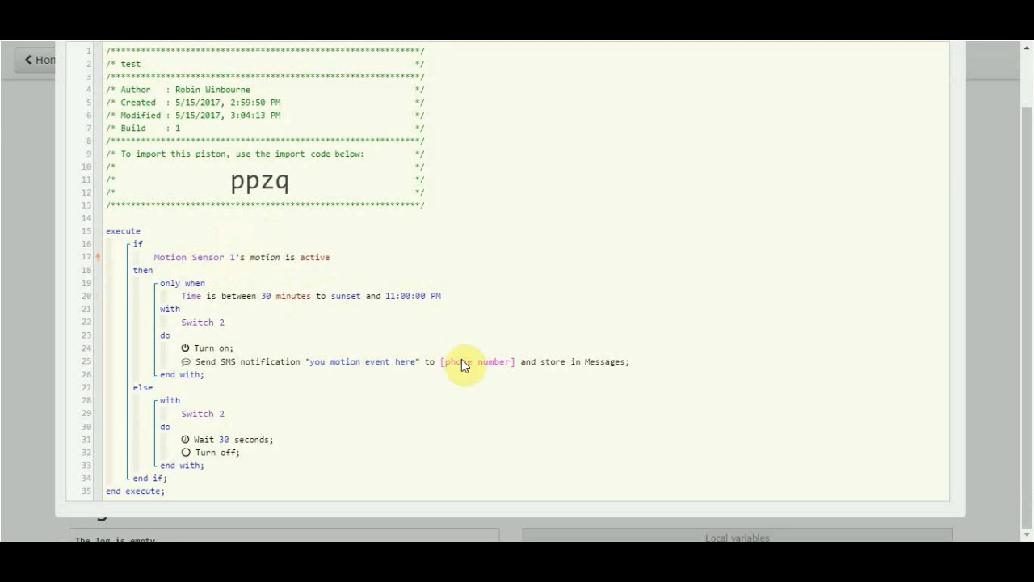
pyautogui.moveTo(467, 375)
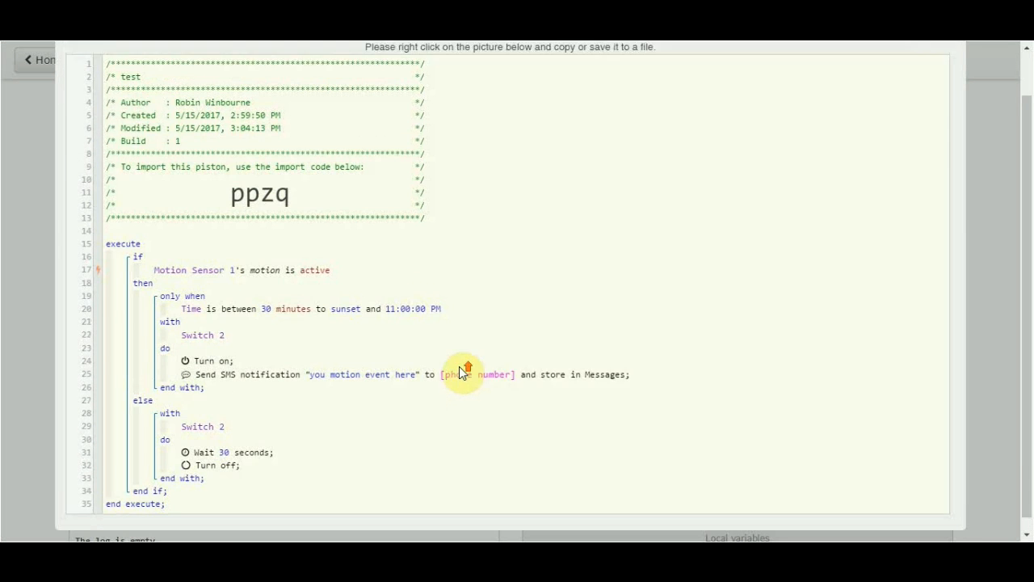
pyautogui.rightClick(463, 372)
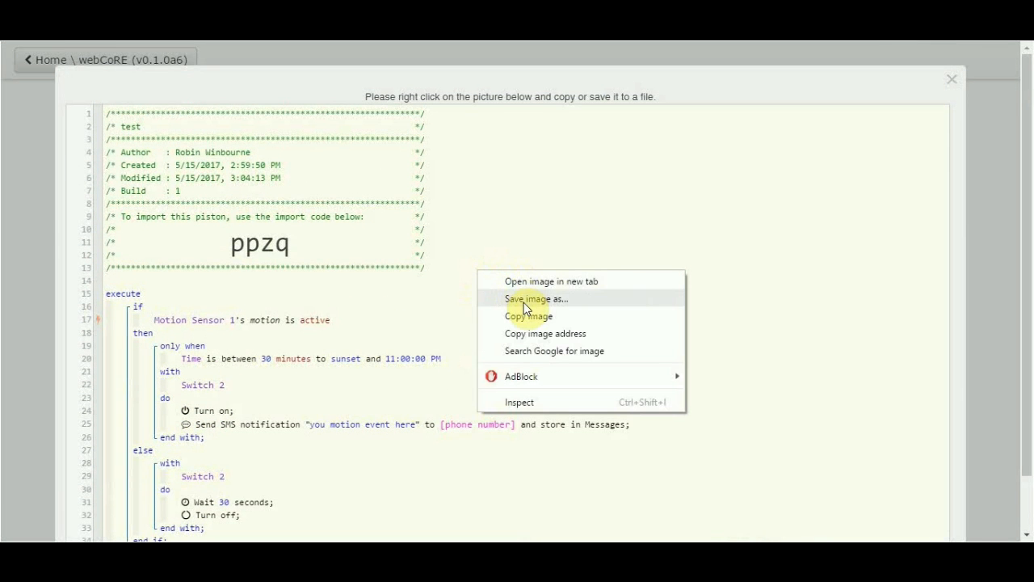
pyautogui.moveTo(956, 81)
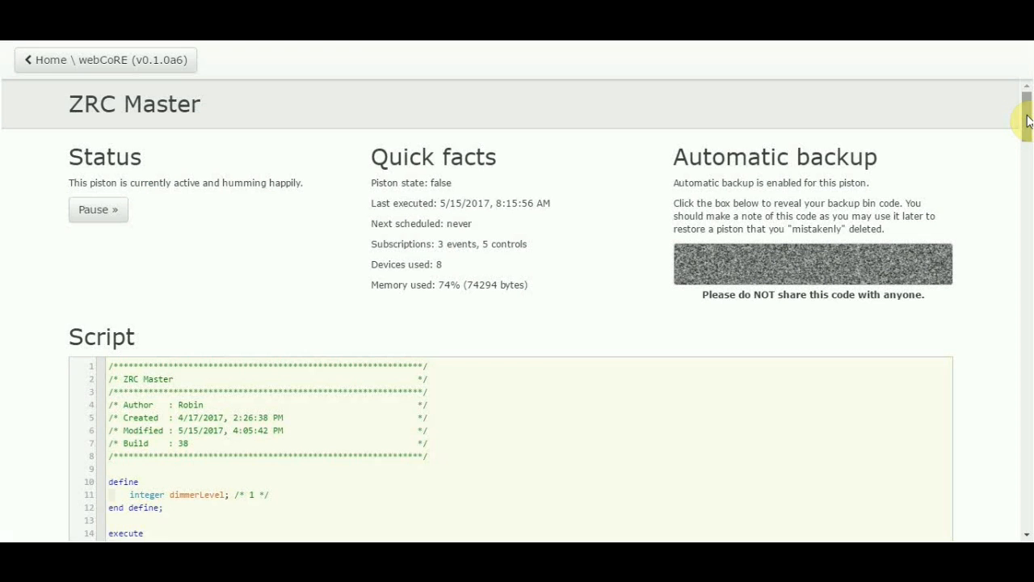
# - Scroll through the ZRC Master piston's script to the bottom, then slightly back up
pyautogui.scroll(-3)
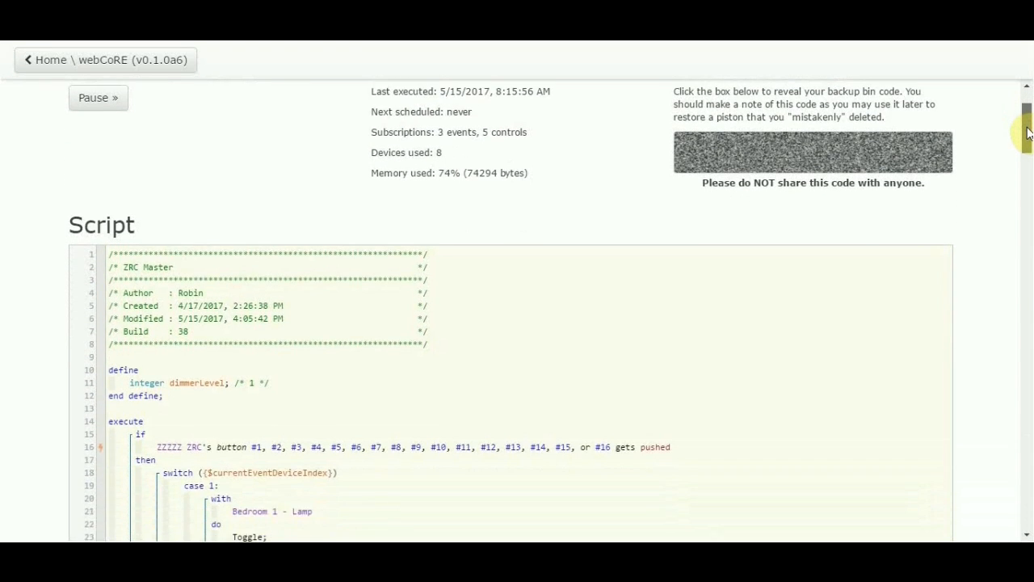
pyautogui.scroll(-3)
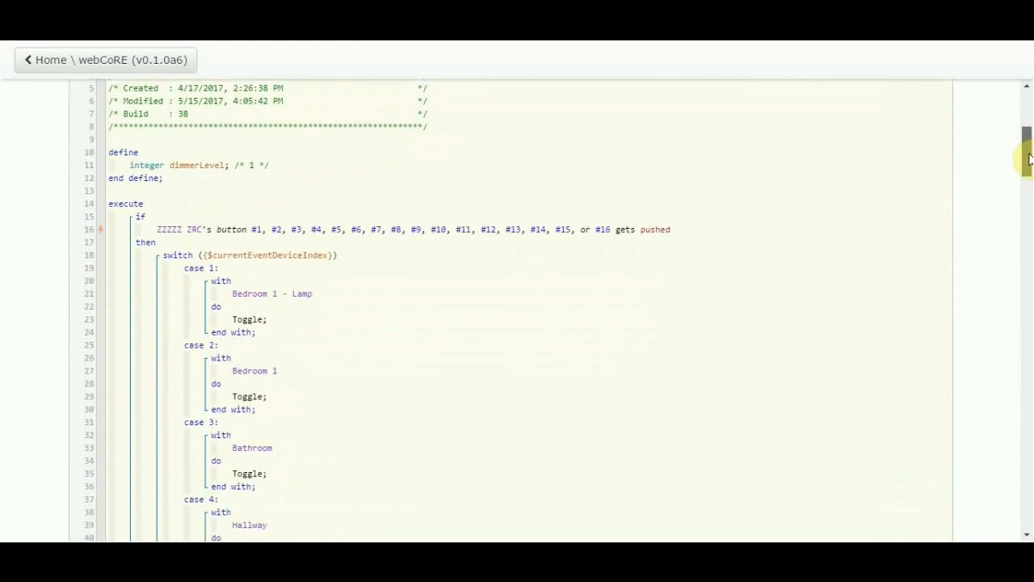
pyautogui.scroll(-3)
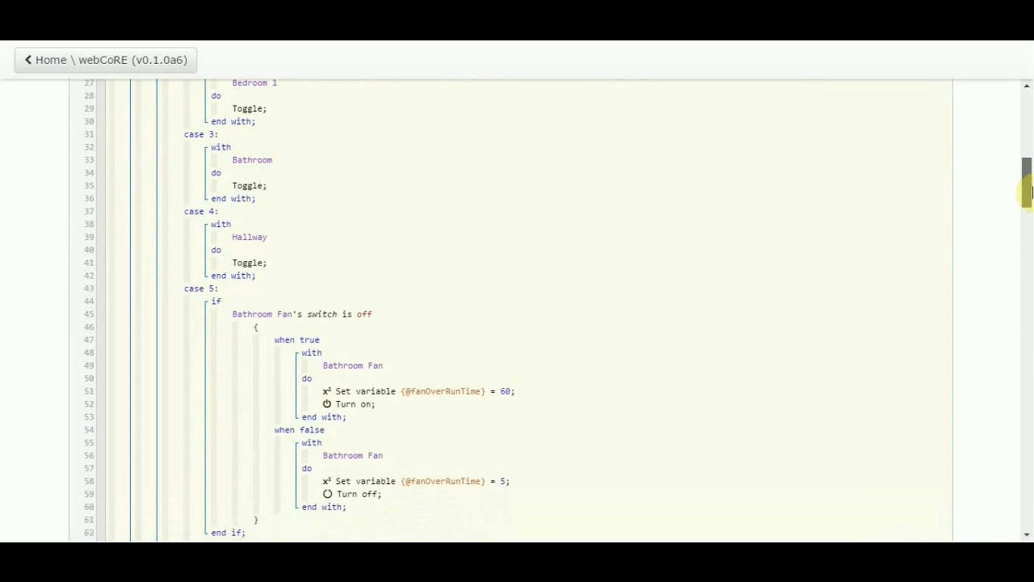
pyautogui.scroll(-3)
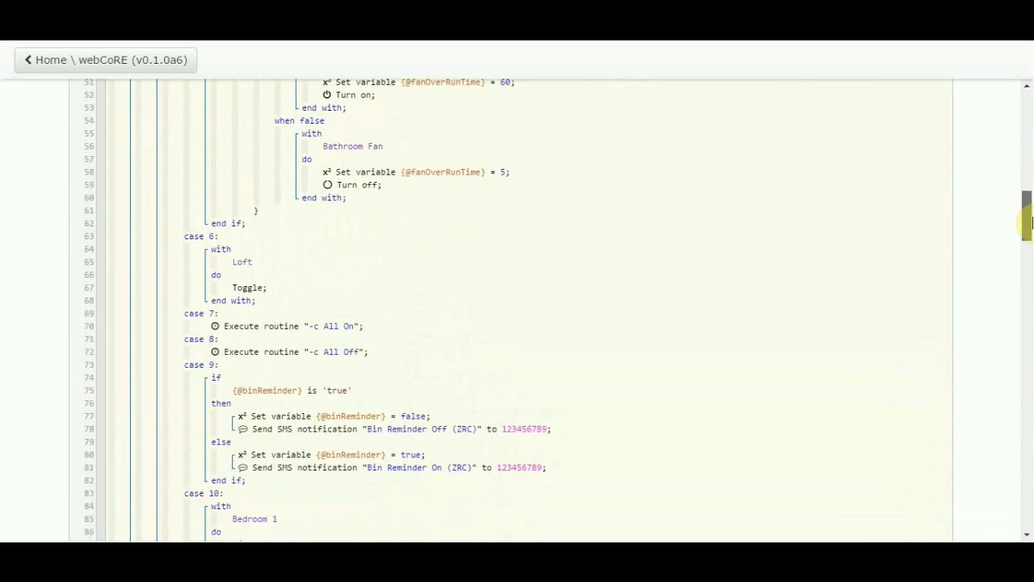
pyautogui.scroll(-3)
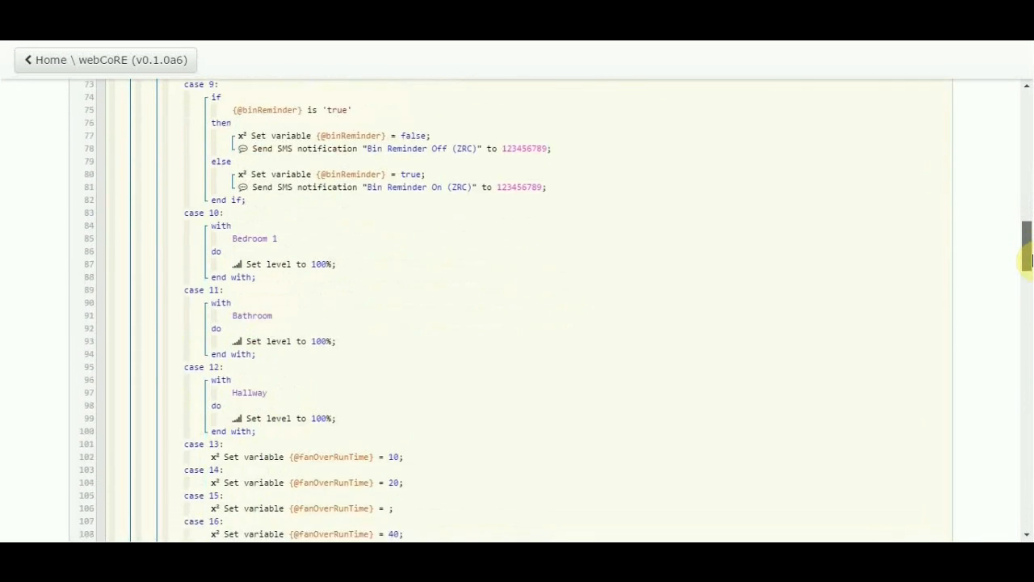
pyautogui.scroll(-3)
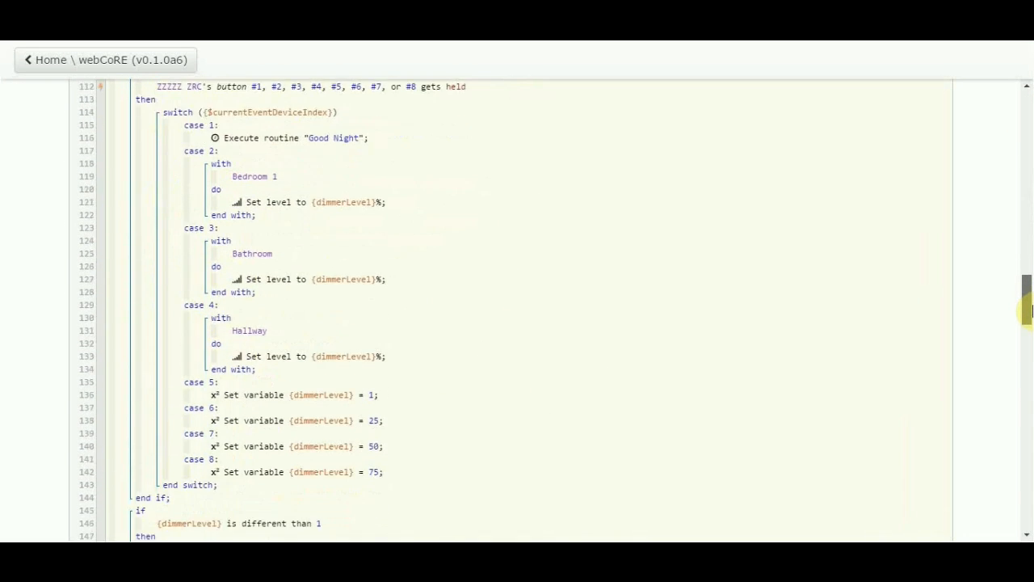
pyautogui.scroll(-3)
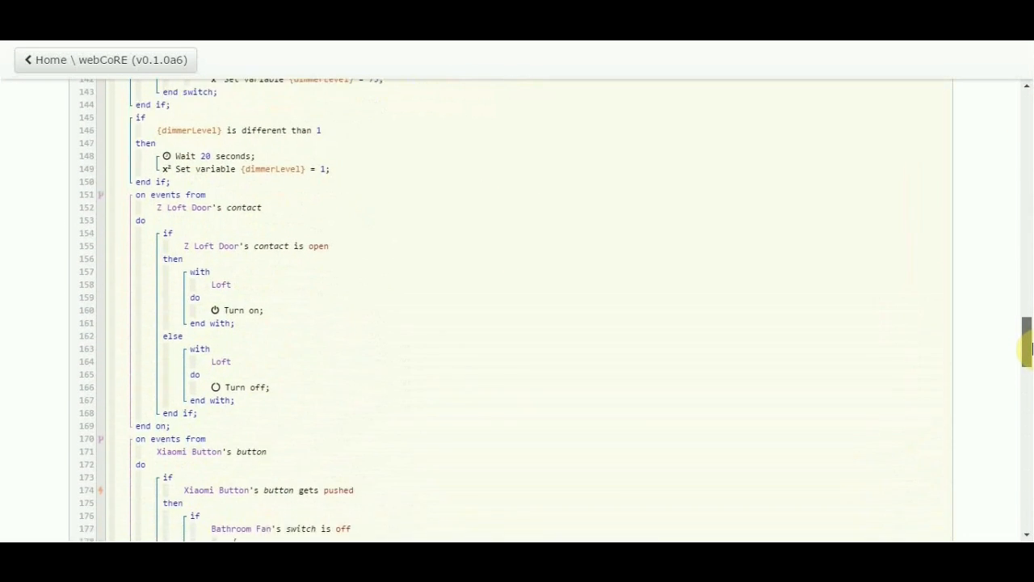
pyautogui.scroll(-3)
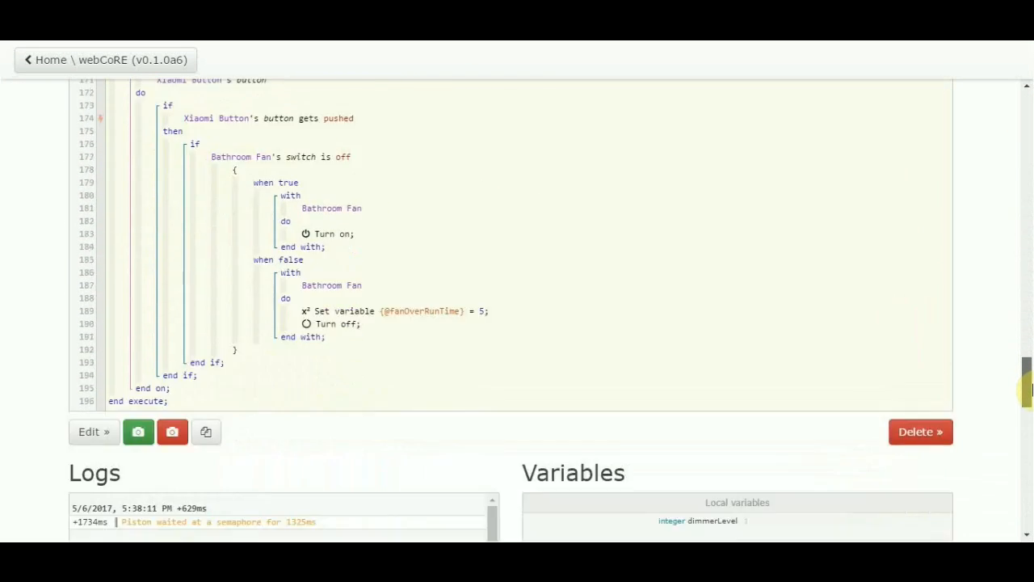
pyautogui.scroll(3)
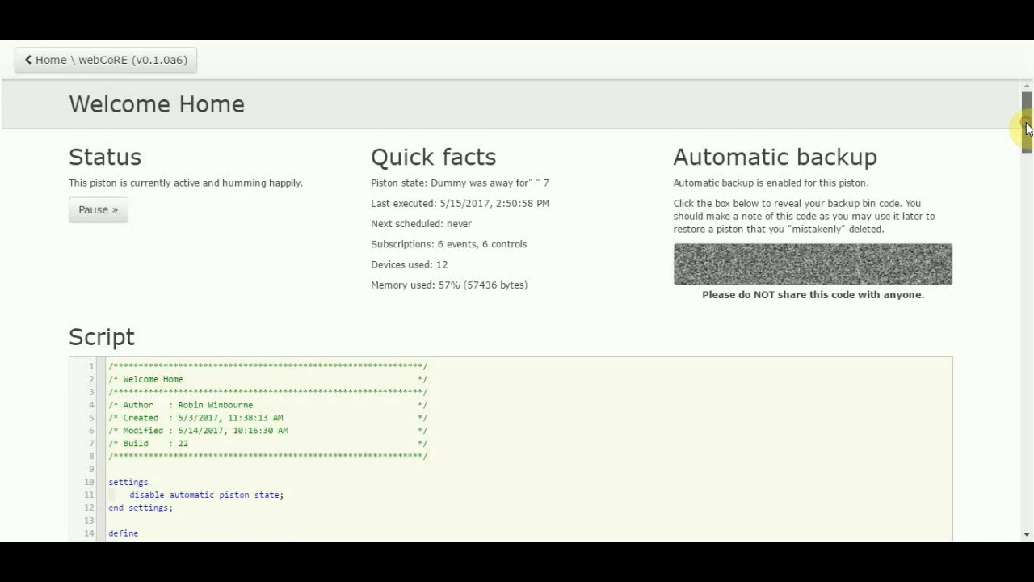
pyautogui.scroll(-3)
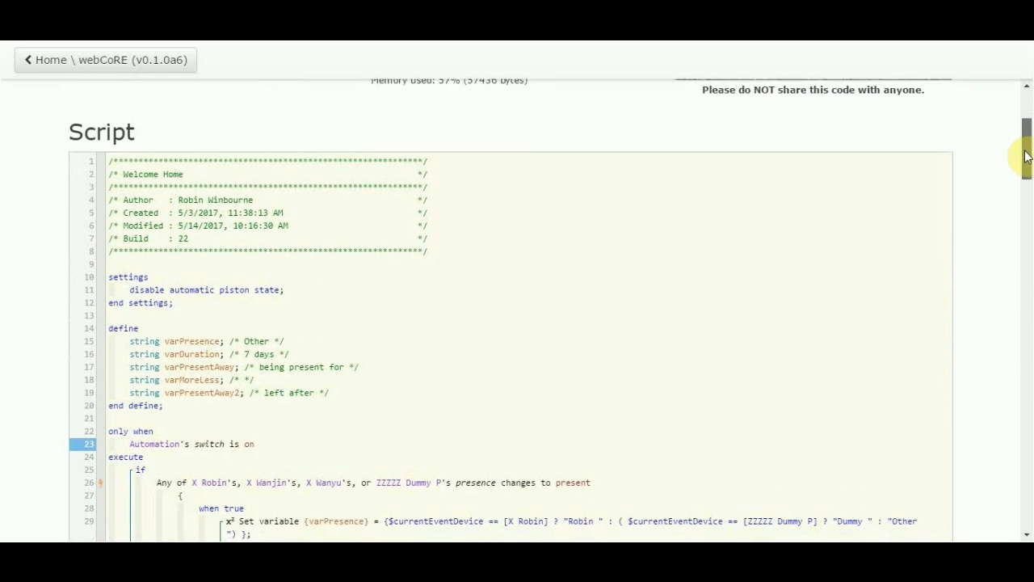
pyautogui.scroll(-3)
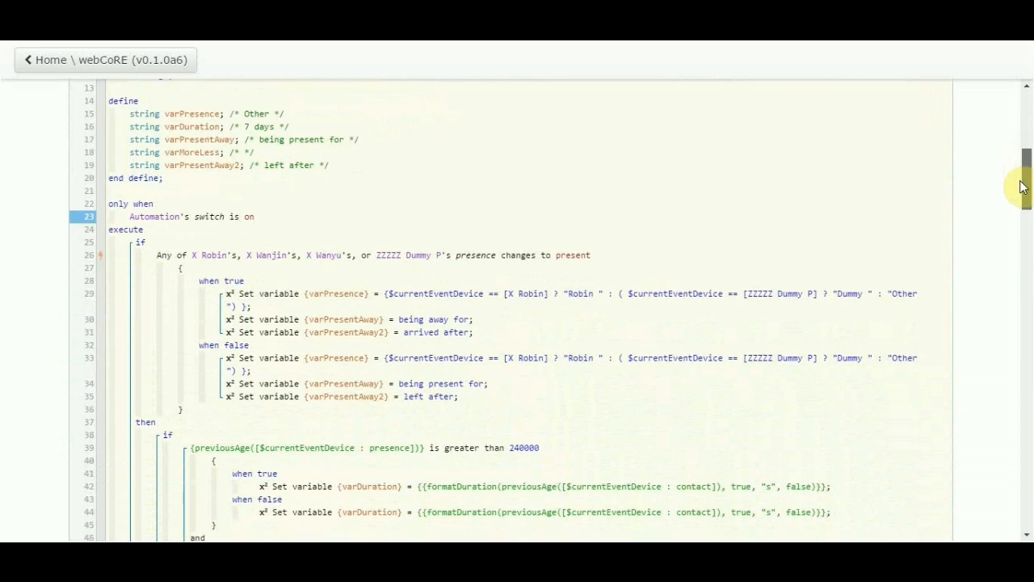
pyautogui.scroll(-3)
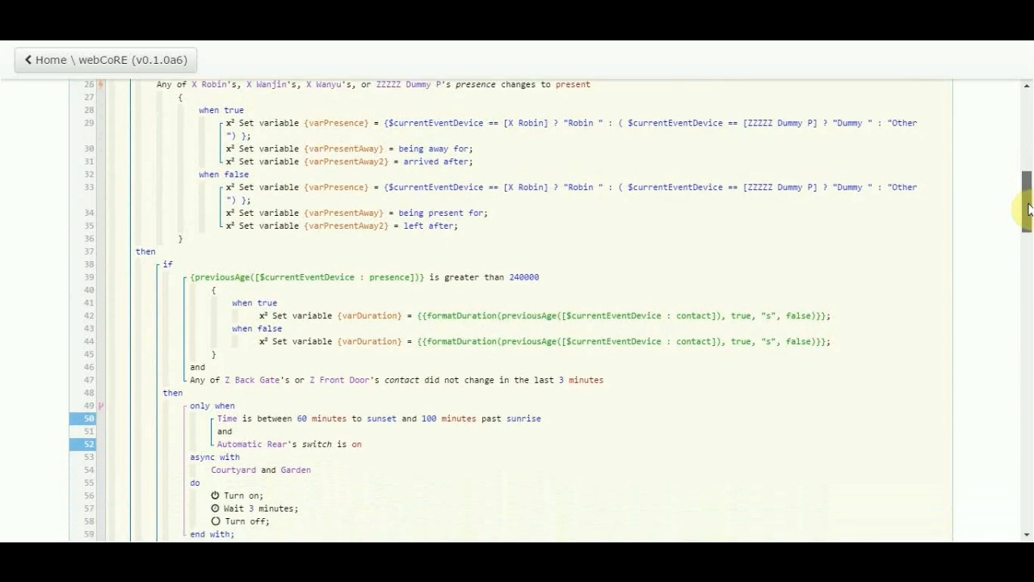
pyautogui.scroll(-3)
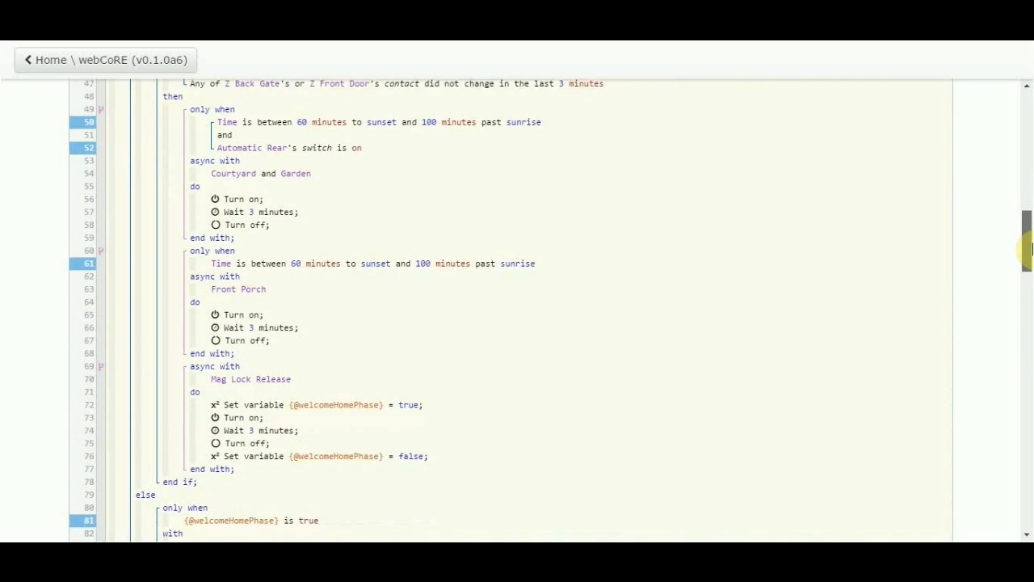
pyautogui.scroll(-3)
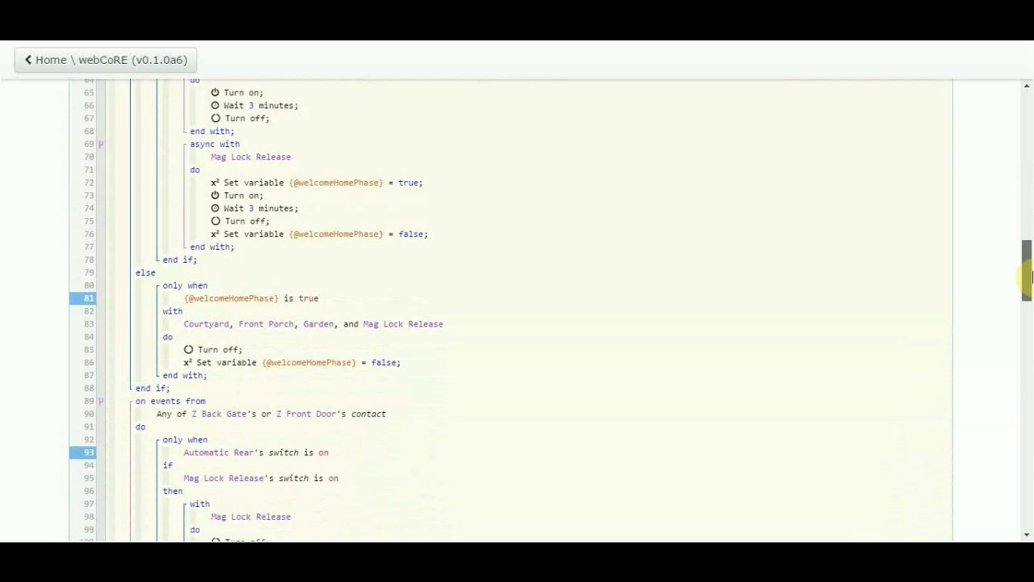
pyautogui.scroll(-3)
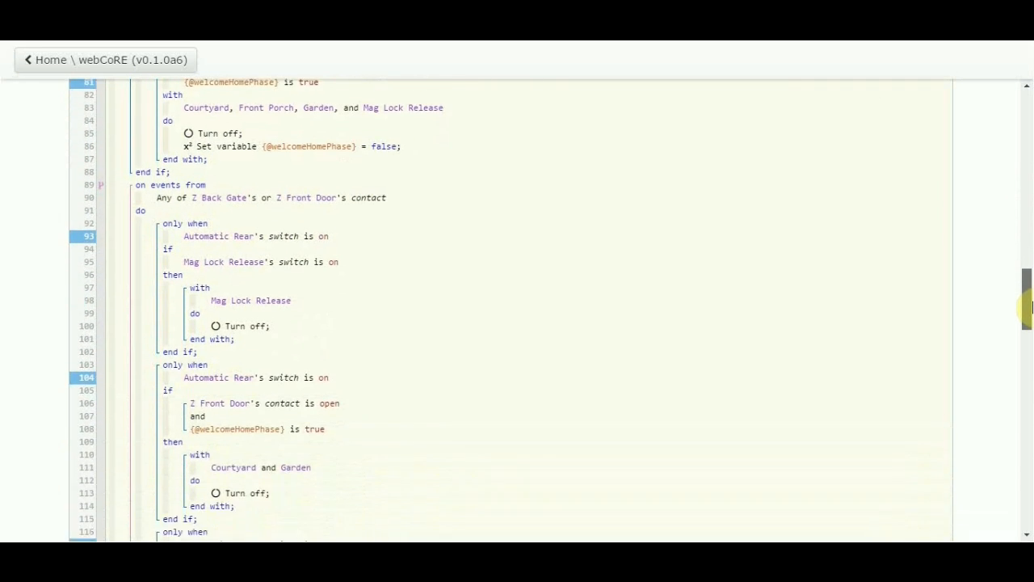
pyautogui.scroll(-3)
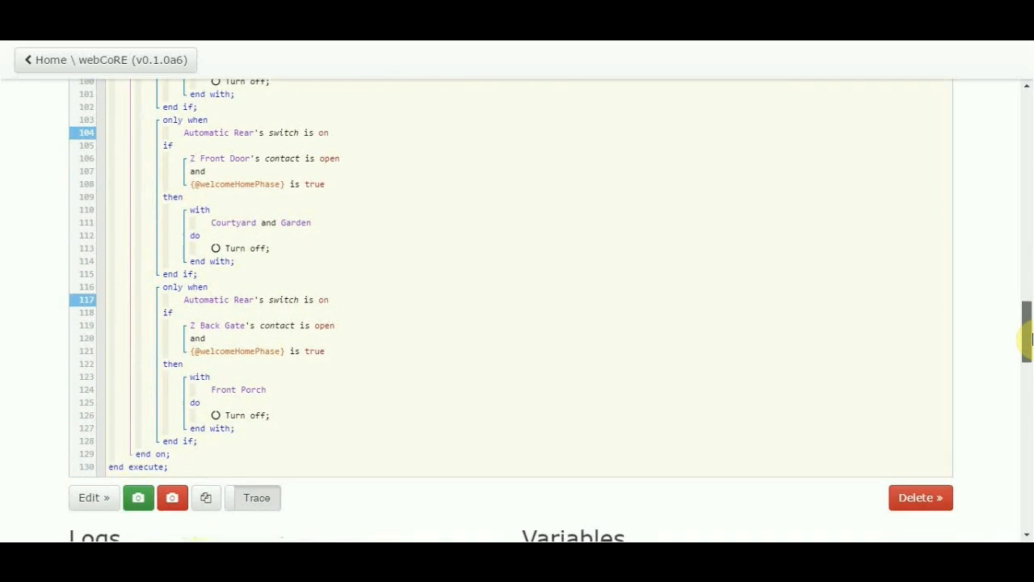